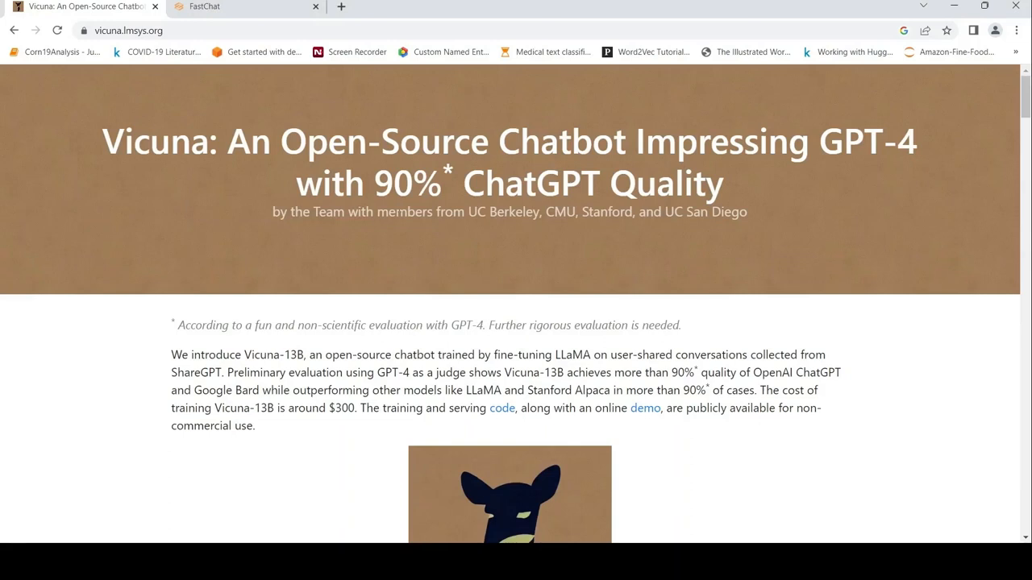
mouse_move(258, 203)
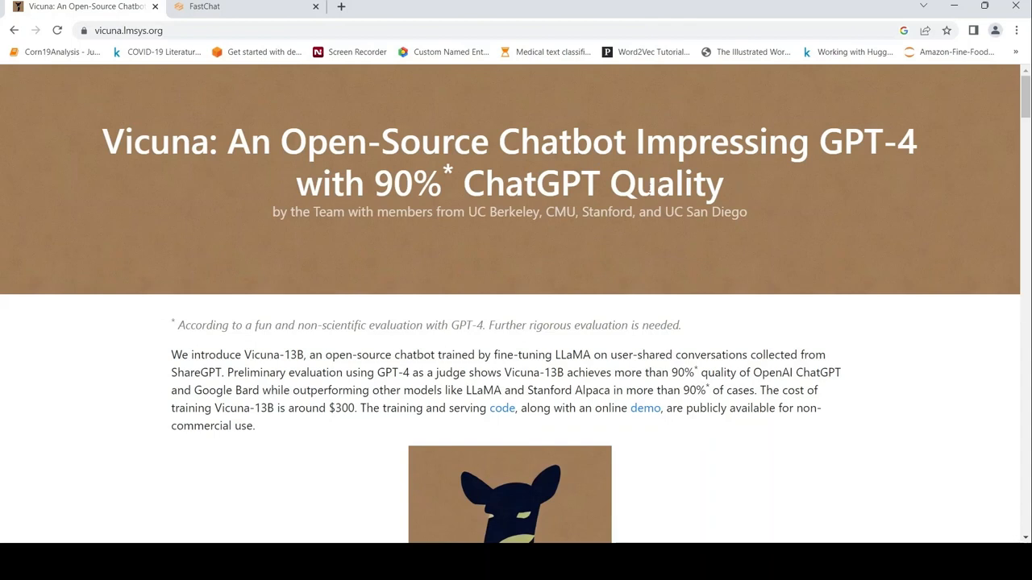
mouse_move(403, 320)
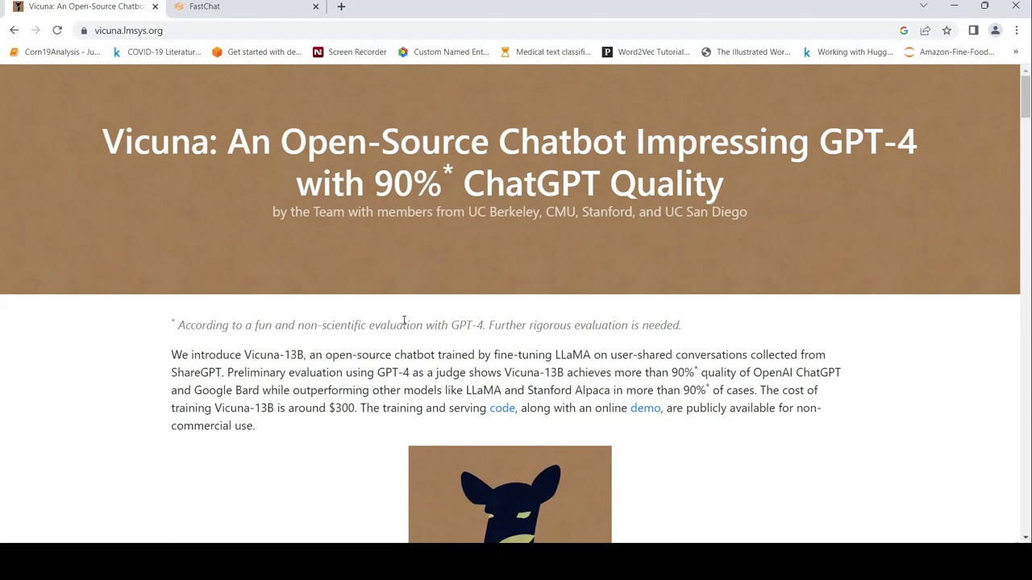
mouse_move(306, 337)
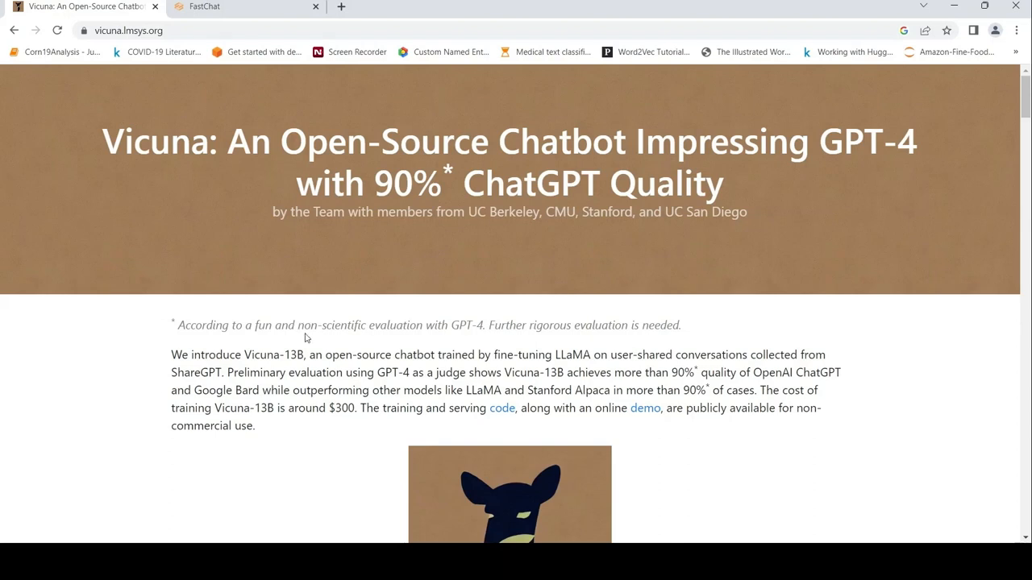
mouse_move(362, 331)
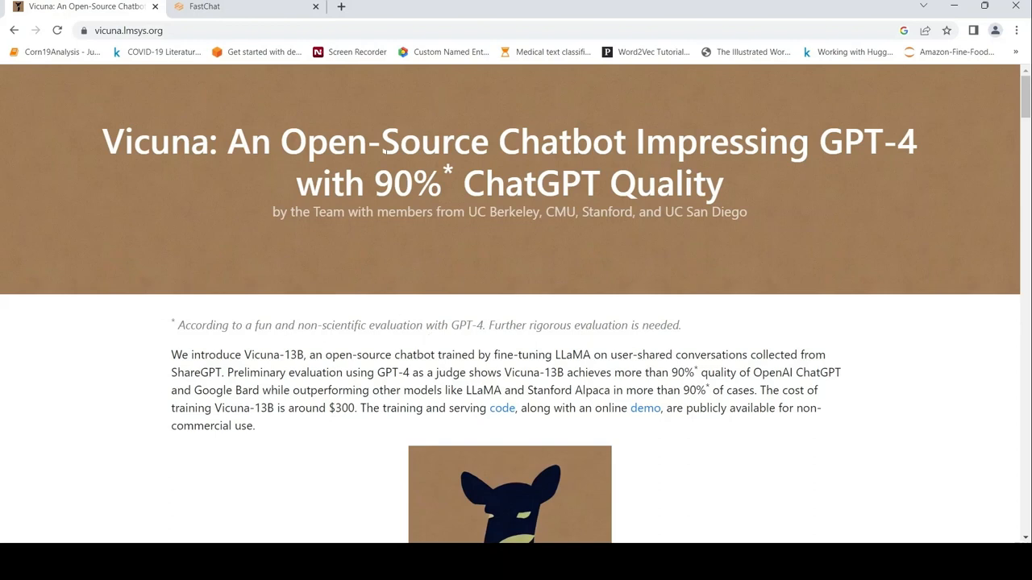
mouse_move(488, 339)
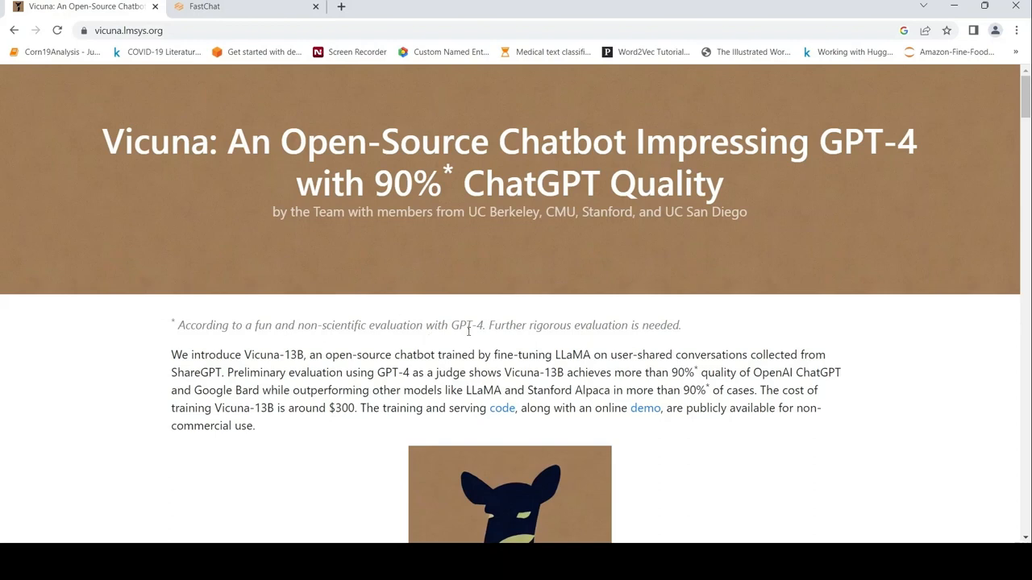
Open the FastChat training and serving code repository from the blog introduction's 'code' link
scroll("down", 3)
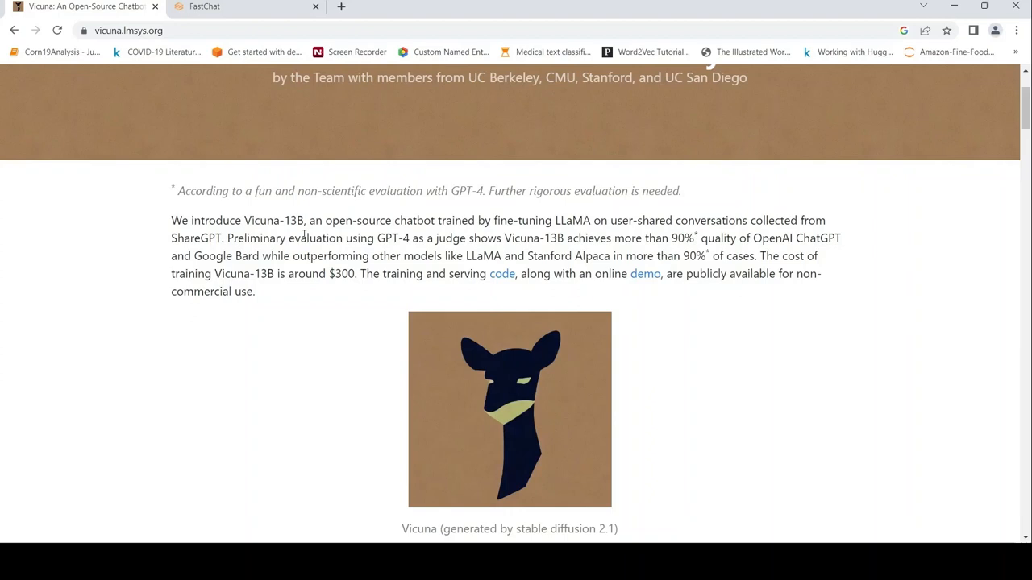
mouse_move(531, 210)
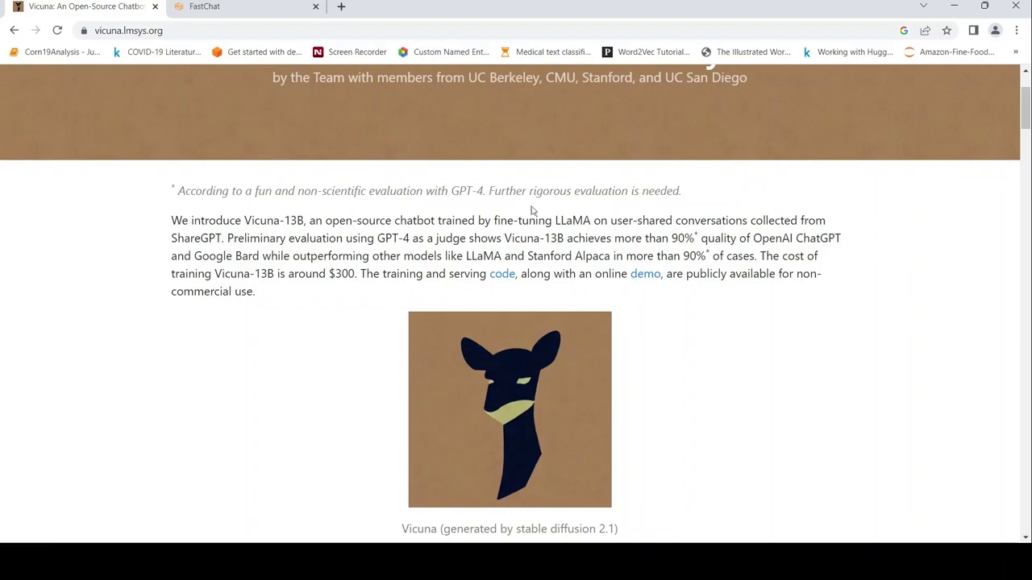
mouse_move(484, 219)
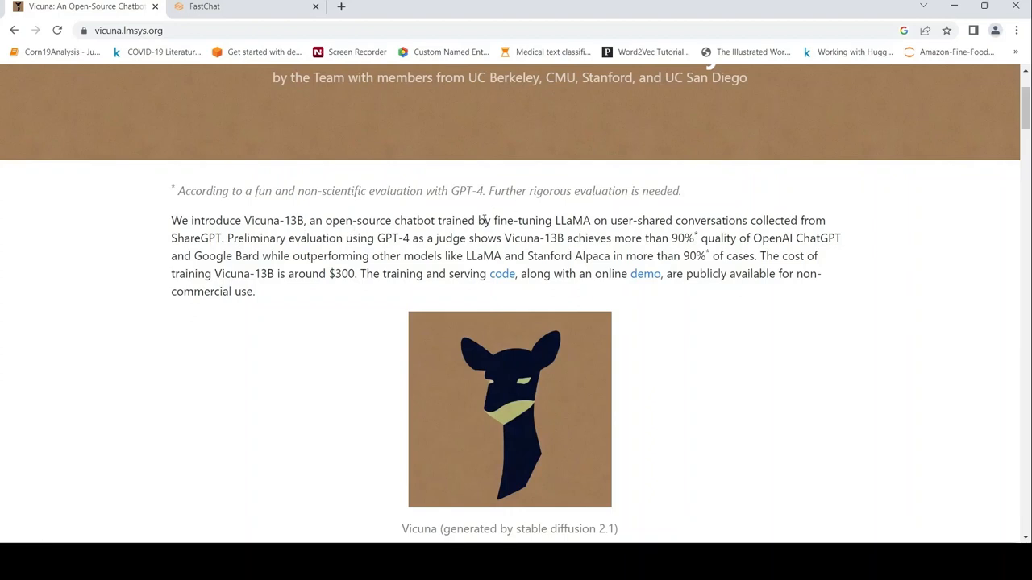
mouse_move(594, 224)
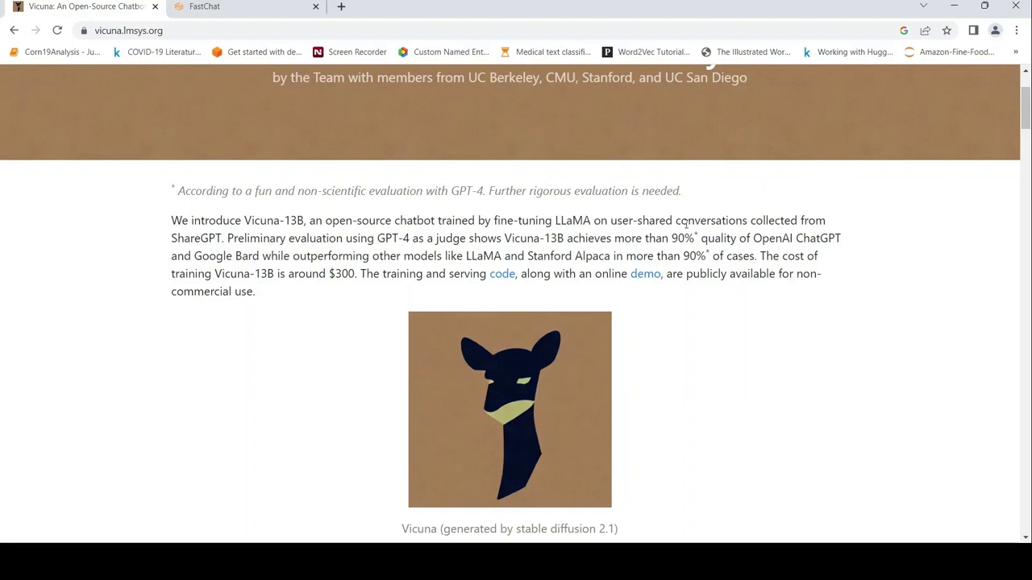
mouse_move(206, 246)
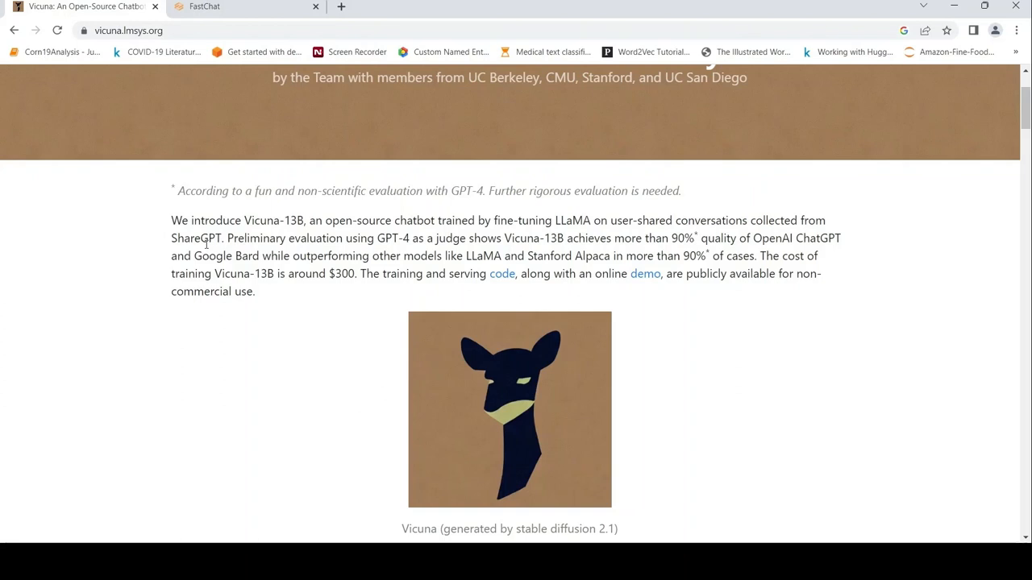
mouse_move(756, 240)
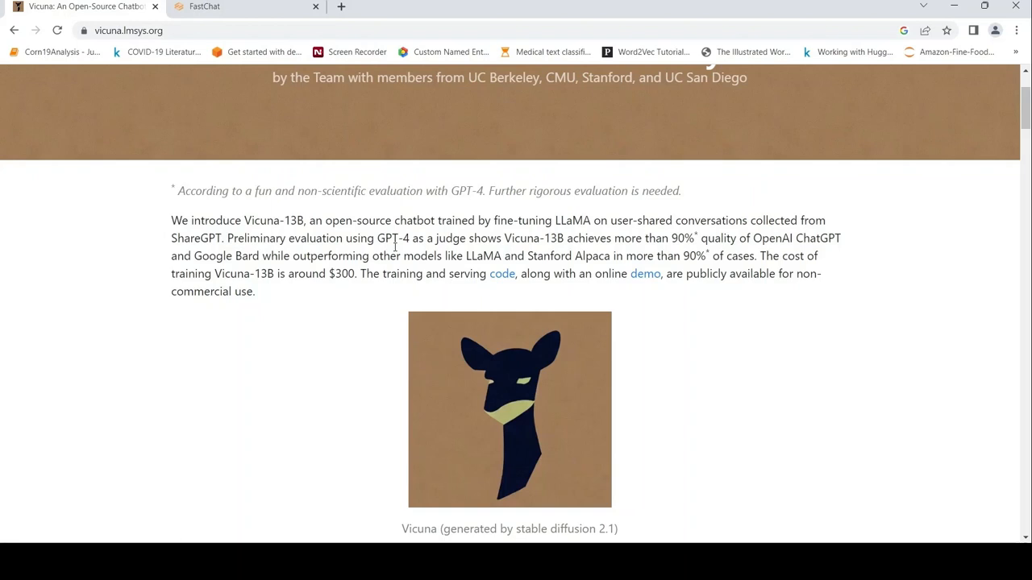
mouse_move(689, 240)
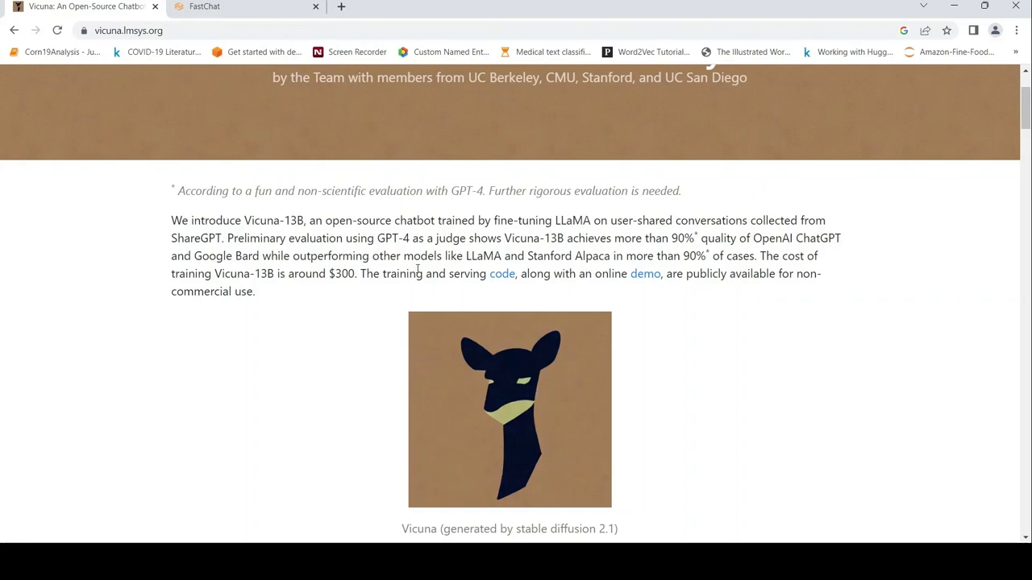
mouse_move(679, 266)
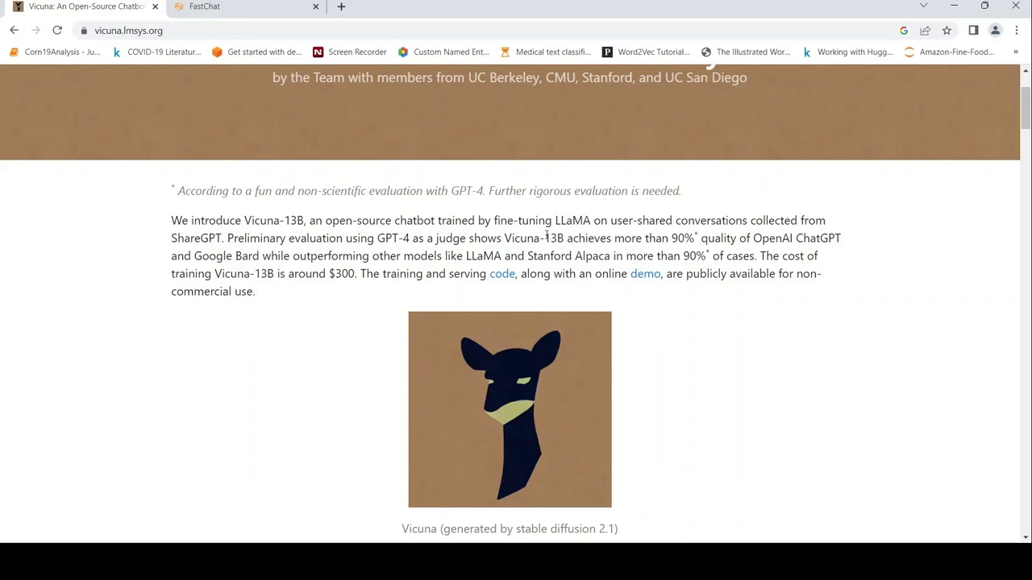
mouse_move(283, 289)
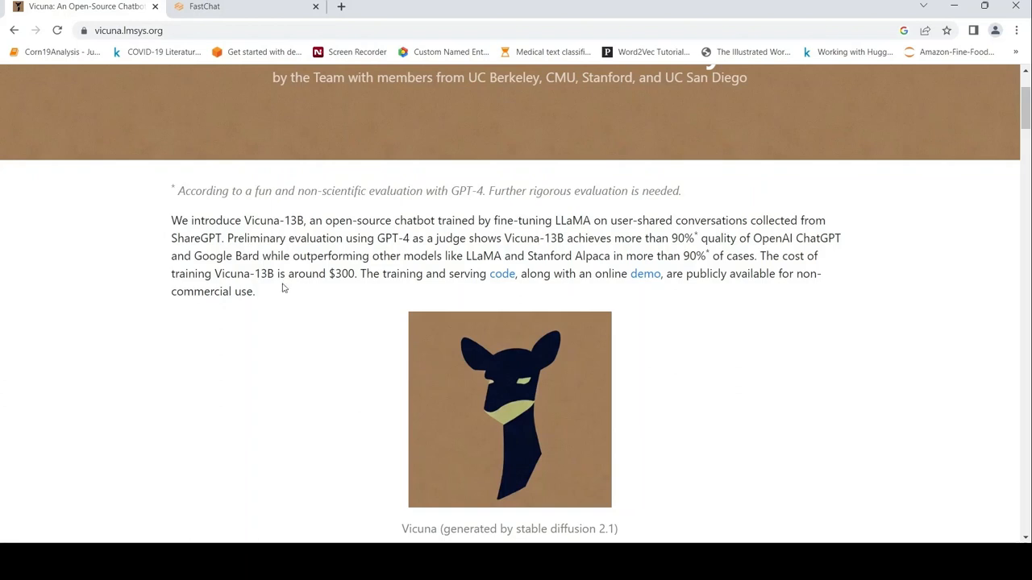
mouse_move(322, 288)
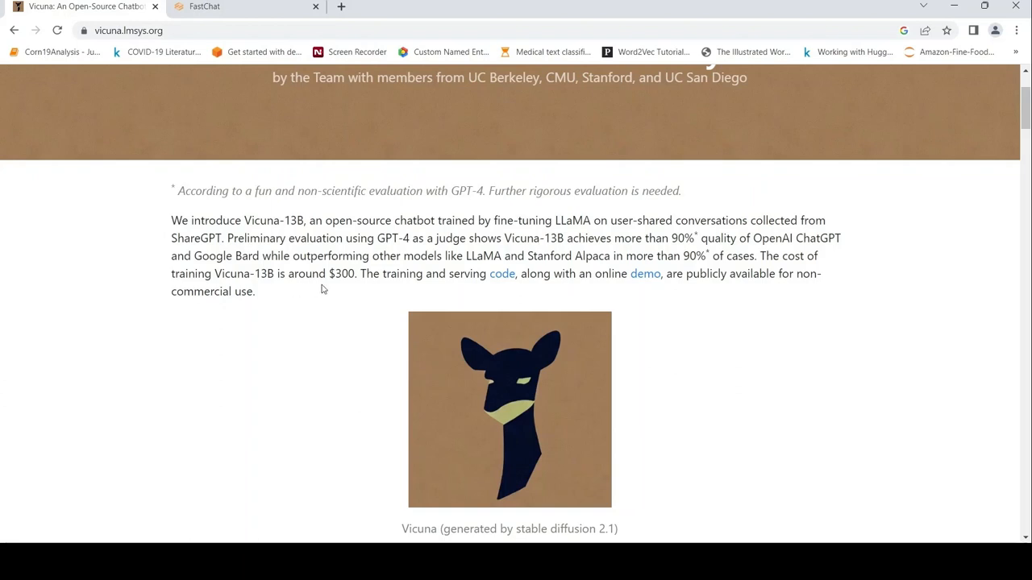
mouse_move(328, 290)
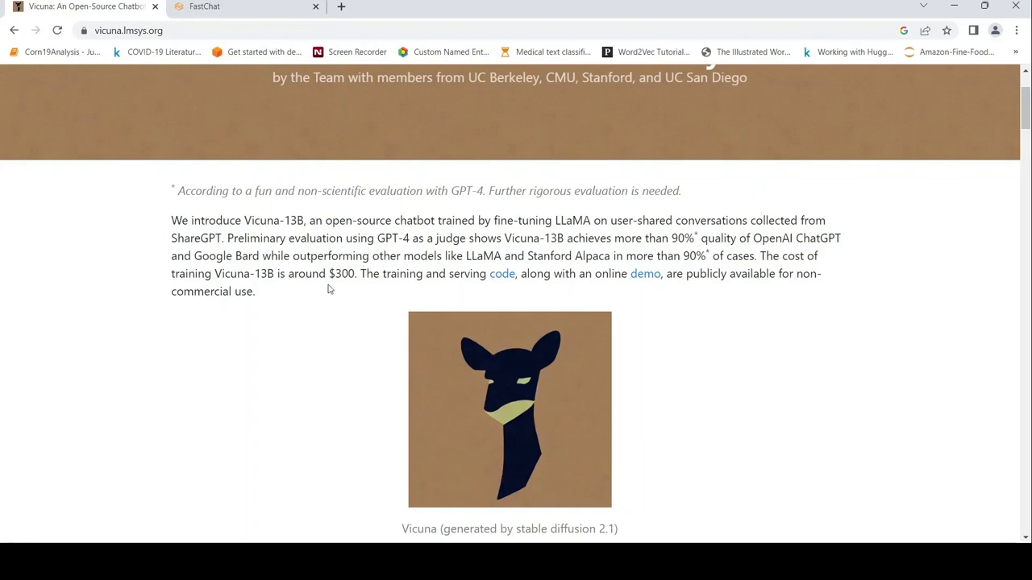
mouse_move(497, 305)
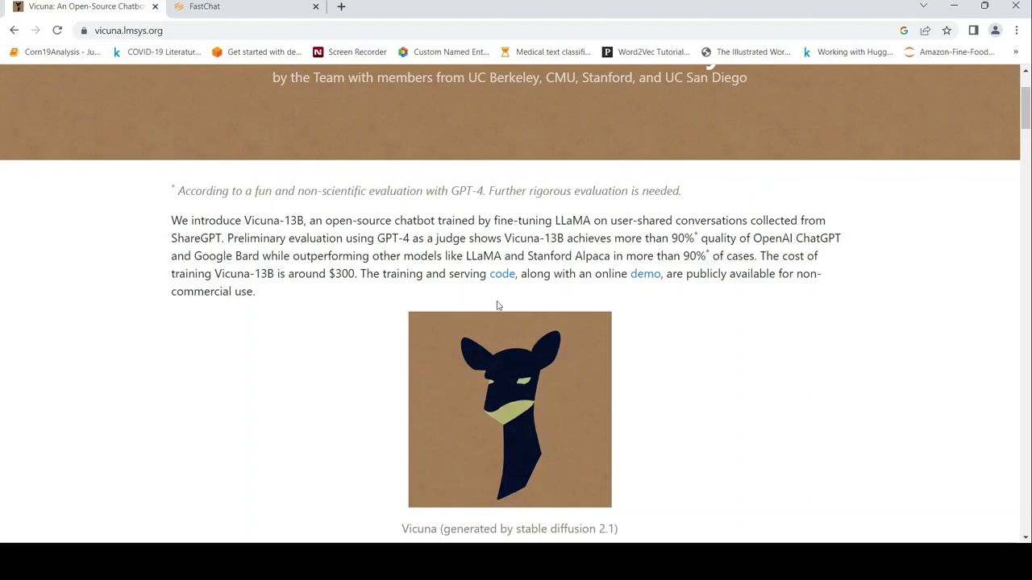
mouse_move(501, 274)
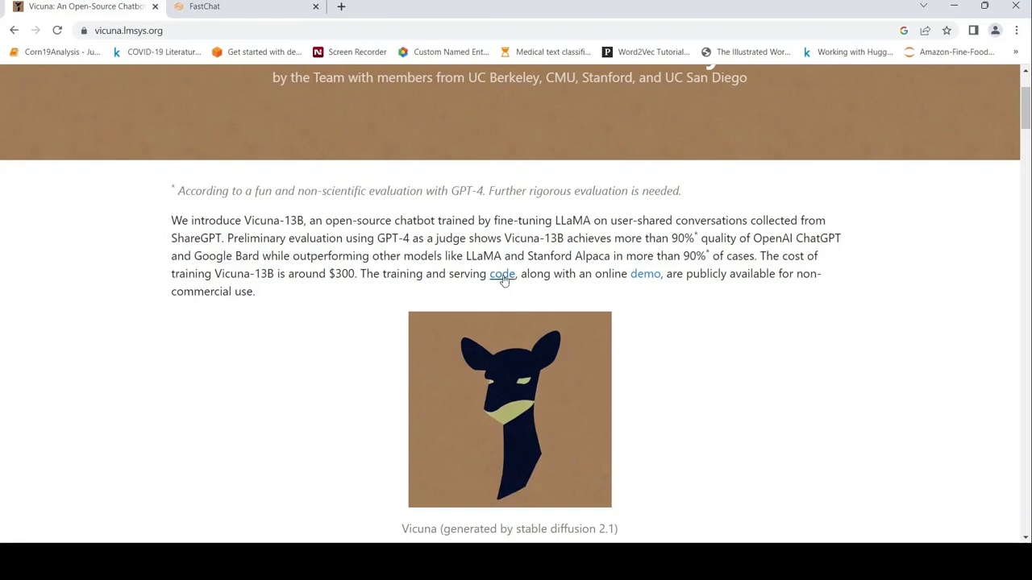
left_click(501, 274)
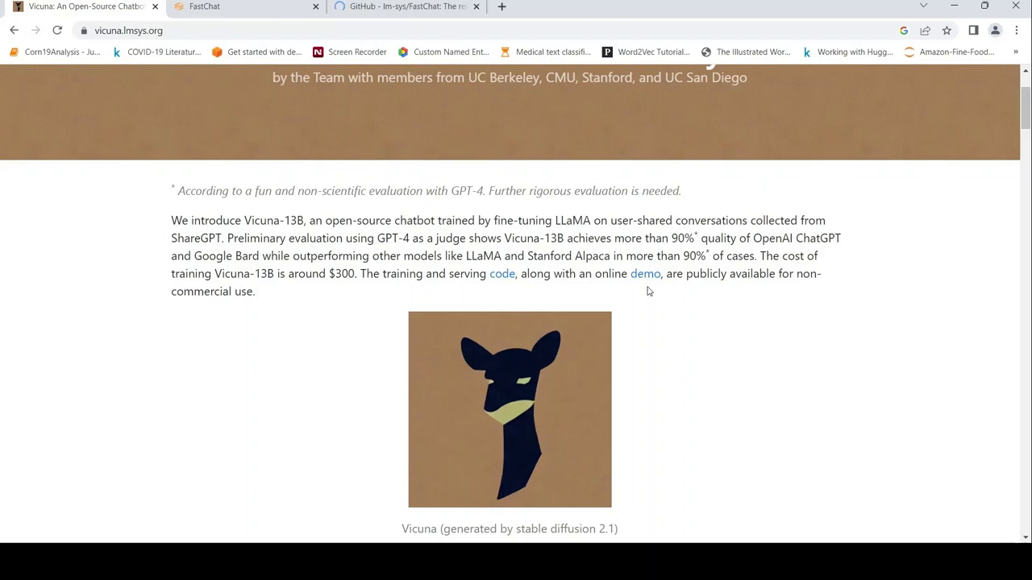
mouse_move(708, 294)
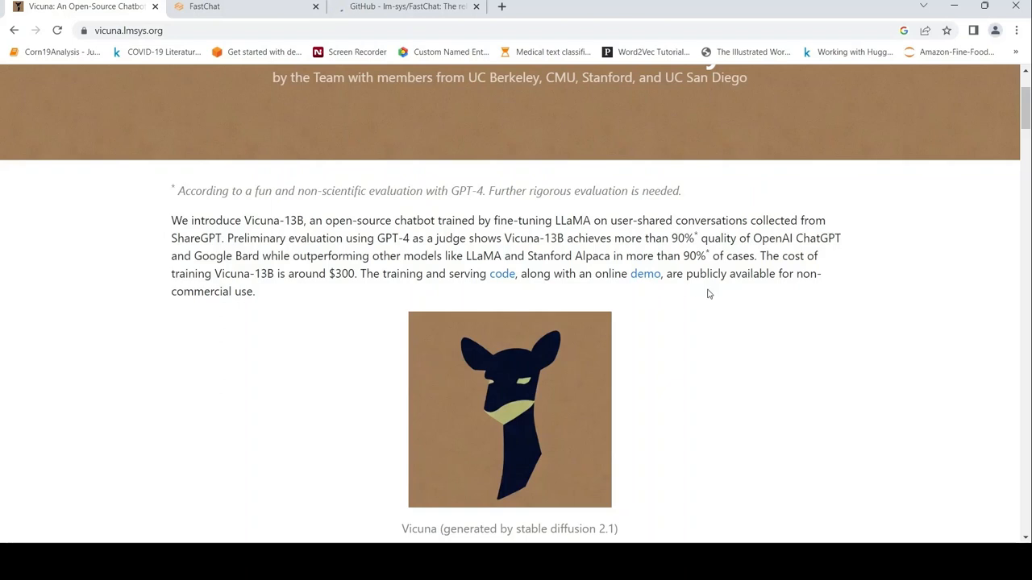
mouse_move(94, 182)
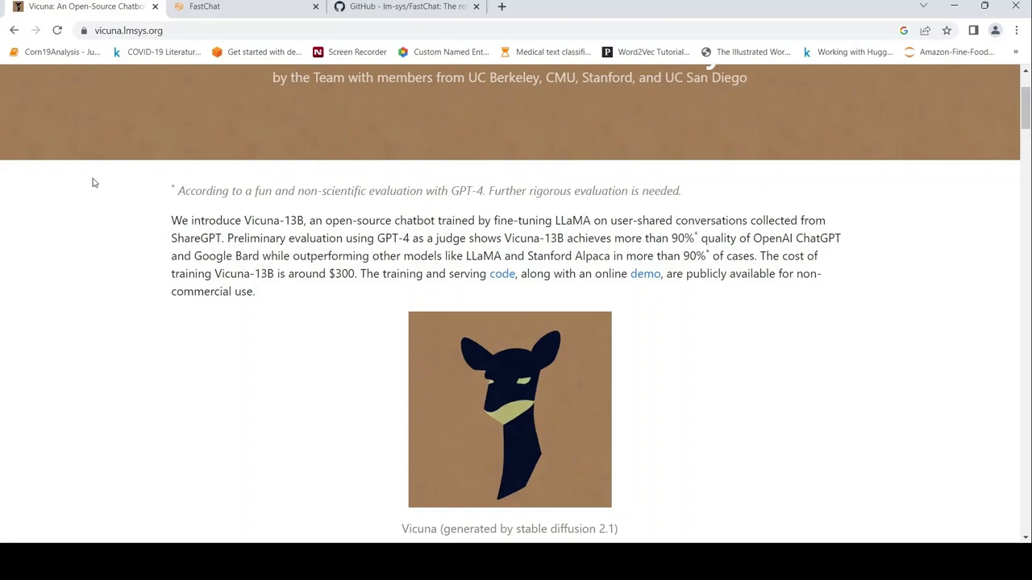
mouse_move(208, 6)
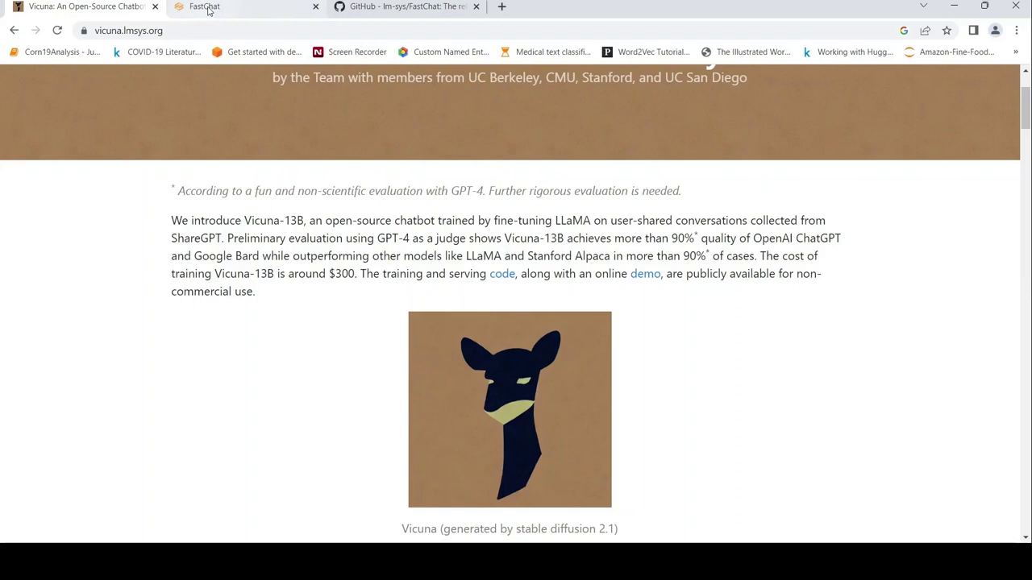
Switch to the FastChat demo tab and scroll down to the message input and Submit button
left_click(645, 274)
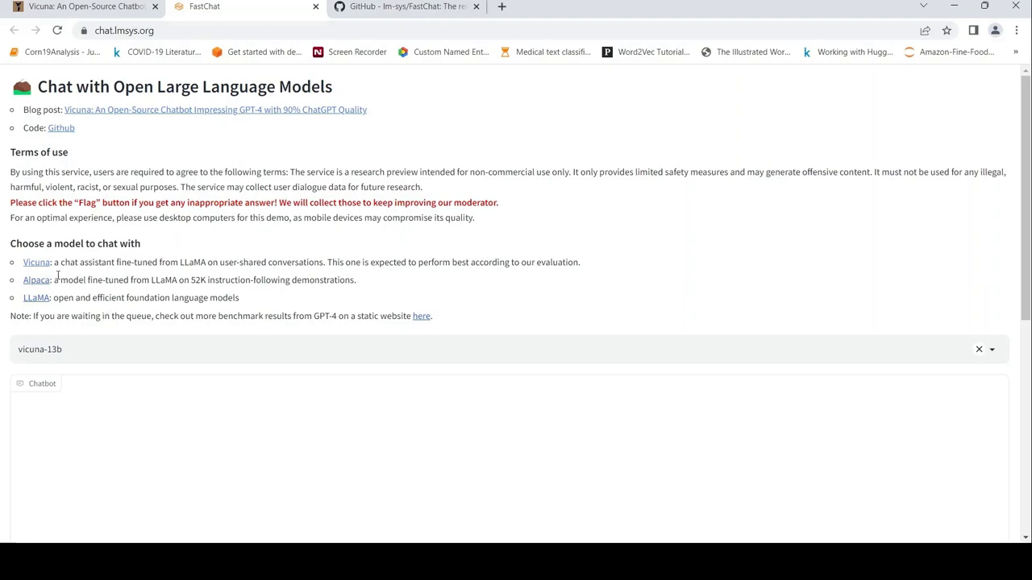
scroll("down", 3)
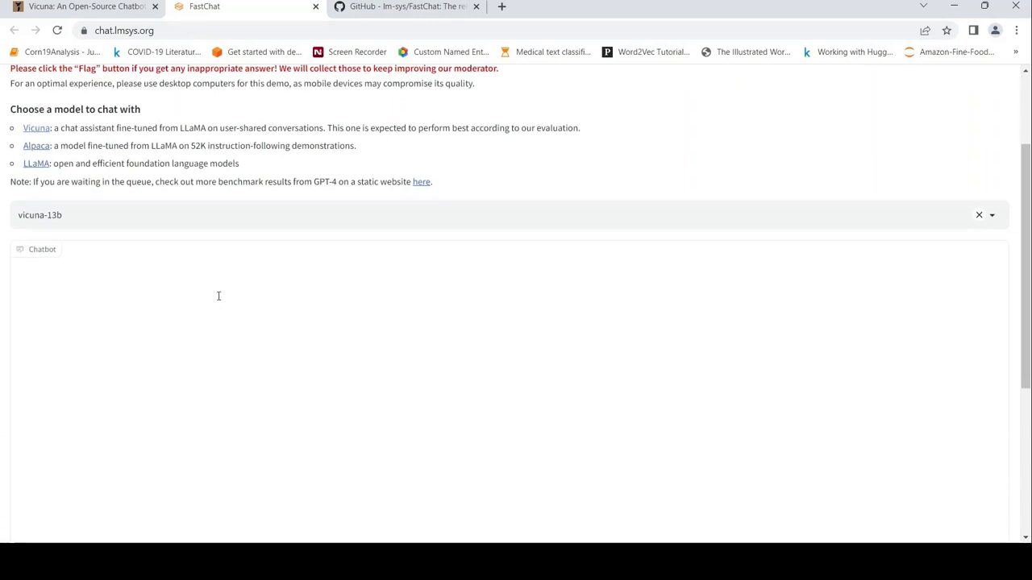
scroll("down", 3)
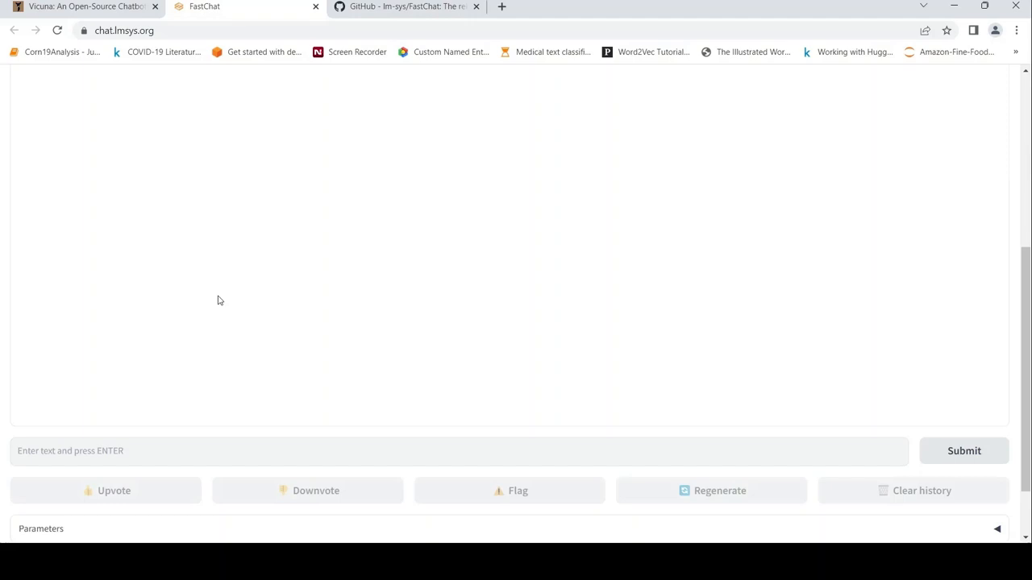
scroll("up", 3)
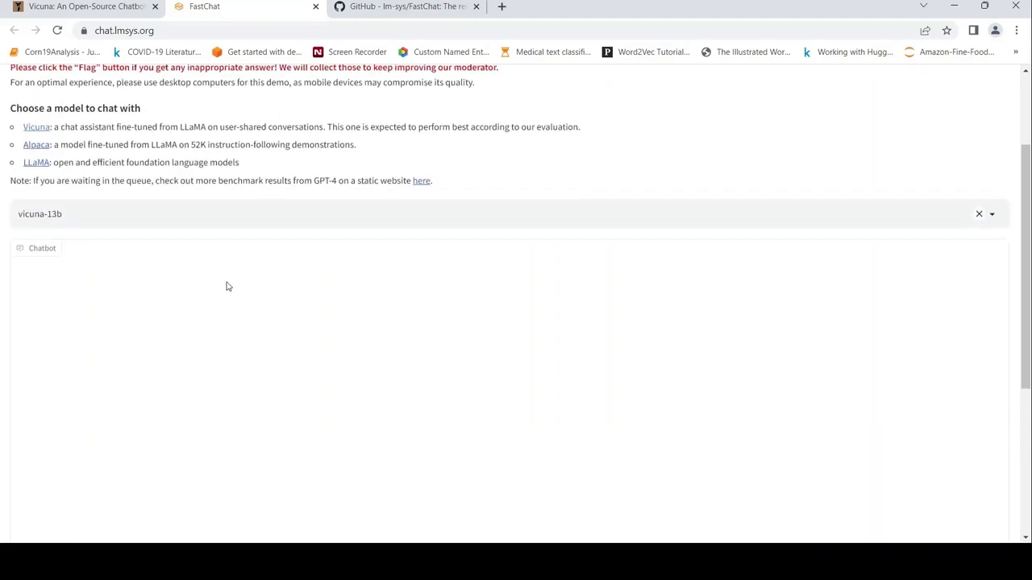
scroll("down", 3)
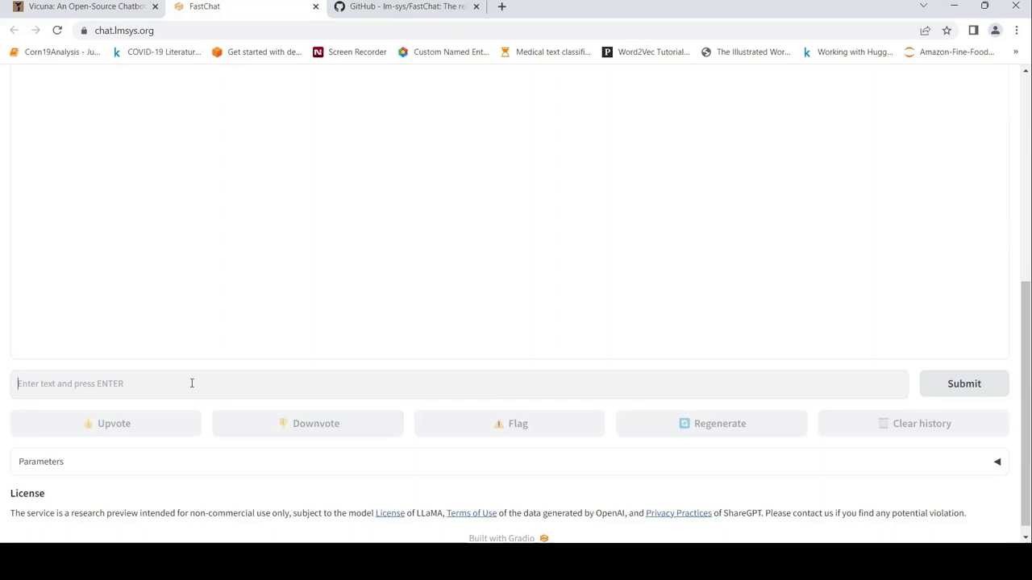
Search 'tesla model x wikipedia', open the article, and select its opening paragraphs
left_click(662, 7)
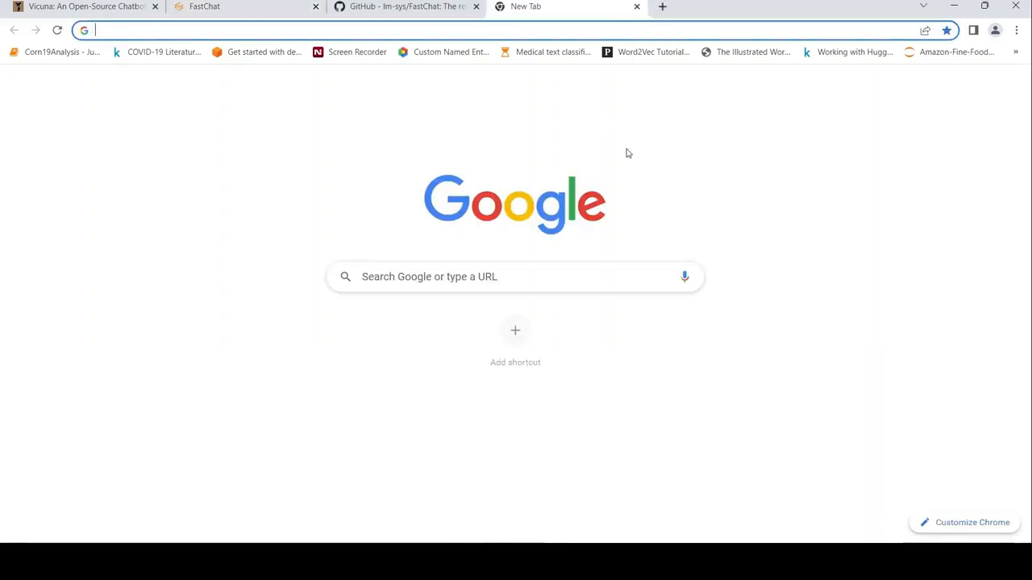
type("tesla model x wikipedia")
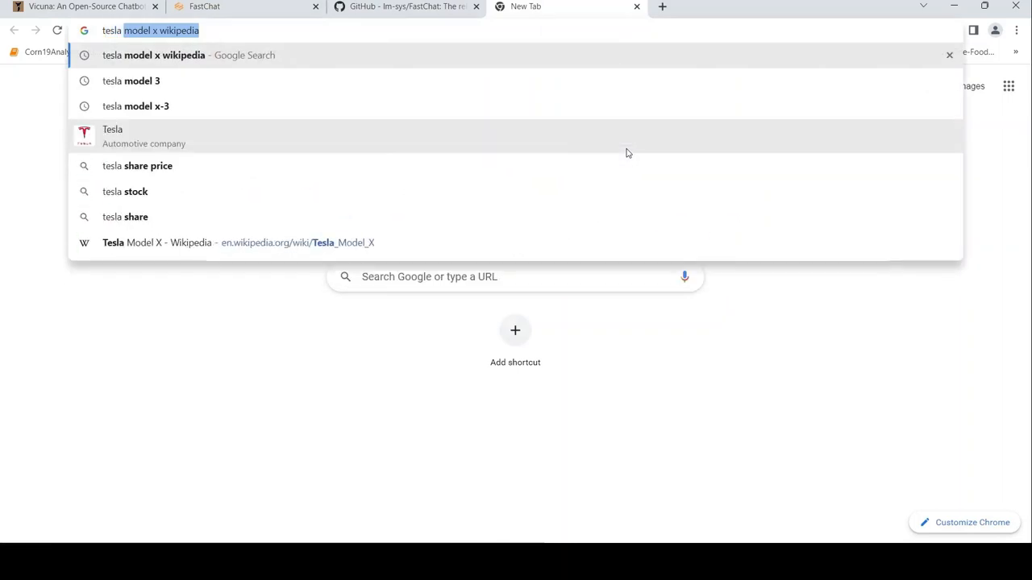
key("Return")
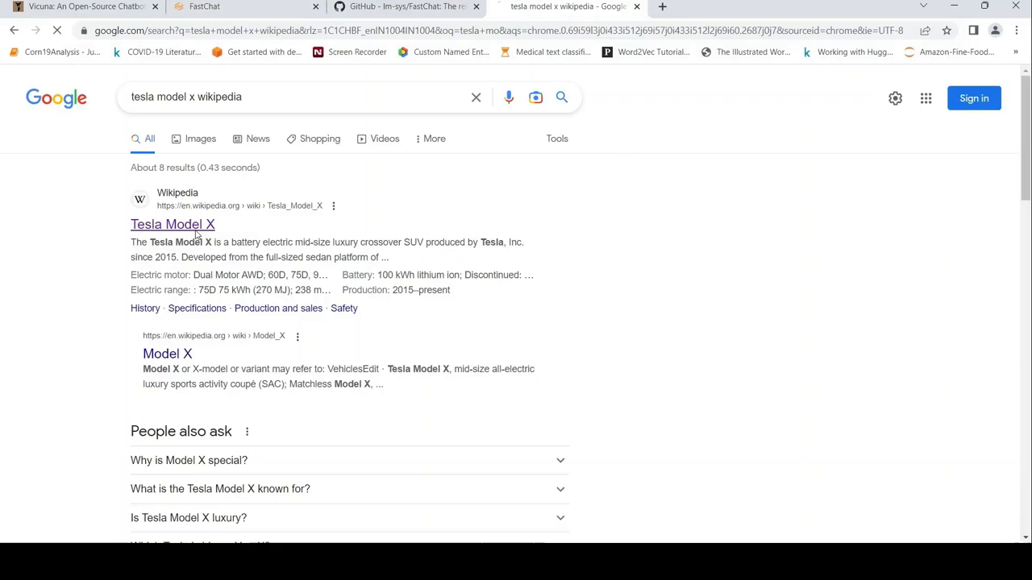
left_click(171, 225)
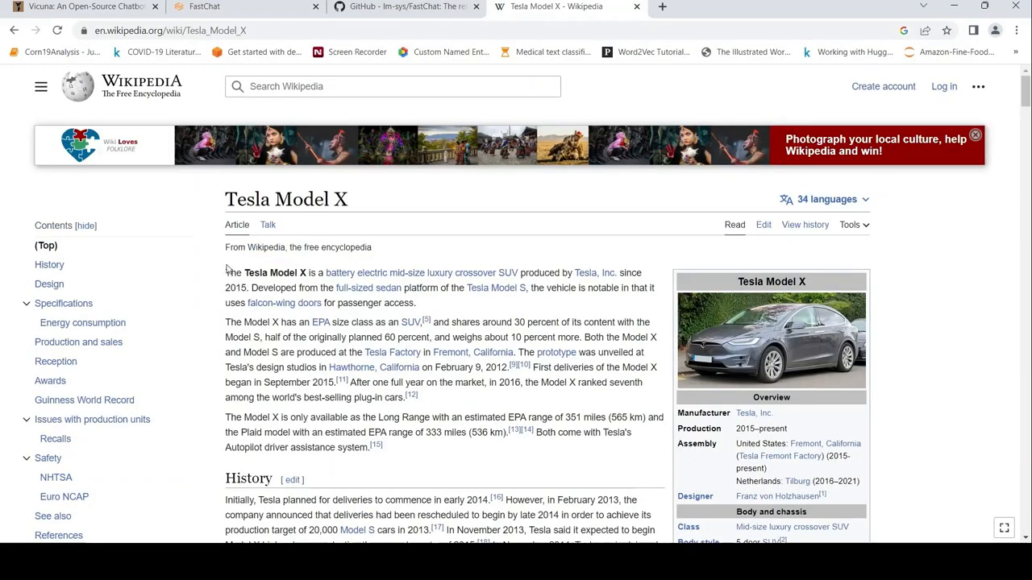
left_click_drag(227, 273, 366, 448)
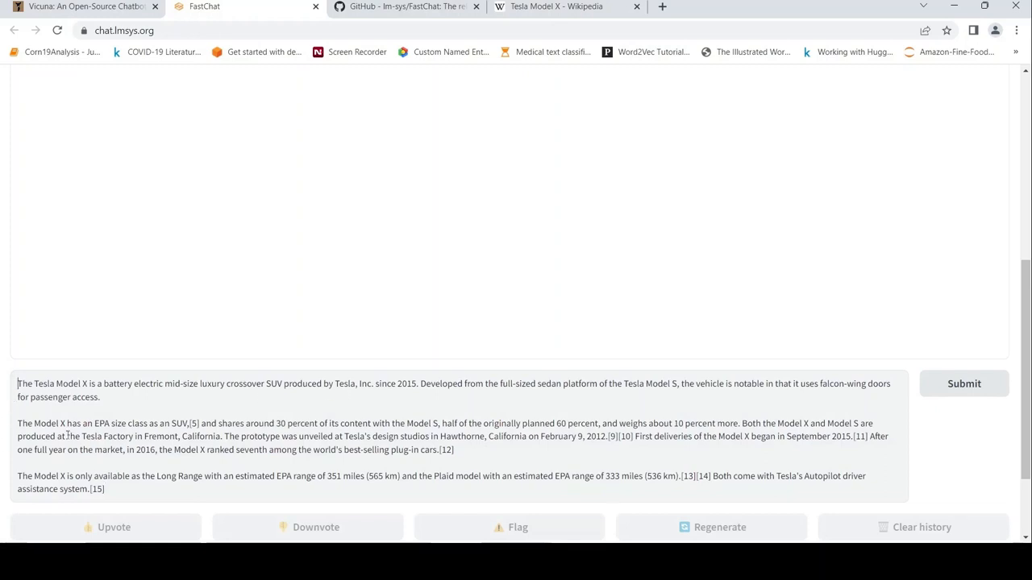
Prefix the pasted Tesla text with 'Write an email describing the below product' to customers
type("Write an")
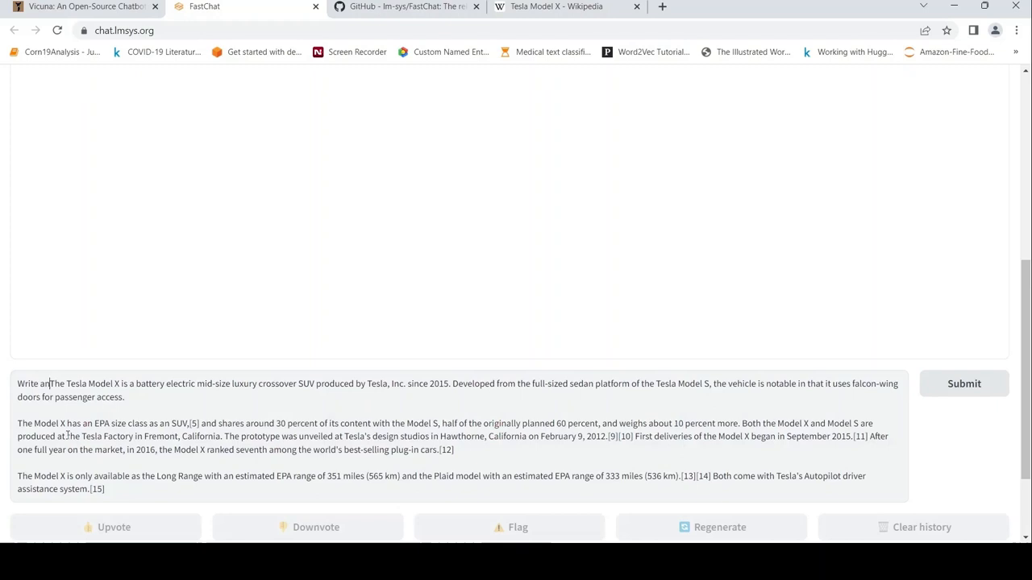
type("email describing the")
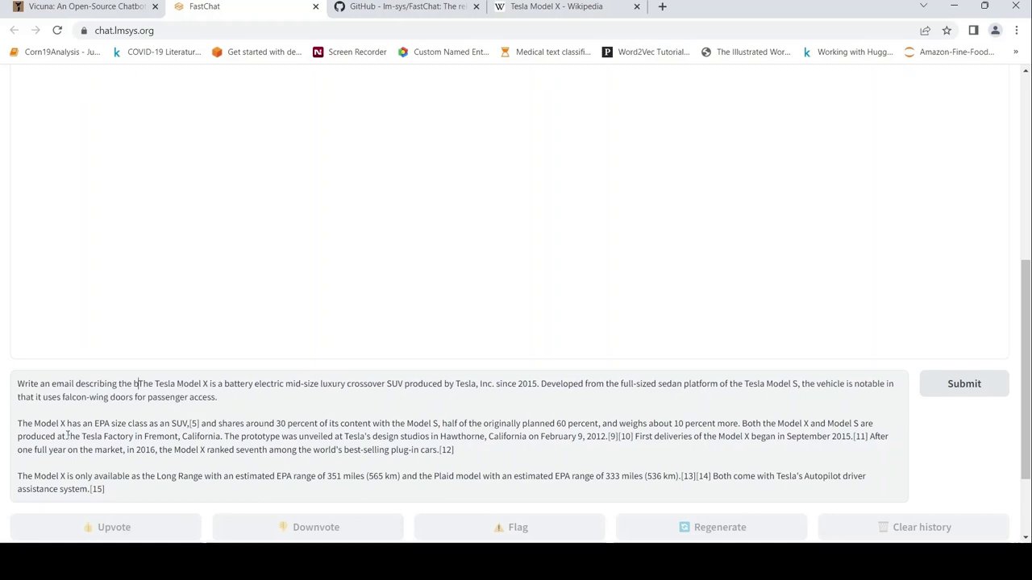
type("below product to your customers")
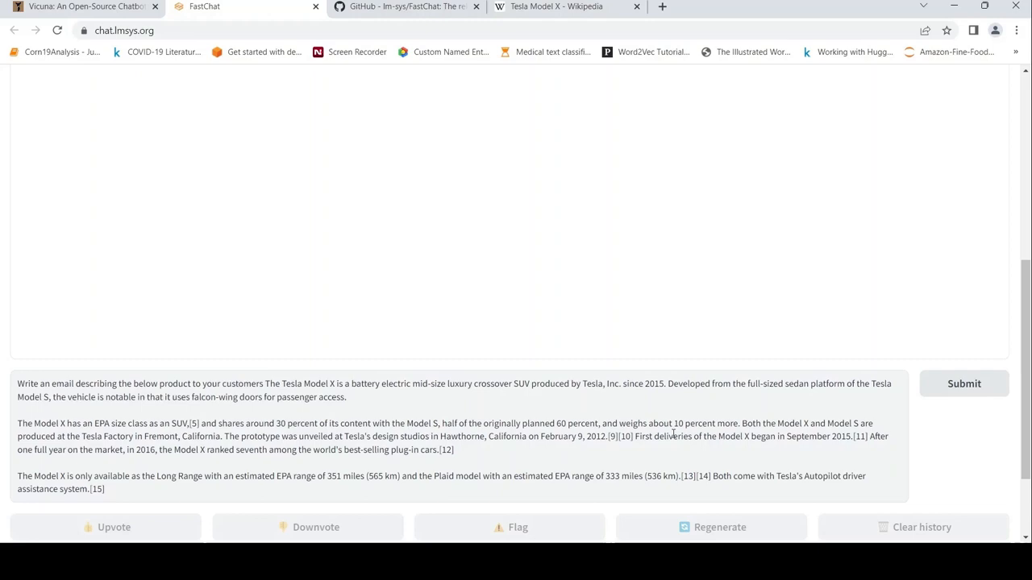
Send the Tesla Model X email request and start typing a new prompt after Vicuna replies
left_click(963, 384)
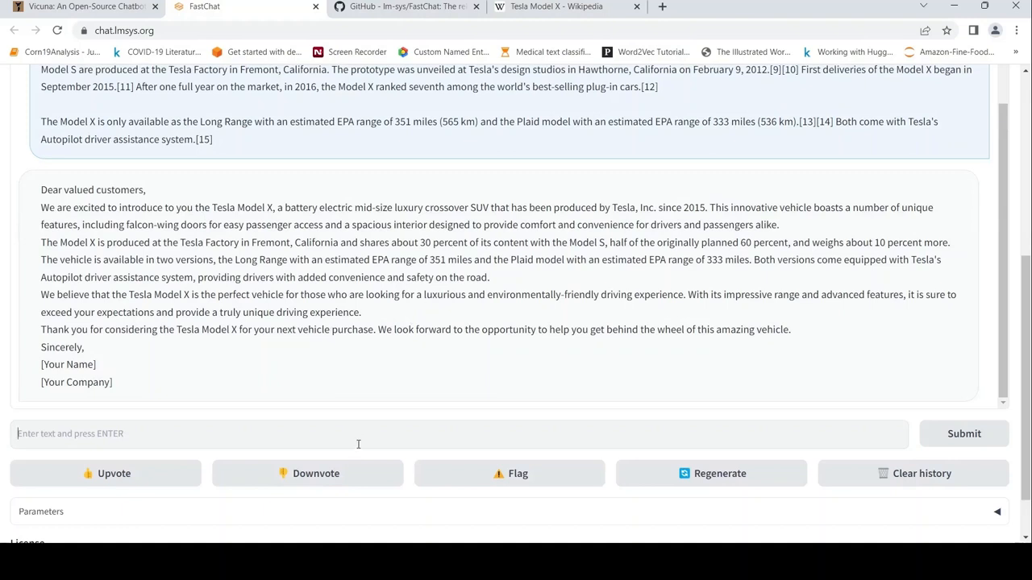
type("Wr")
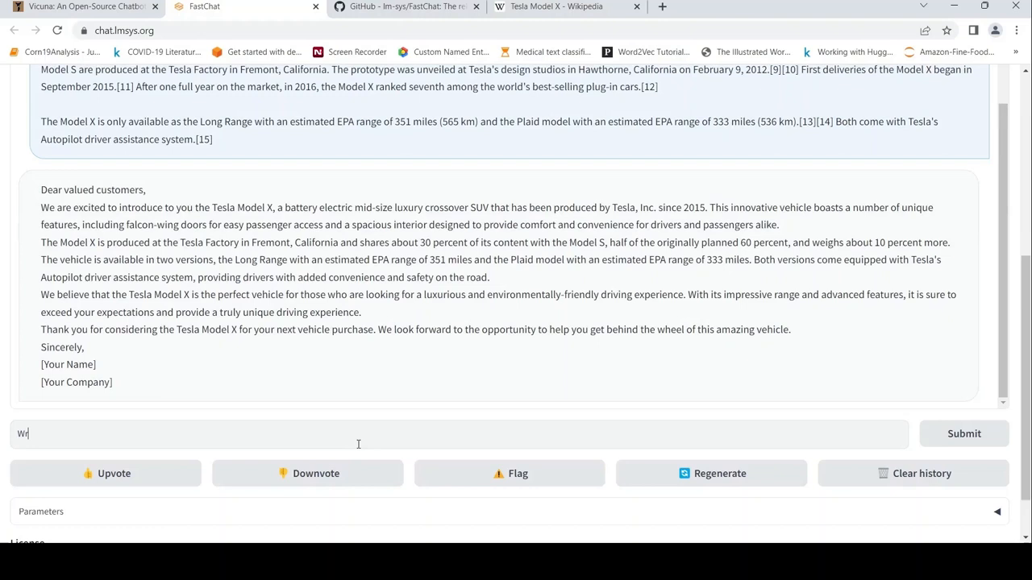
Request a short article on Random forest explaining the math behind the algorithm
type("ite a s")
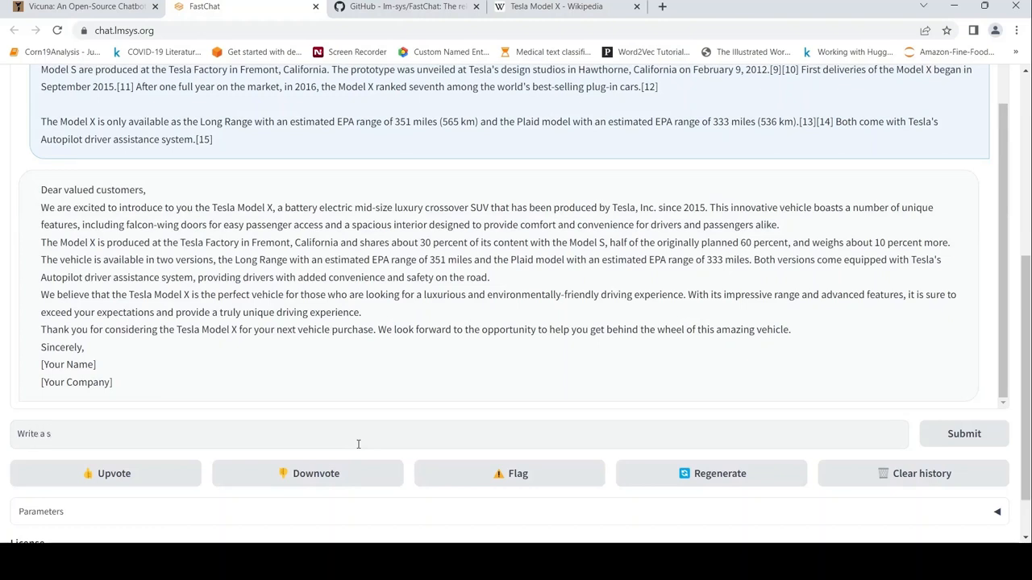
type("hort art")
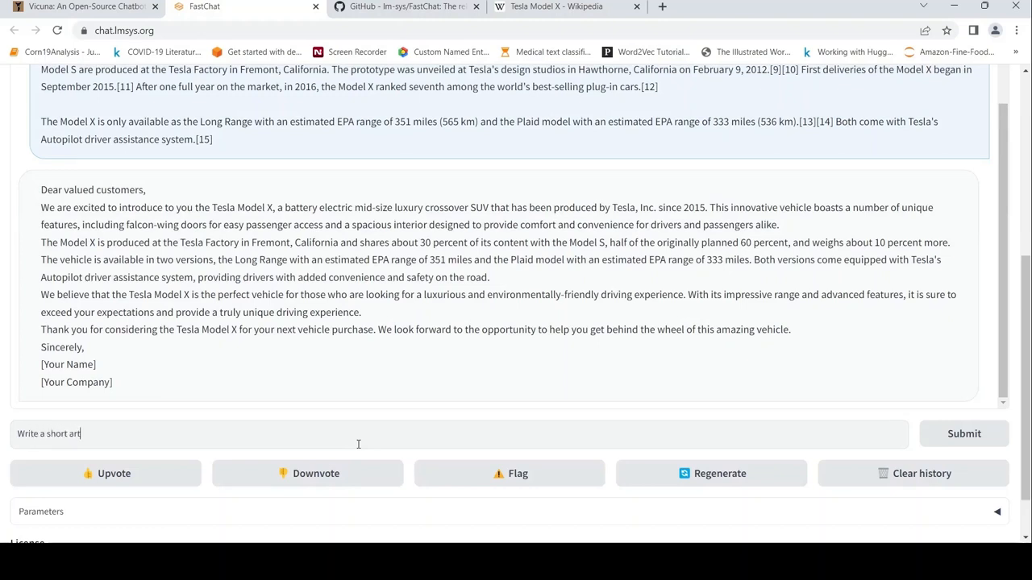
type("icle on")
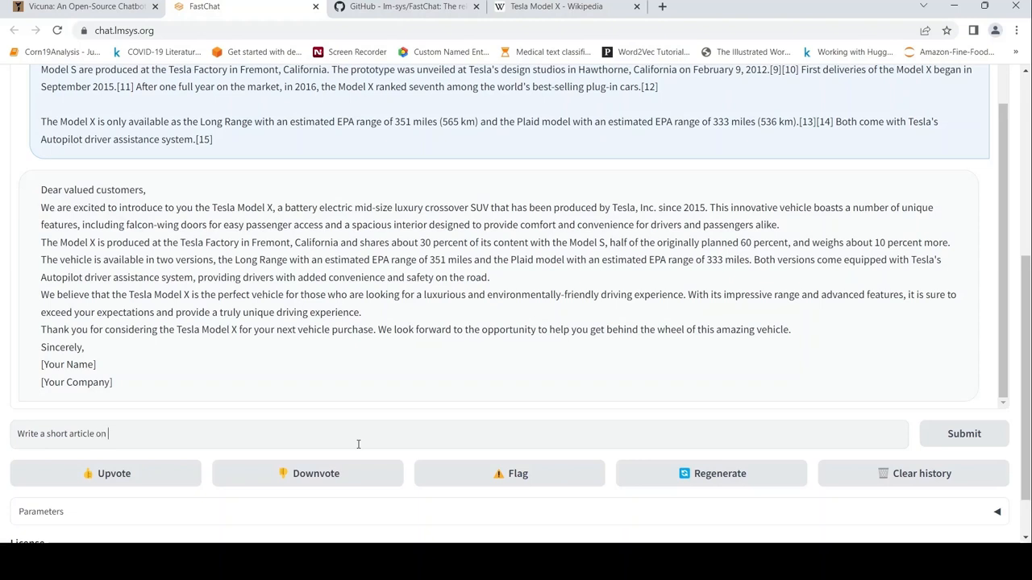
type("Random forest exp")
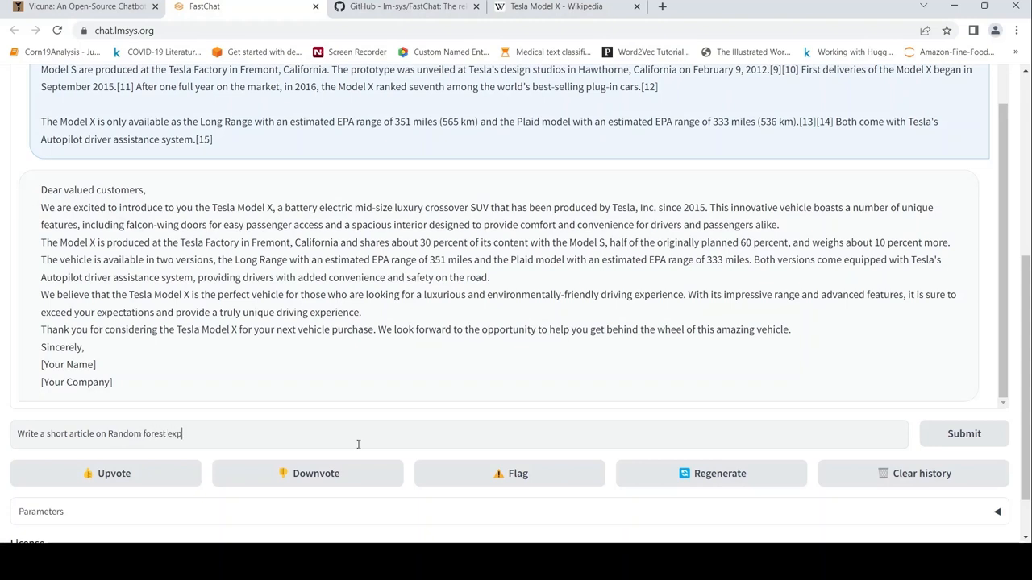
type("laining the ma")
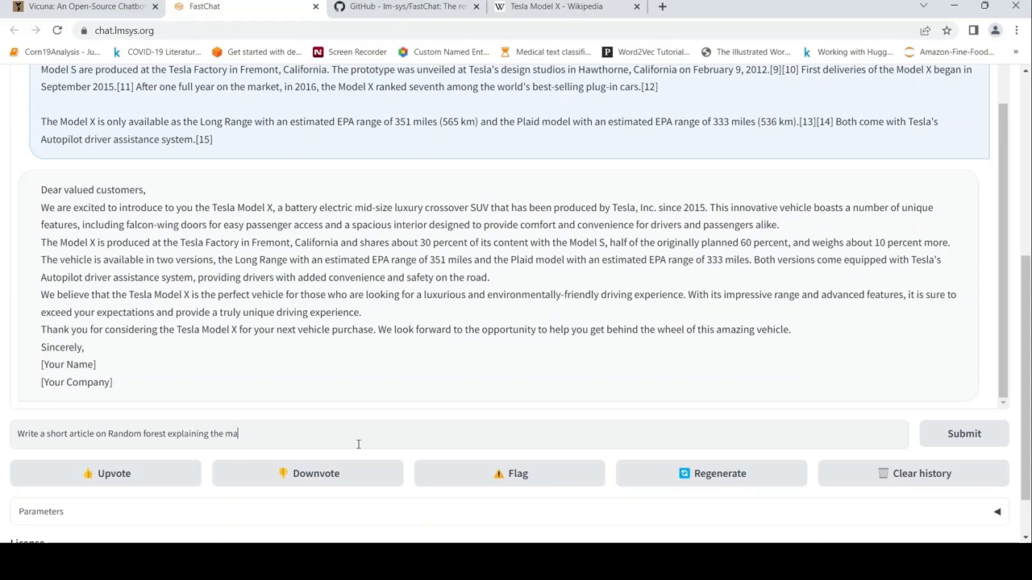
type("th behind")
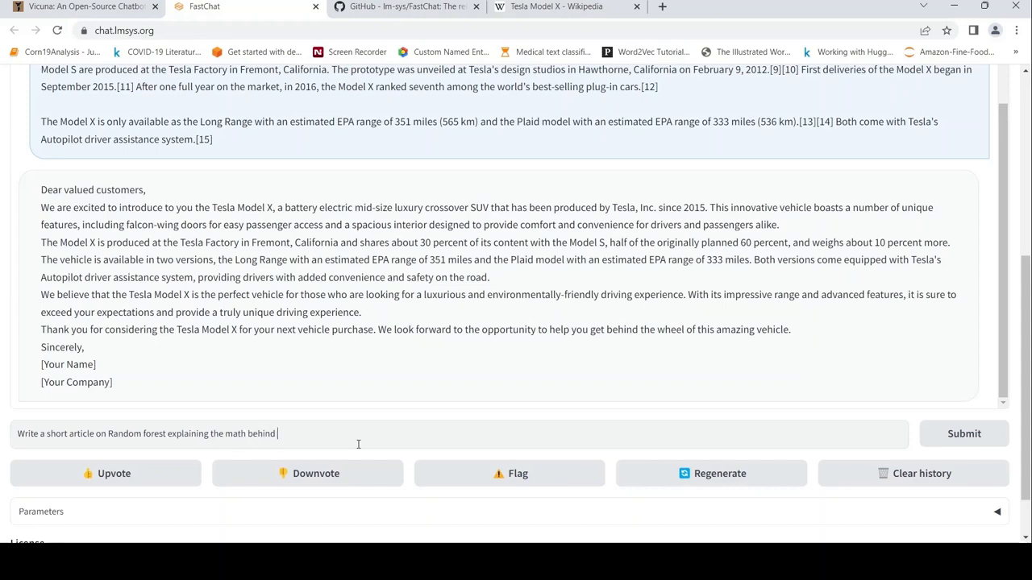
type("the algori")
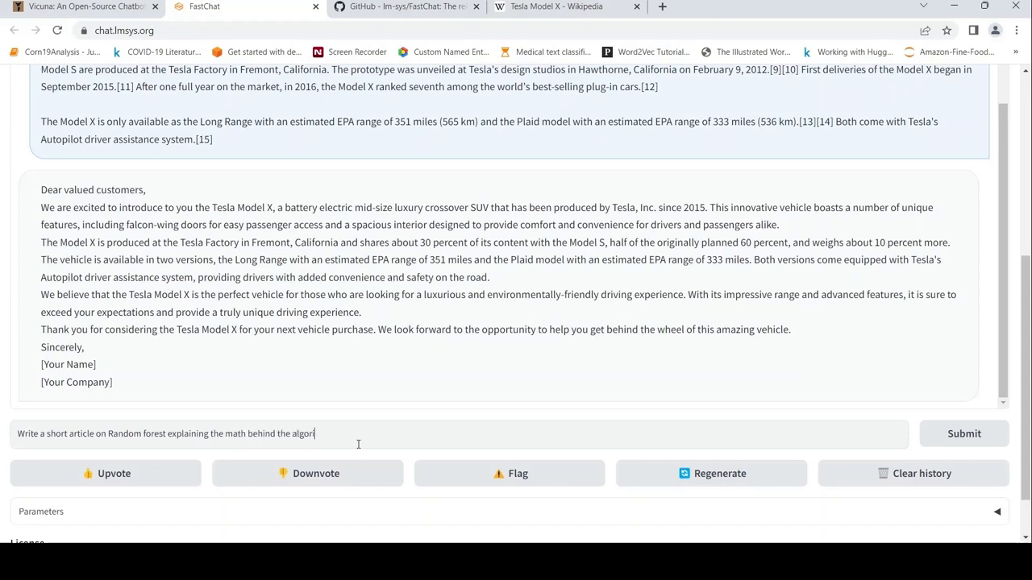
left_click(963, 434)
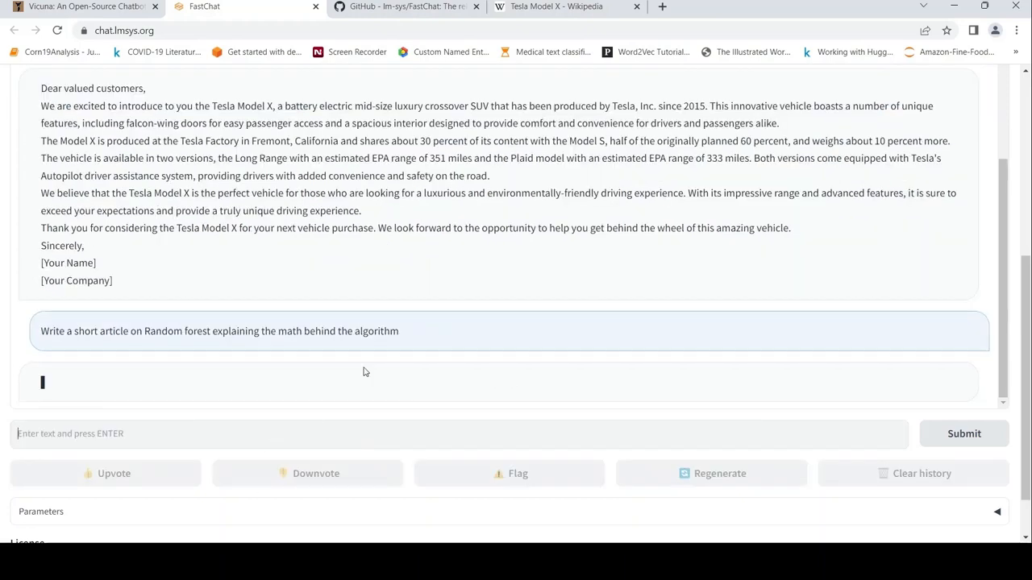
Scroll through Vicuna's Random forest article on decision trees, bagging and overfitting
scroll("up", 3)
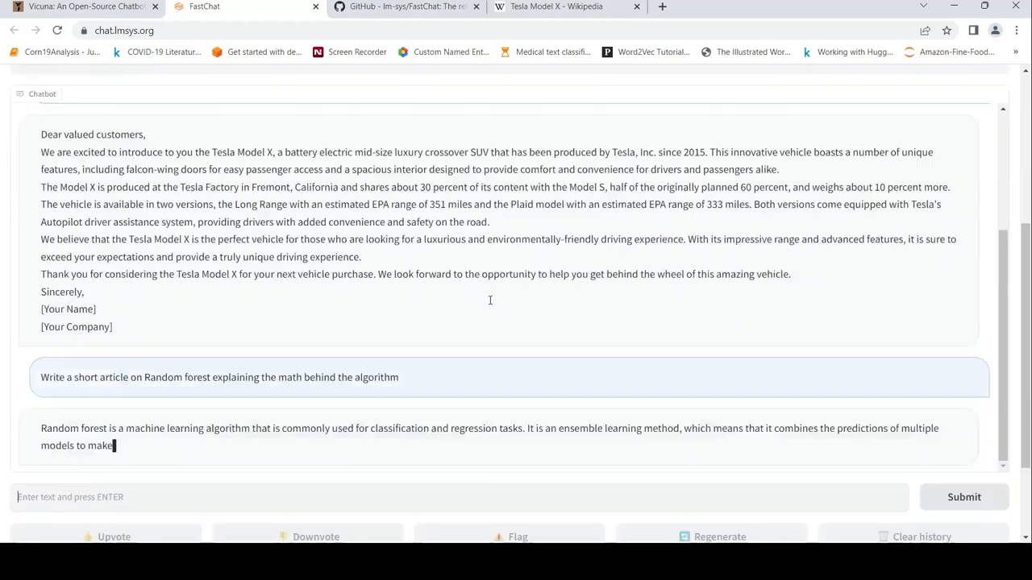
scroll("down", 3)
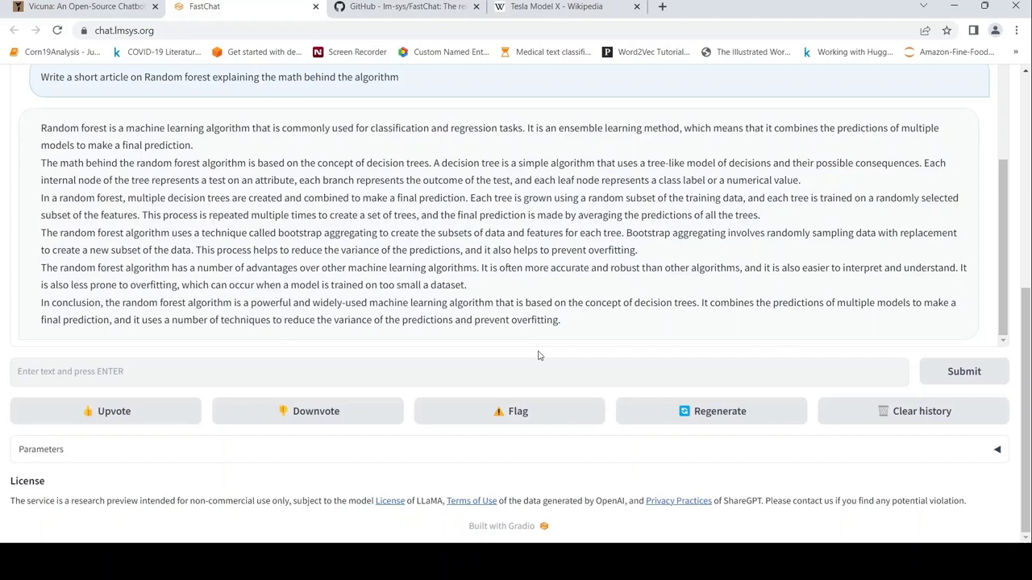
mouse_move(562, 349)
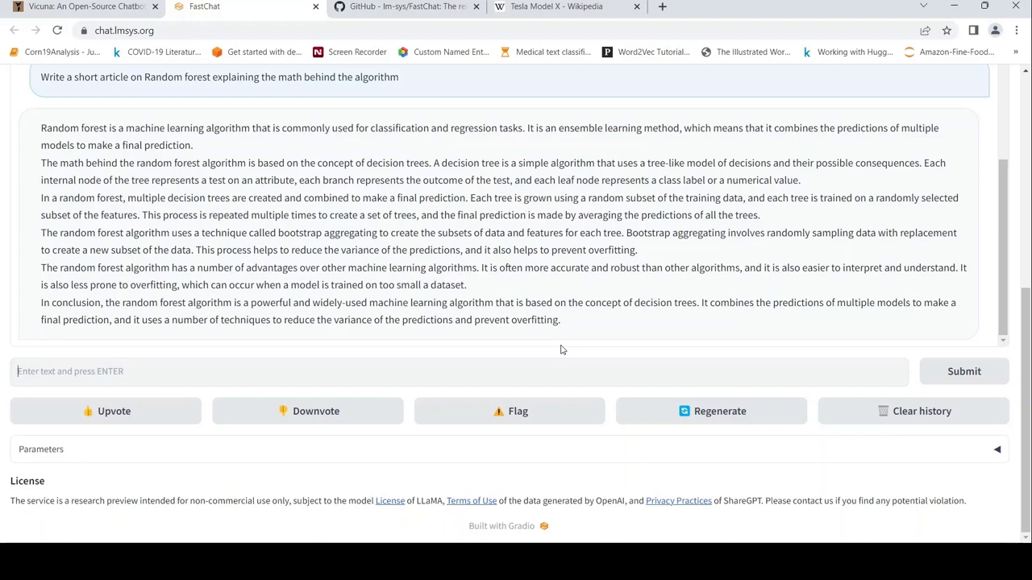
mouse_move(330, 239)
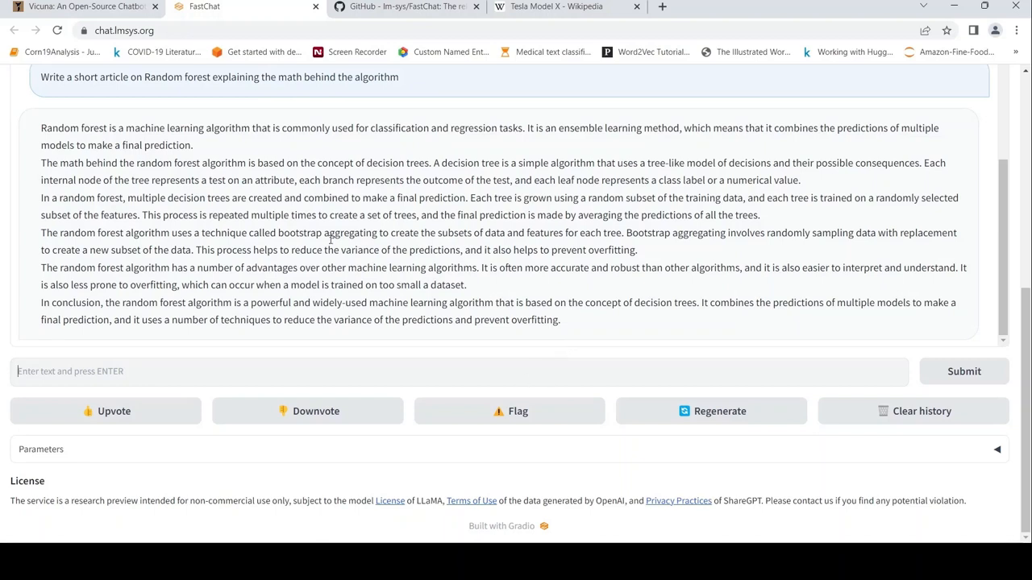
scroll("up", 3)
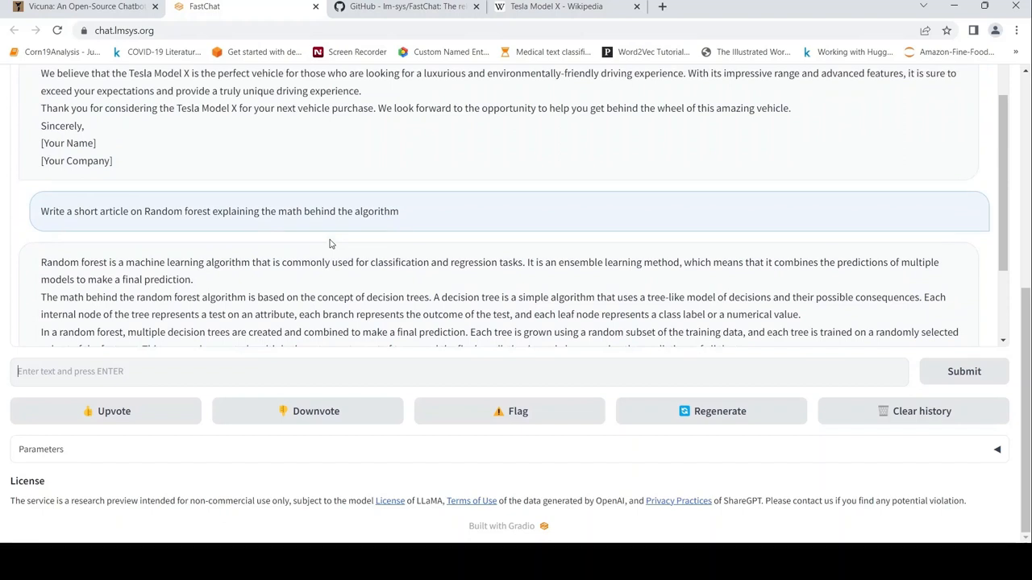
scroll("down", 3)
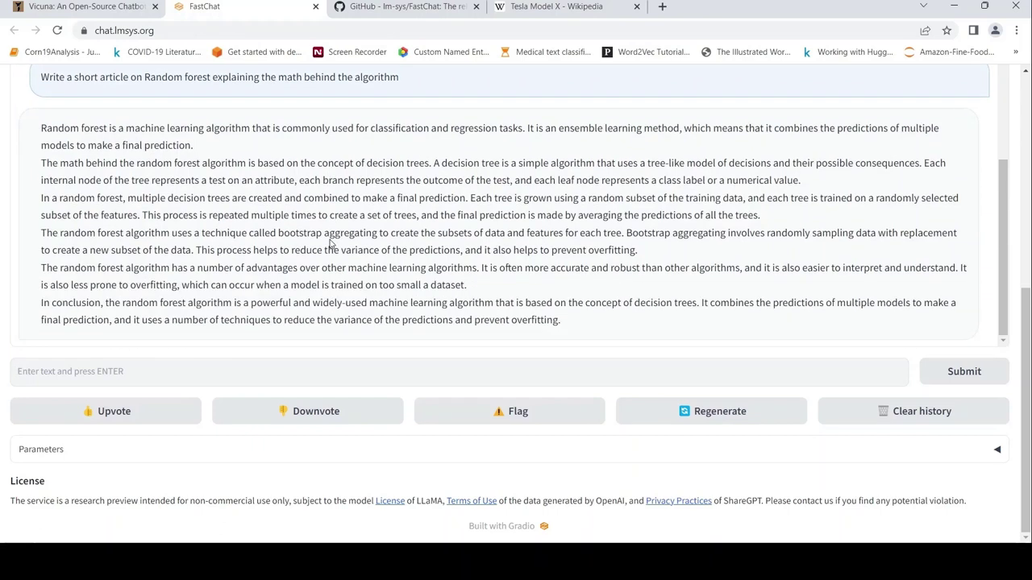
mouse_move(246, 298)
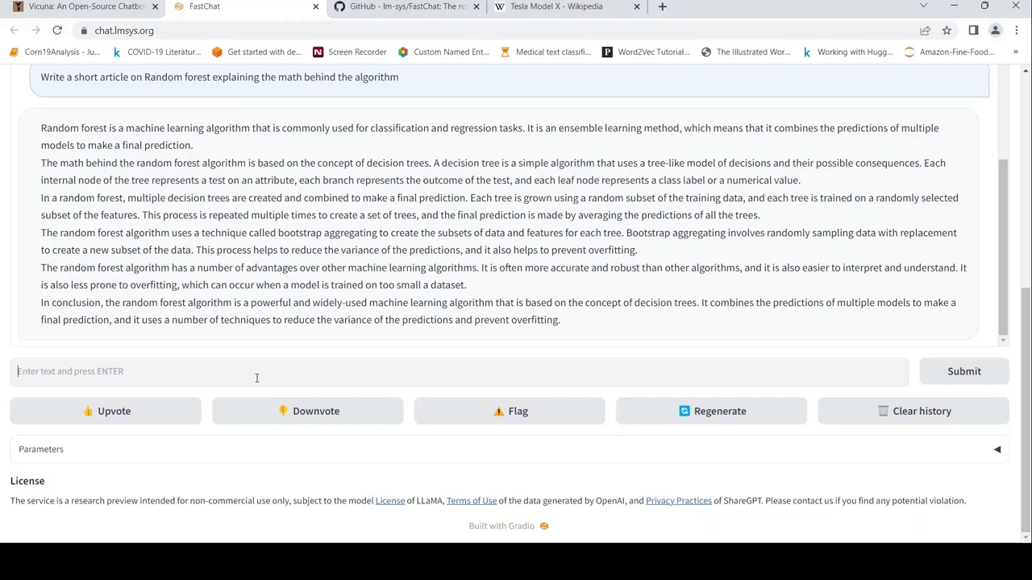
Ask Vicuna to write a Python program for image classification using ResNet models
type("w")
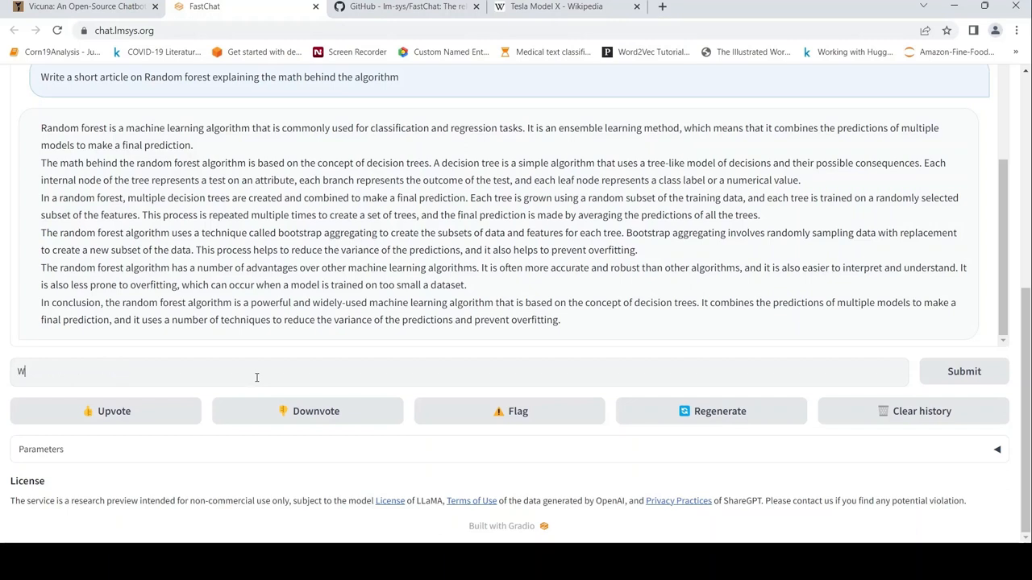
type("ite a python pr")
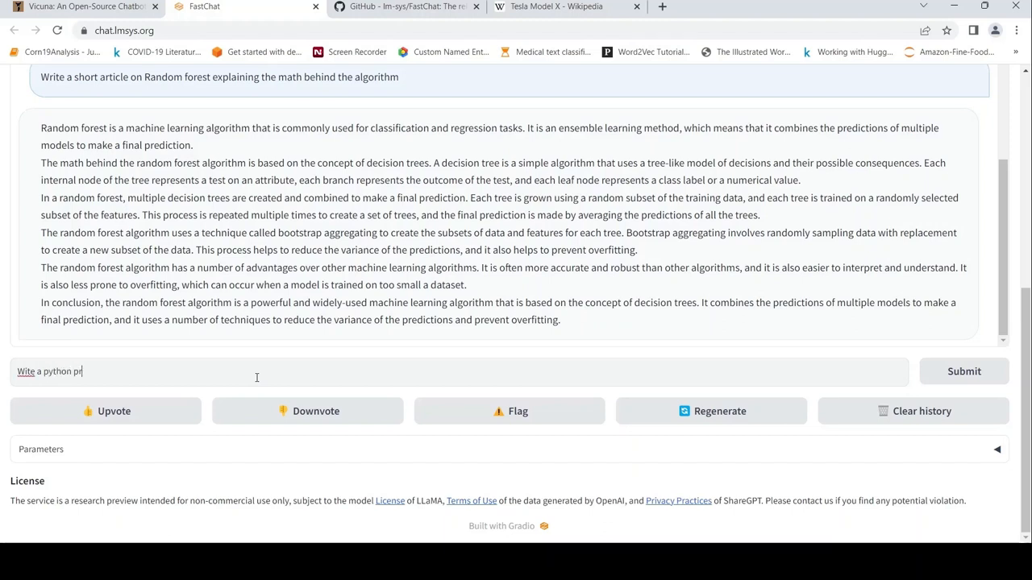
type("ogram")
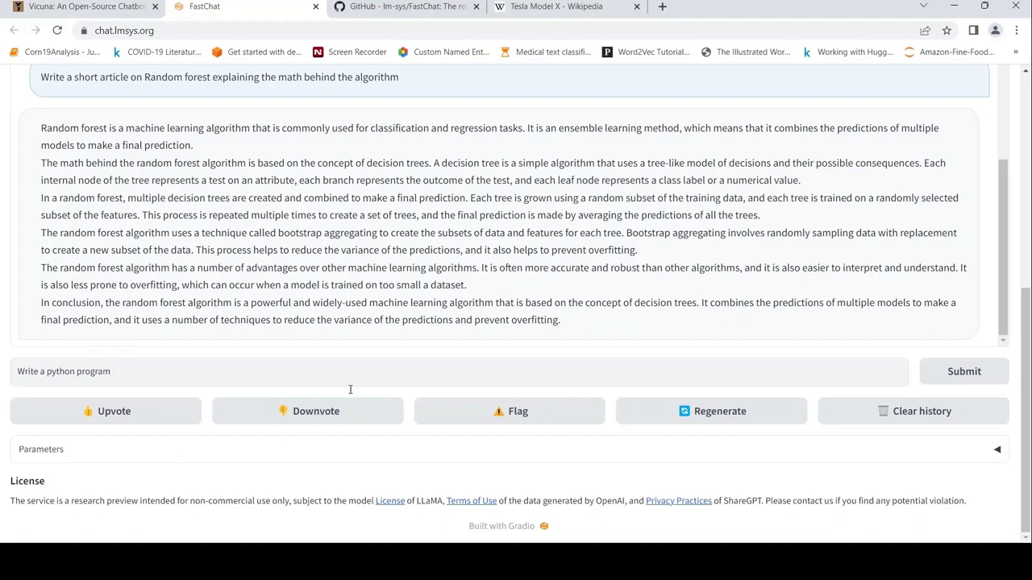
type("to")
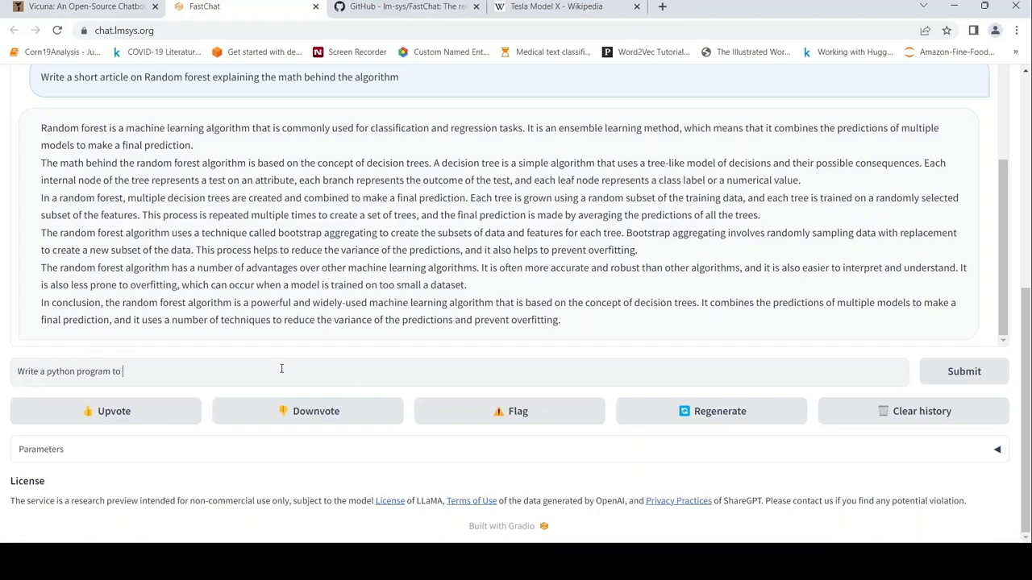
type("perform")
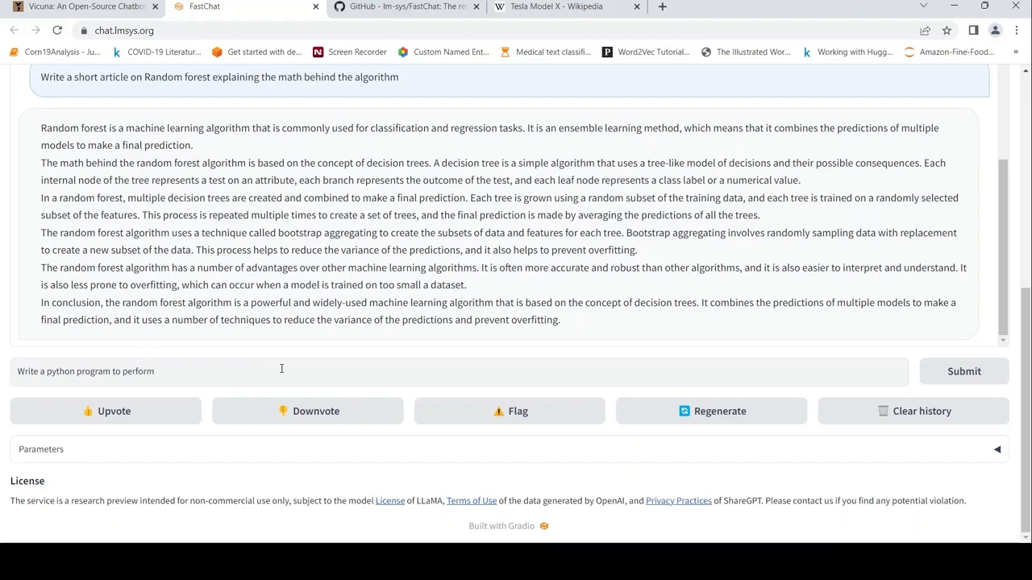
type("image classific")
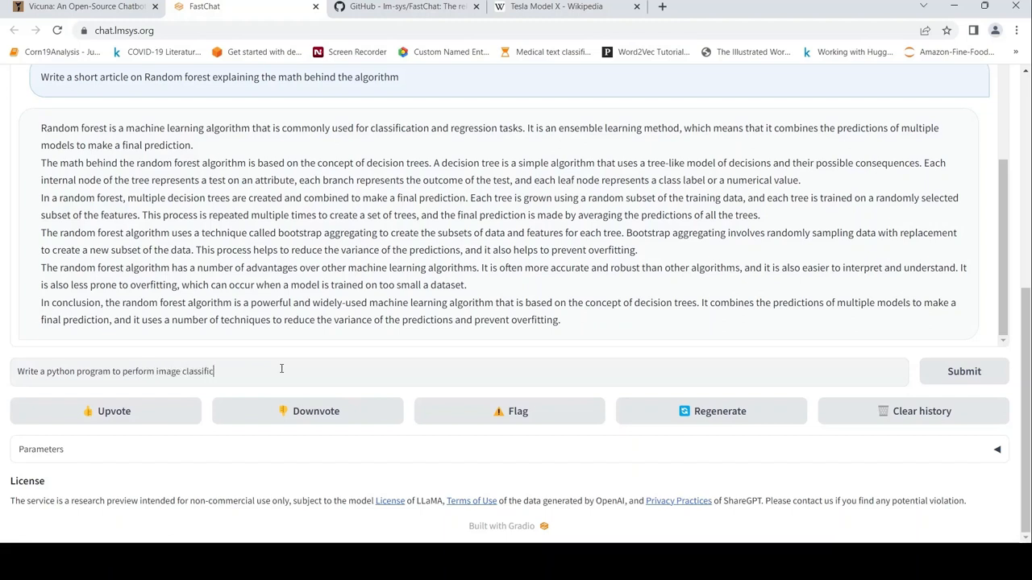
type("ation using res")
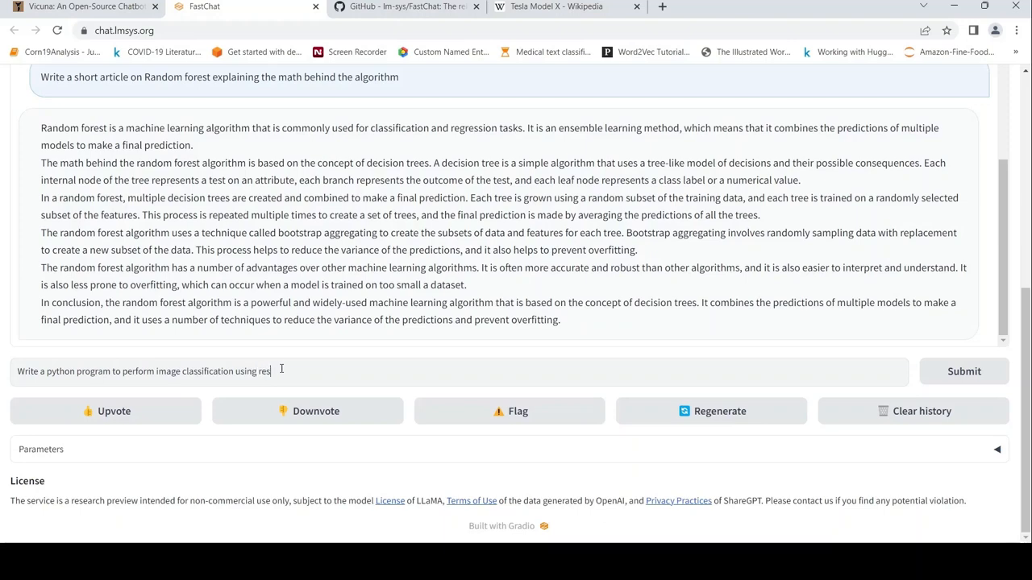
type("net models")
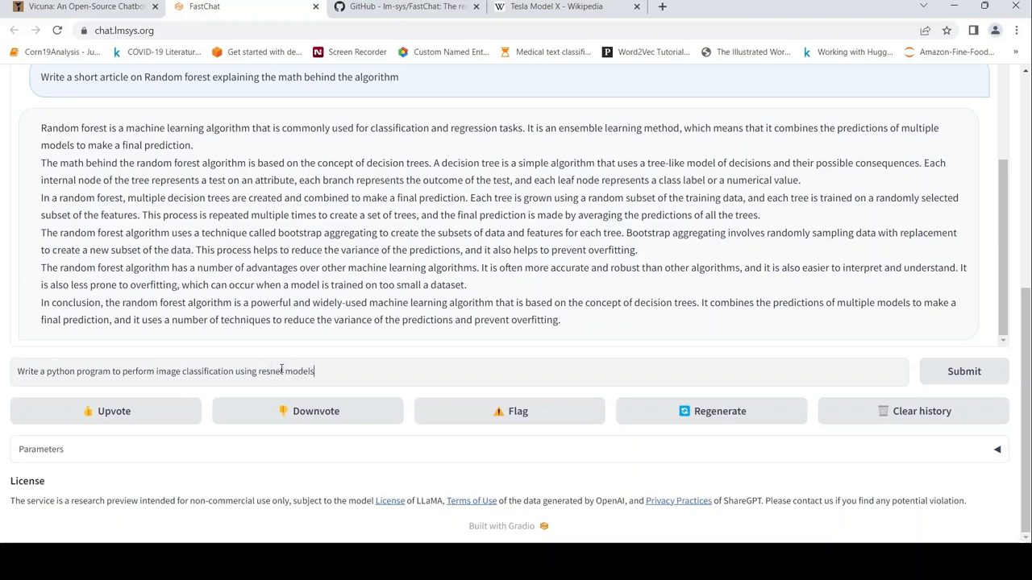
left_click(963, 371)
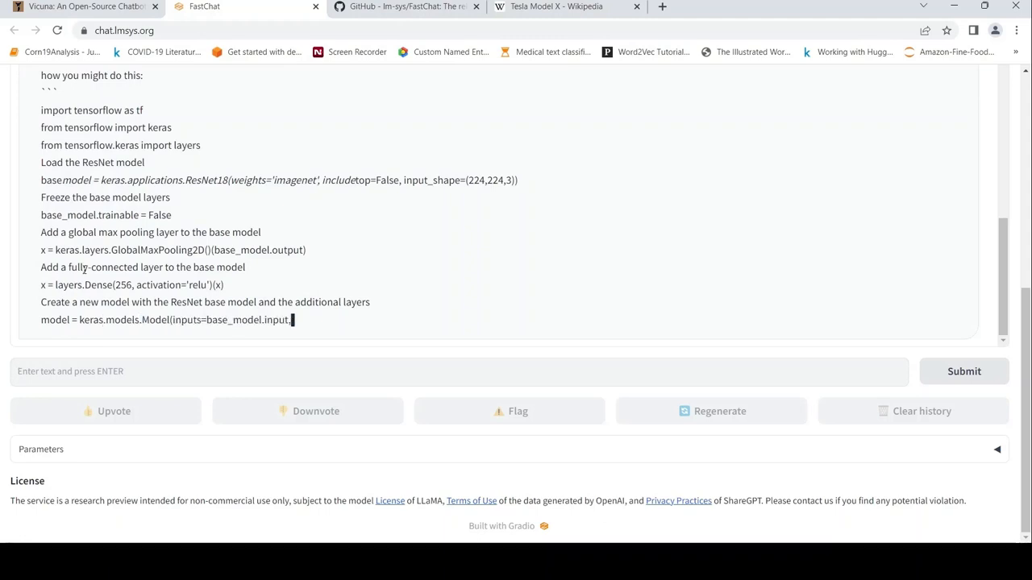
Scroll up through Vicuna's Keras ResNet code with pooling and dense layers
scroll("up", 3)
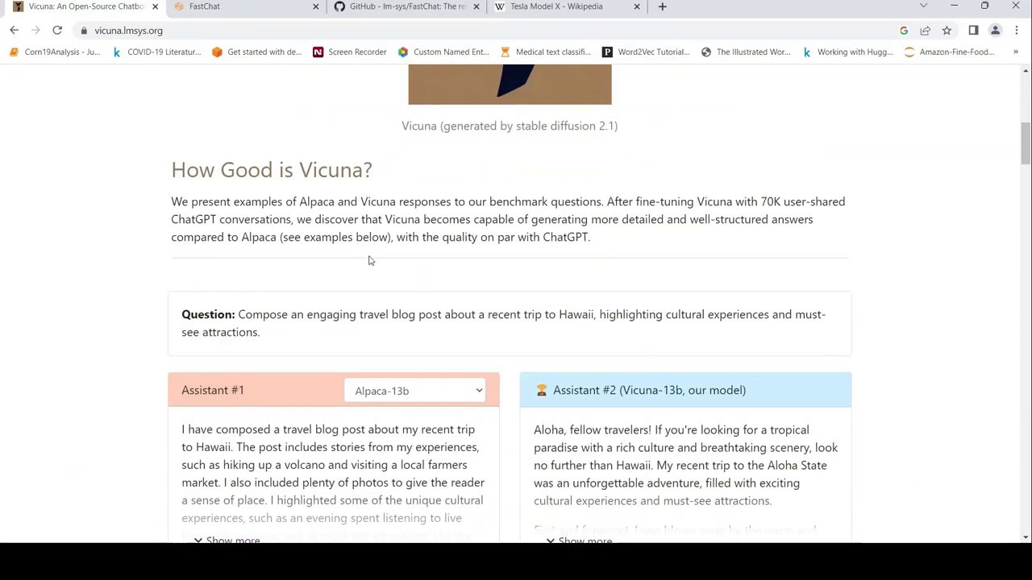
scroll("down", 3)
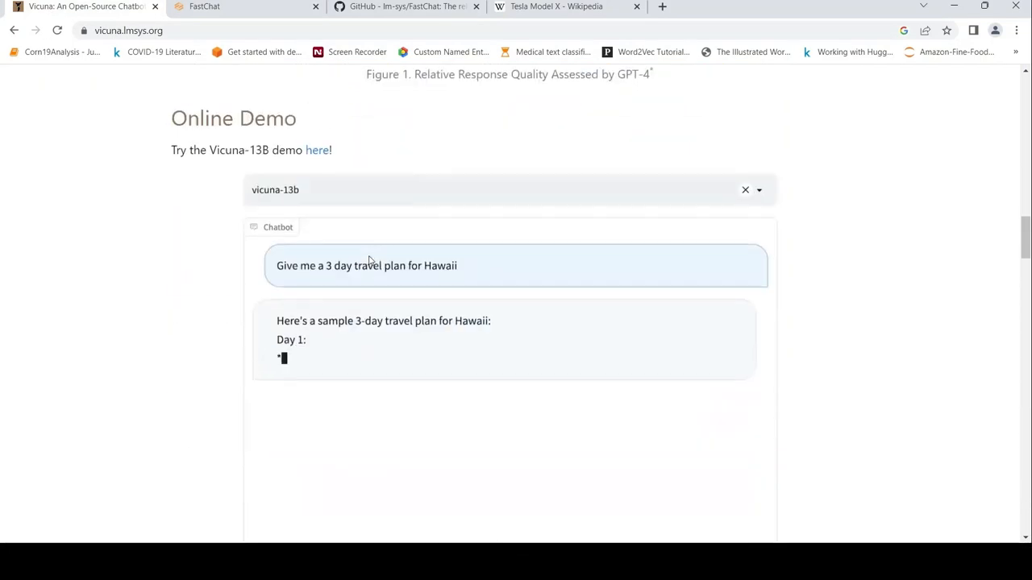
scroll("up", 3)
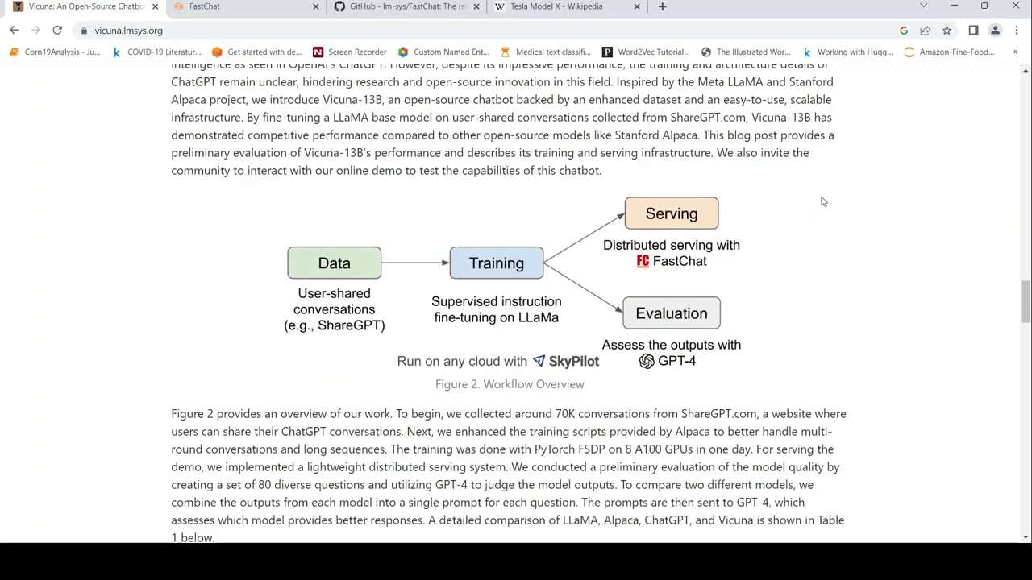
mouse_move(336, 305)
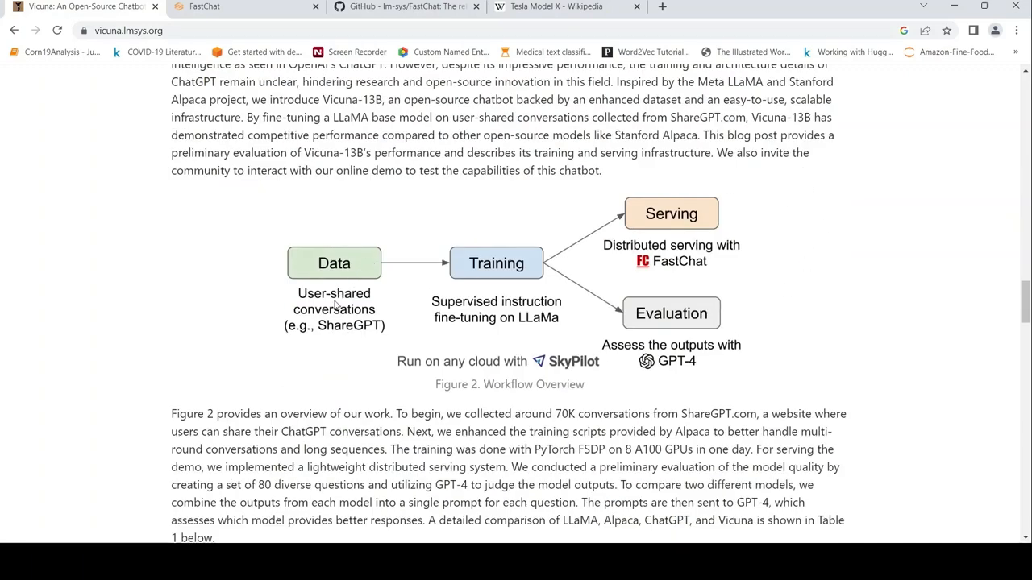
mouse_move(337, 327)
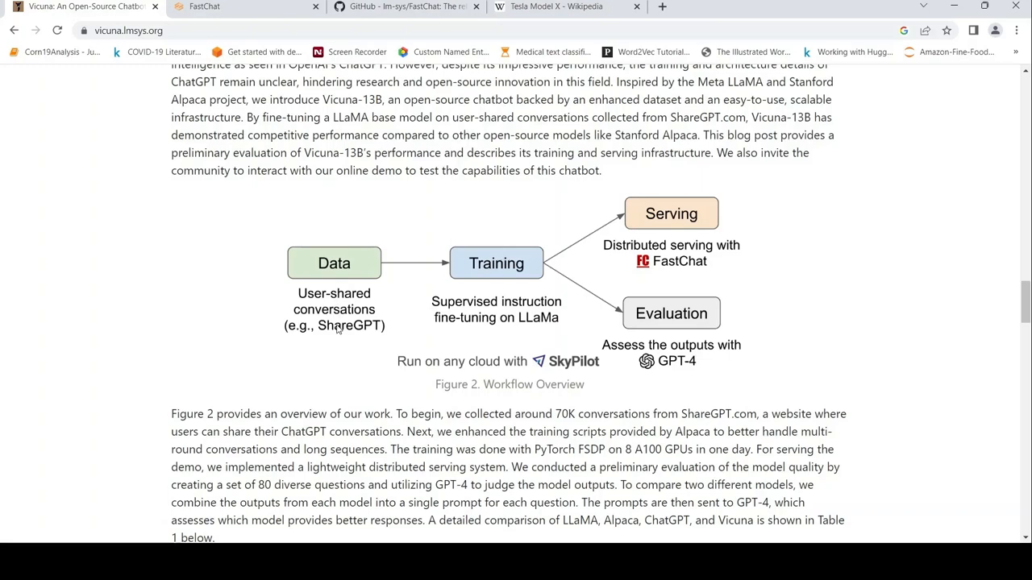
mouse_move(488, 308)
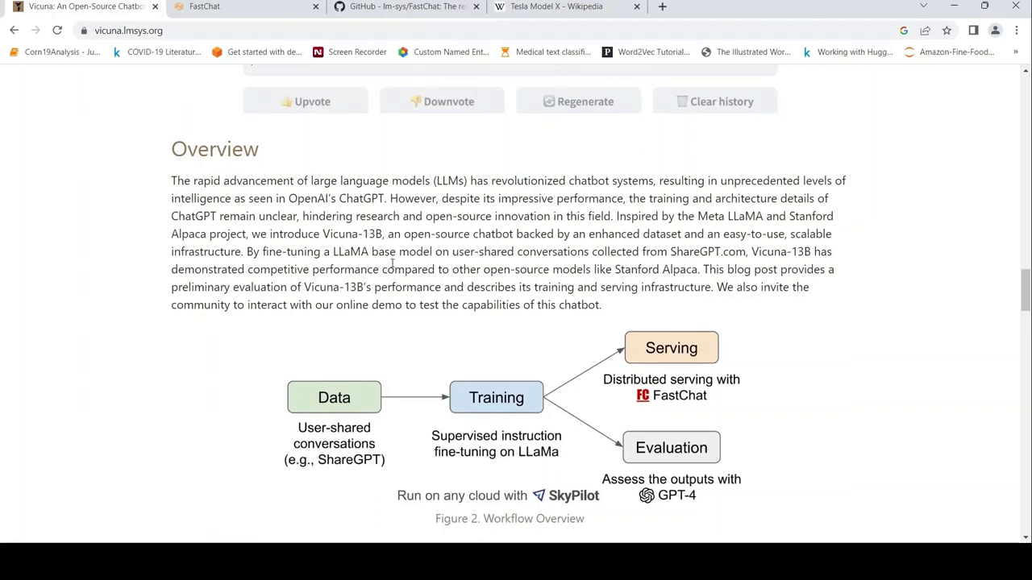
scroll("up", 3)
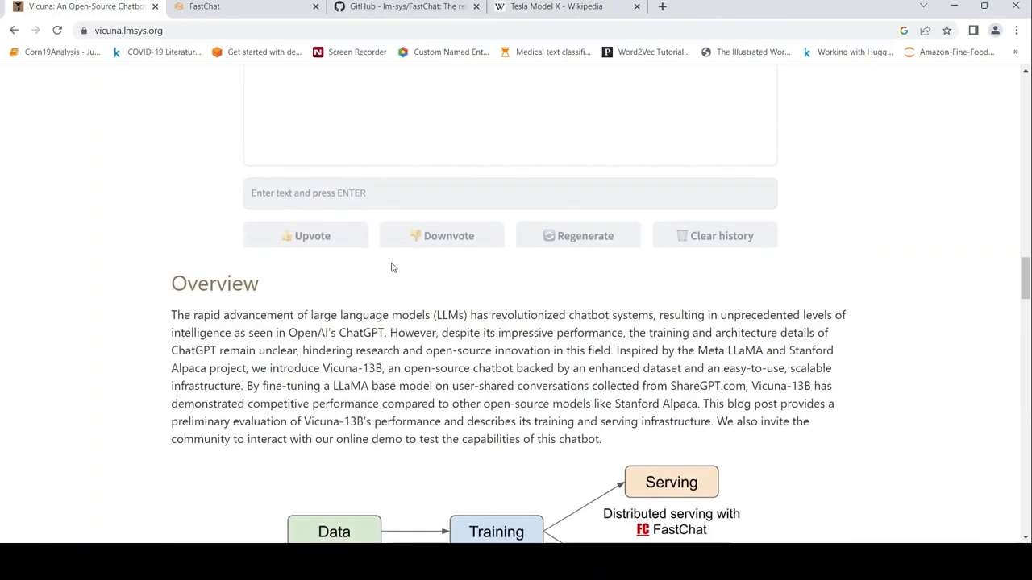
scroll("down", 3)
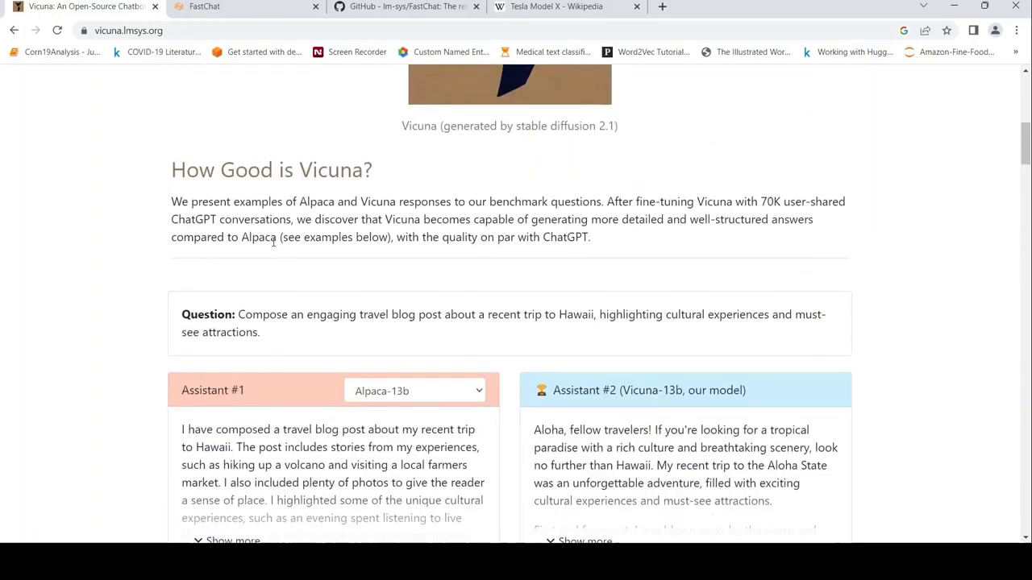
scroll("up", 3)
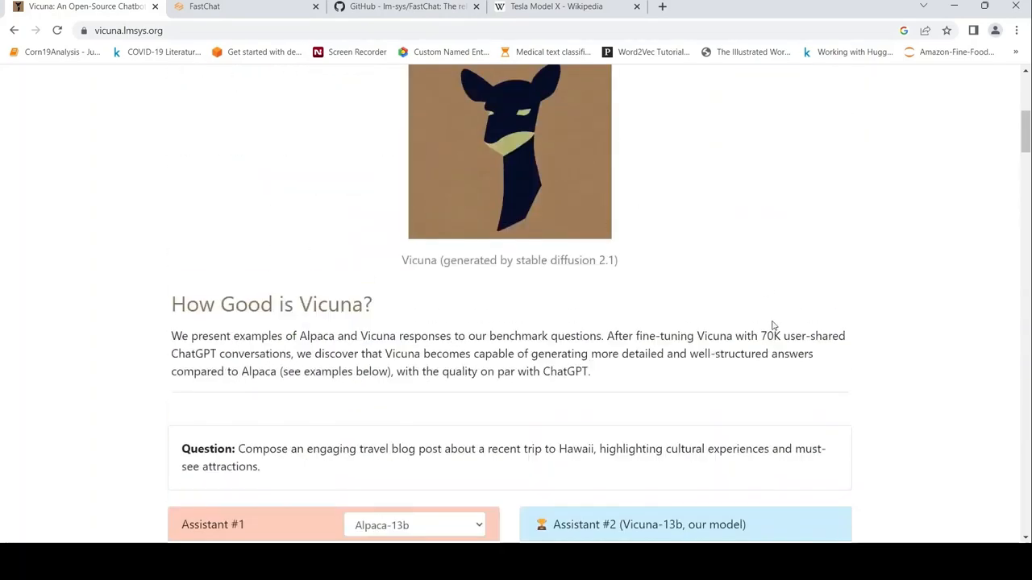
mouse_move(232, 363)
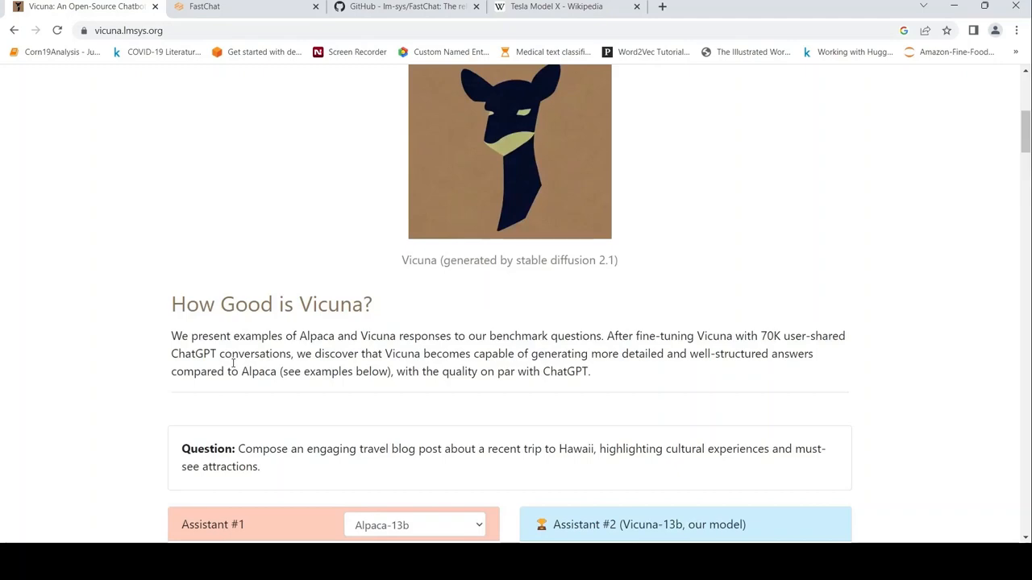
mouse_move(580, 333)
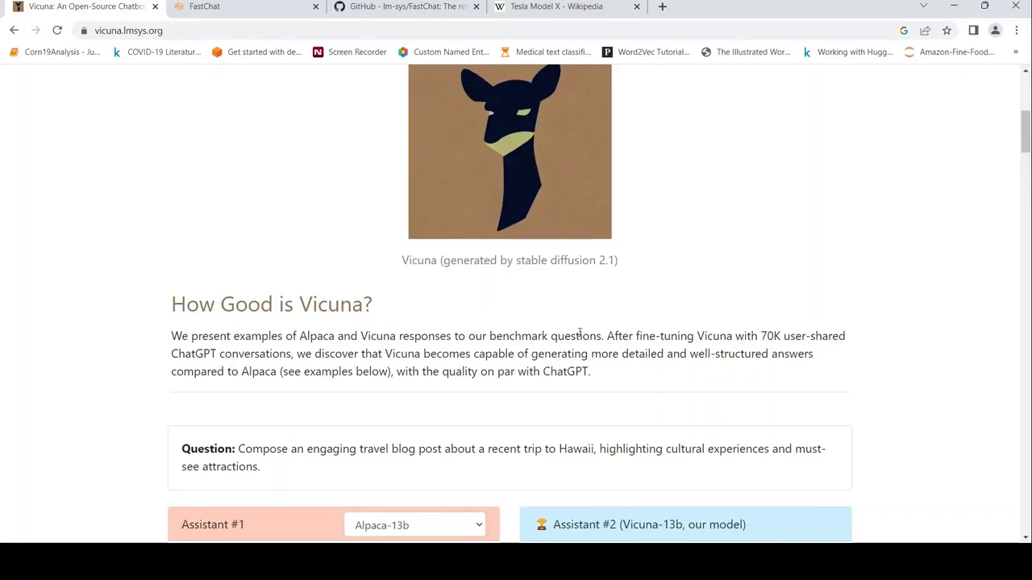
scroll("down", 3)
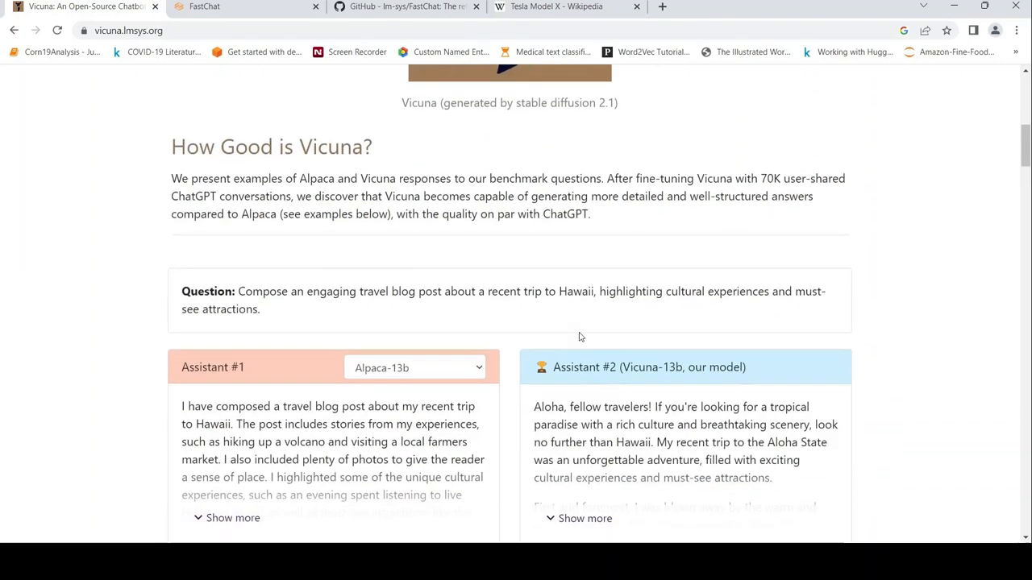
scroll("down", 3)
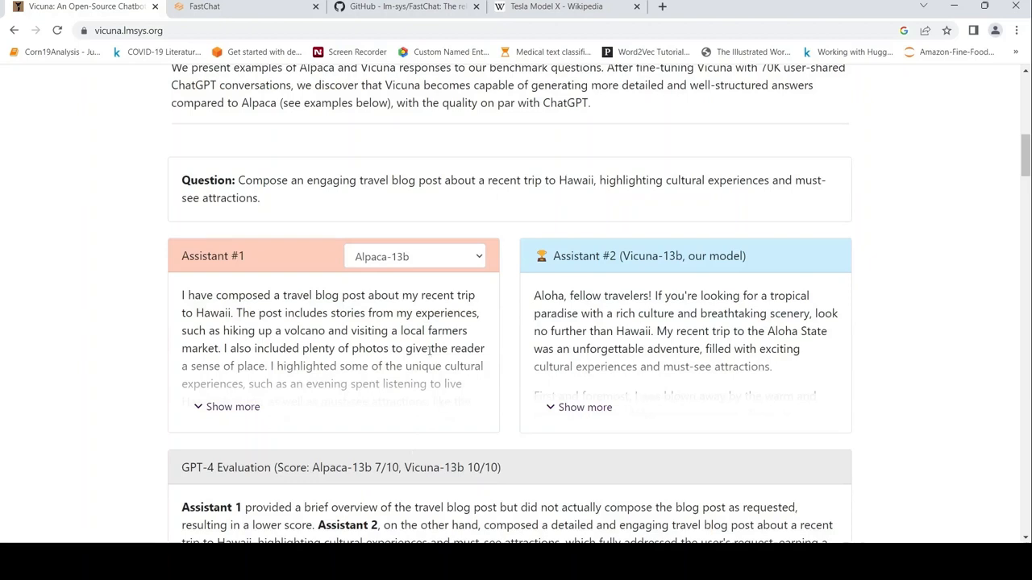
mouse_move(632, 298)
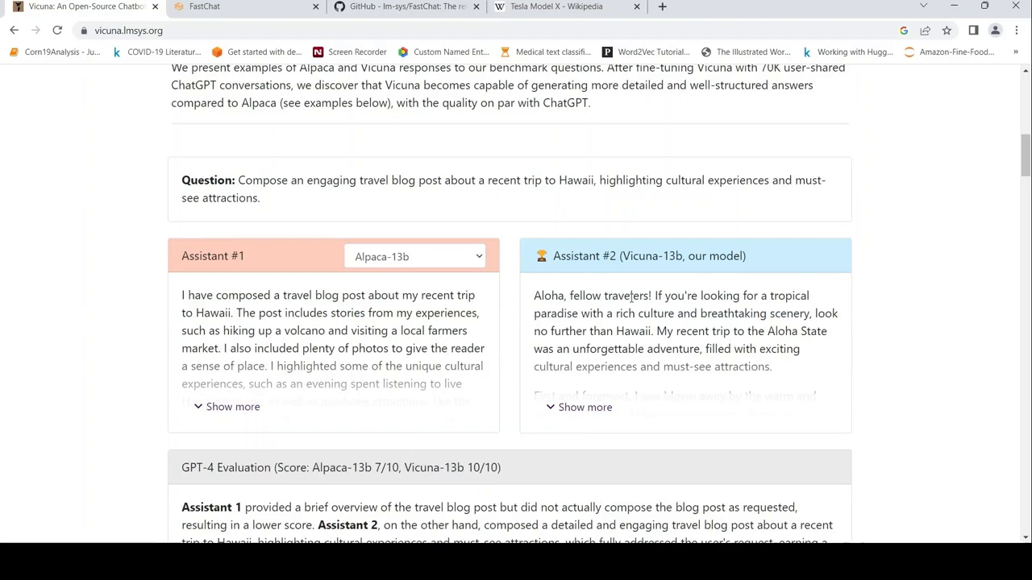
scroll("down", 3)
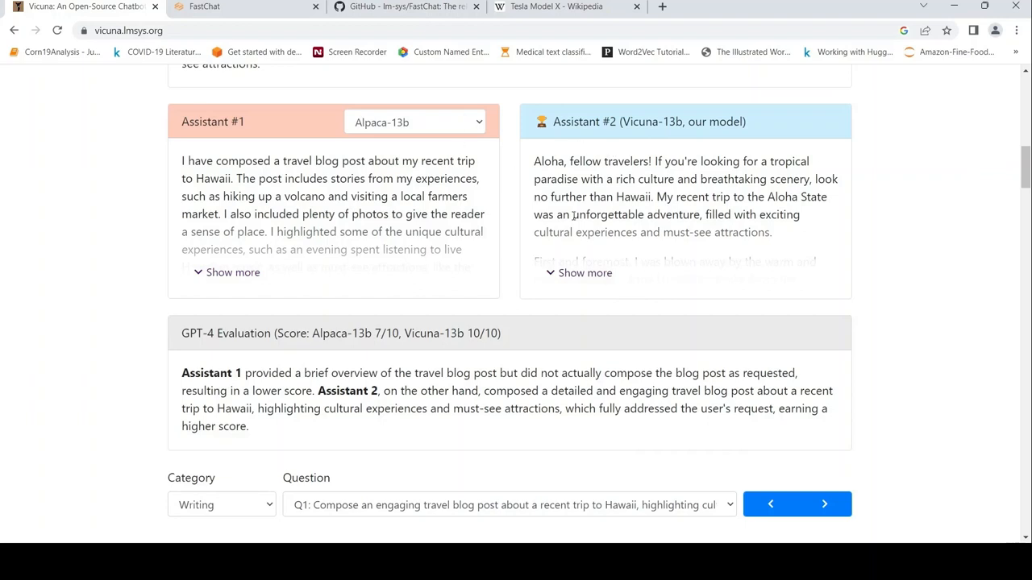
mouse_move(313, 326)
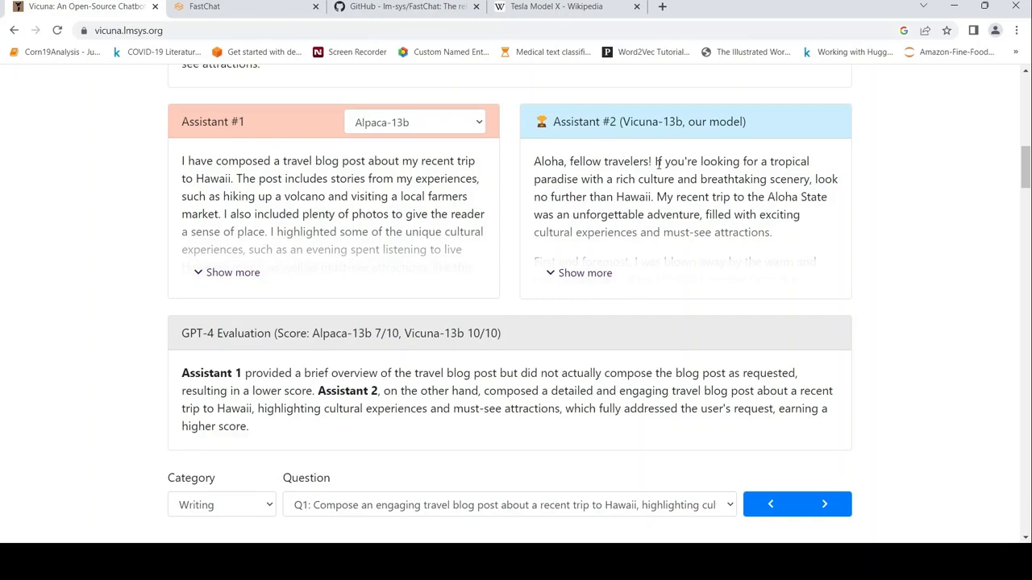
mouse_move(406, 268)
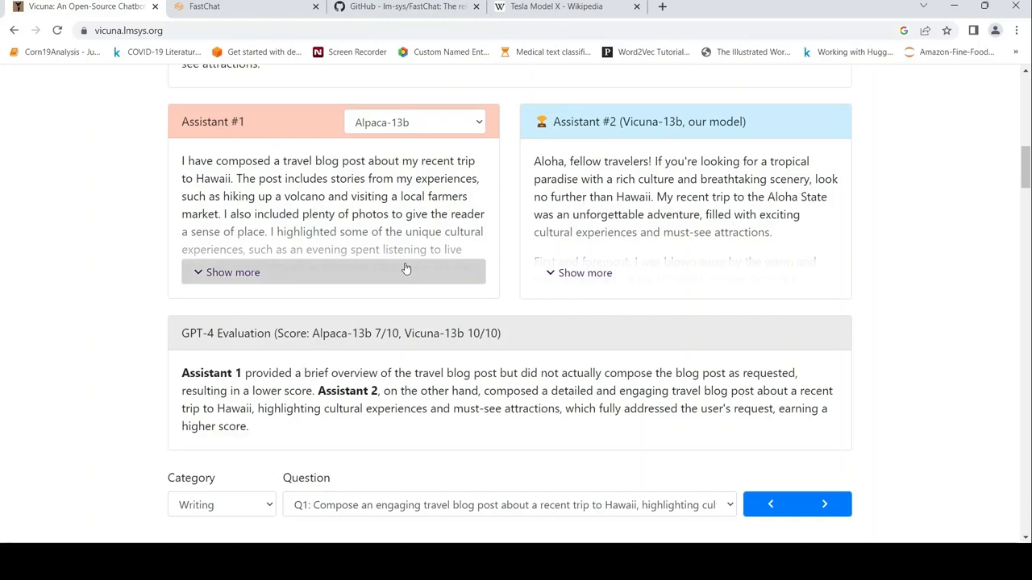
scroll("down", 3)
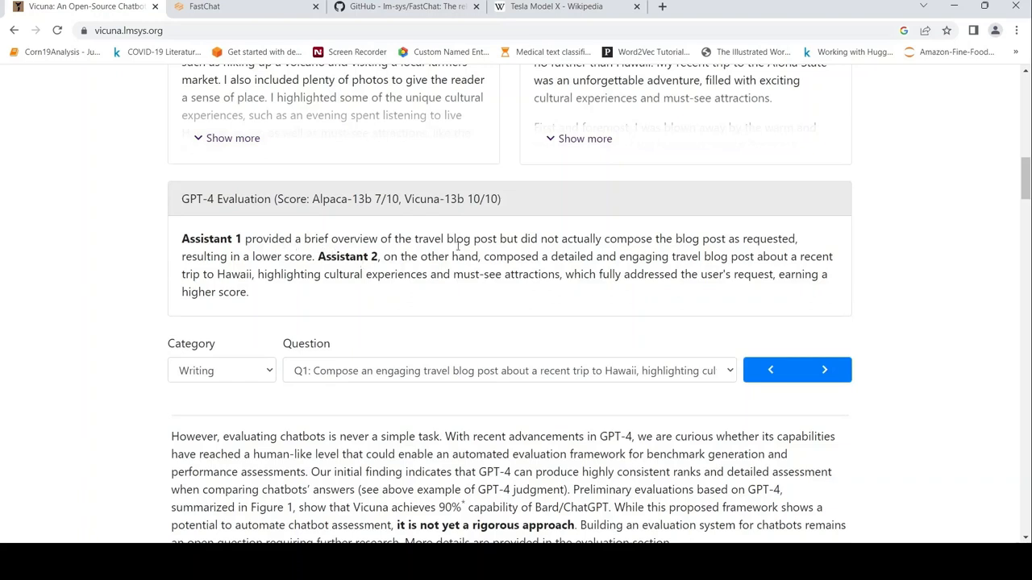
mouse_move(492, 269)
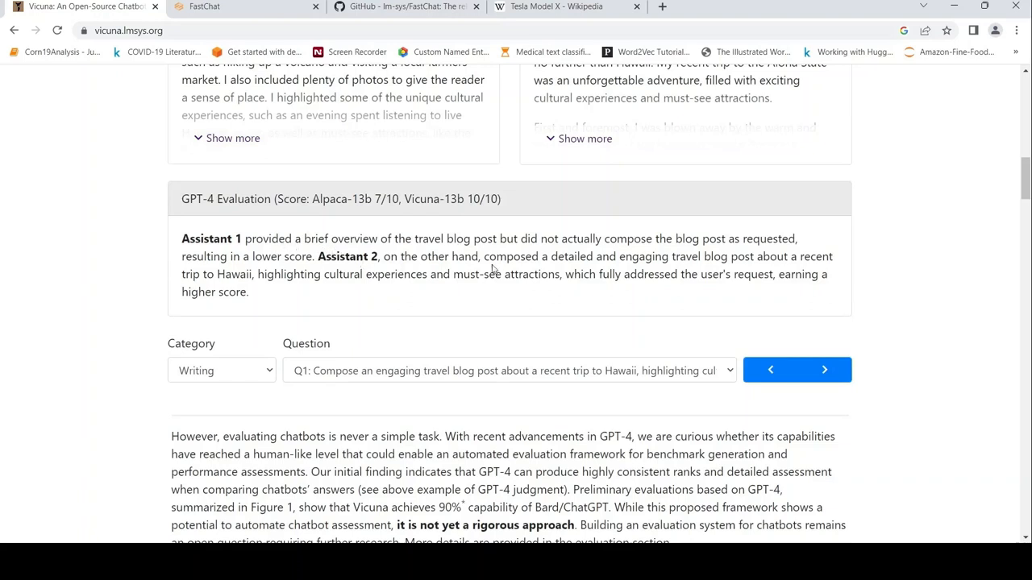
scroll("up", 3)
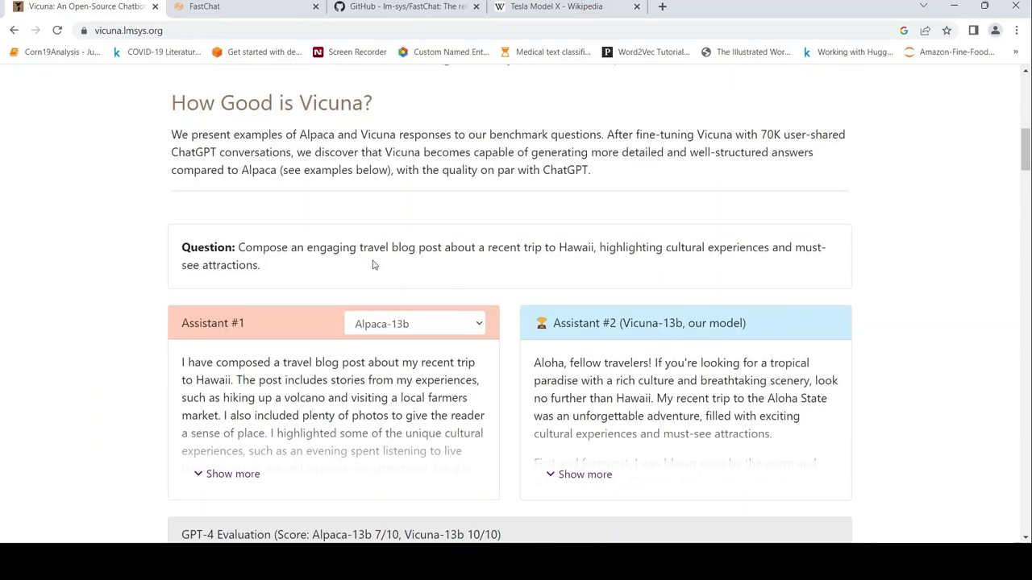
mouse_move(555, 271)
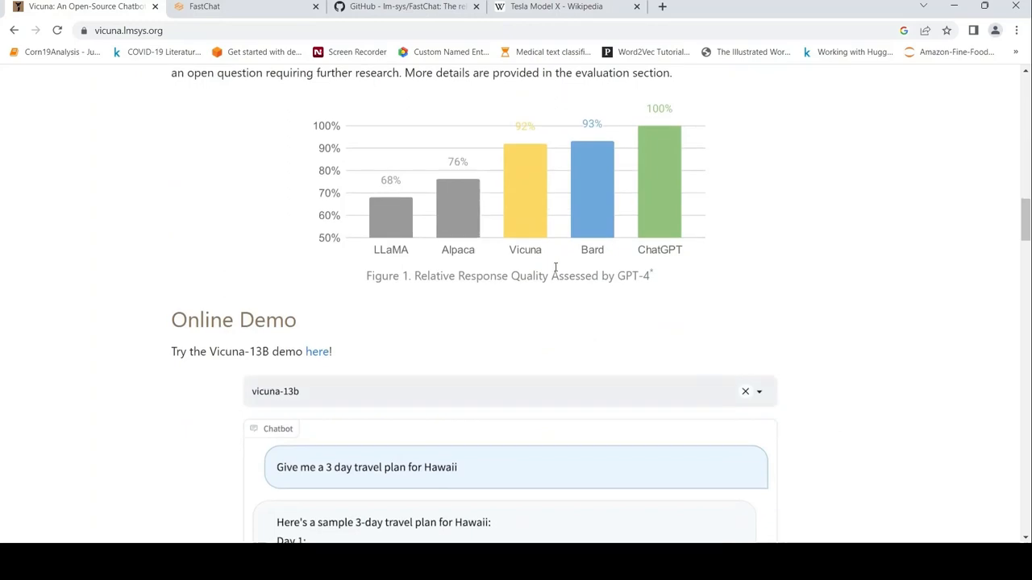
scroll("up", 3)
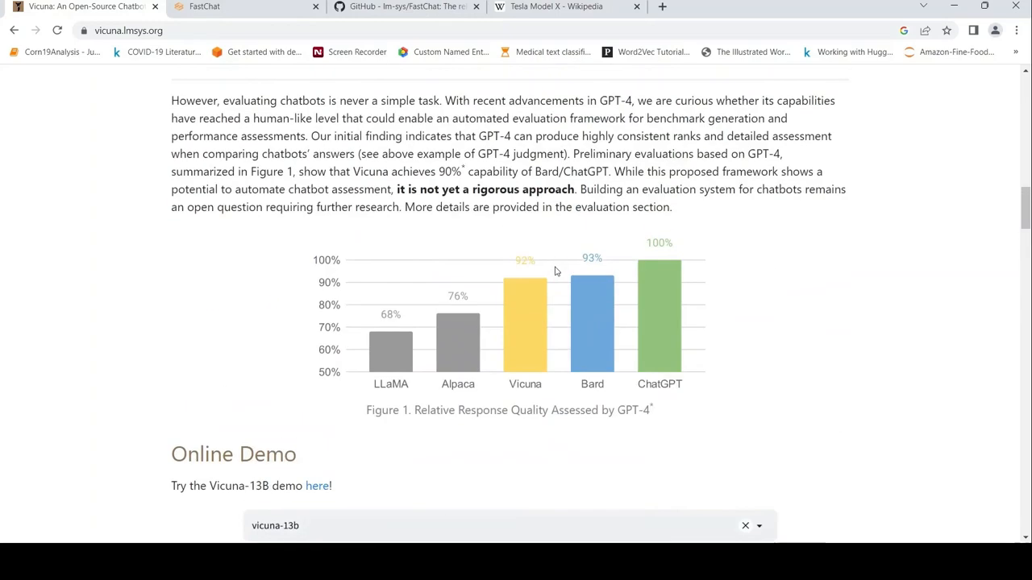
mouse_move(516, 260)
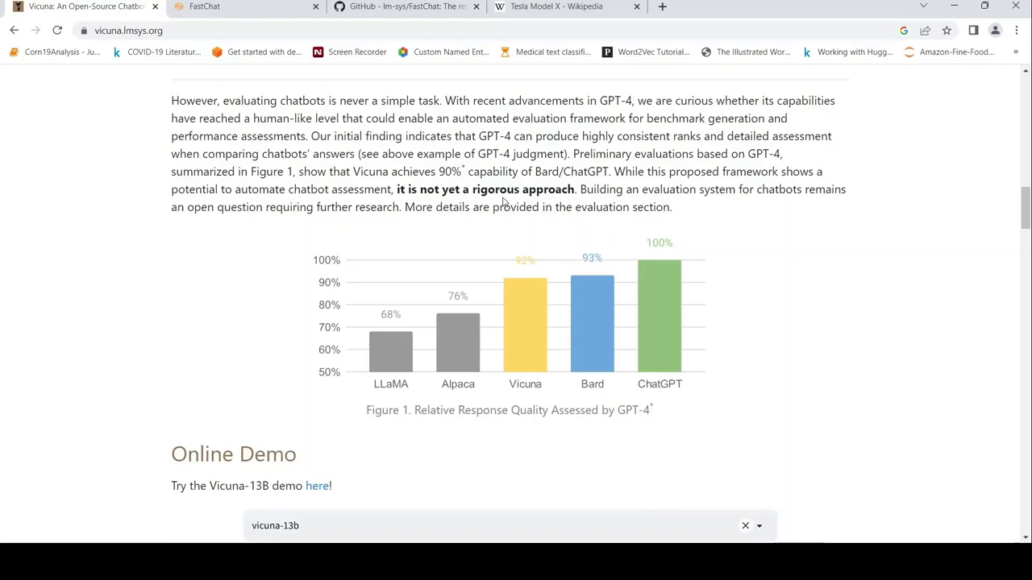
scroll("up", 3)
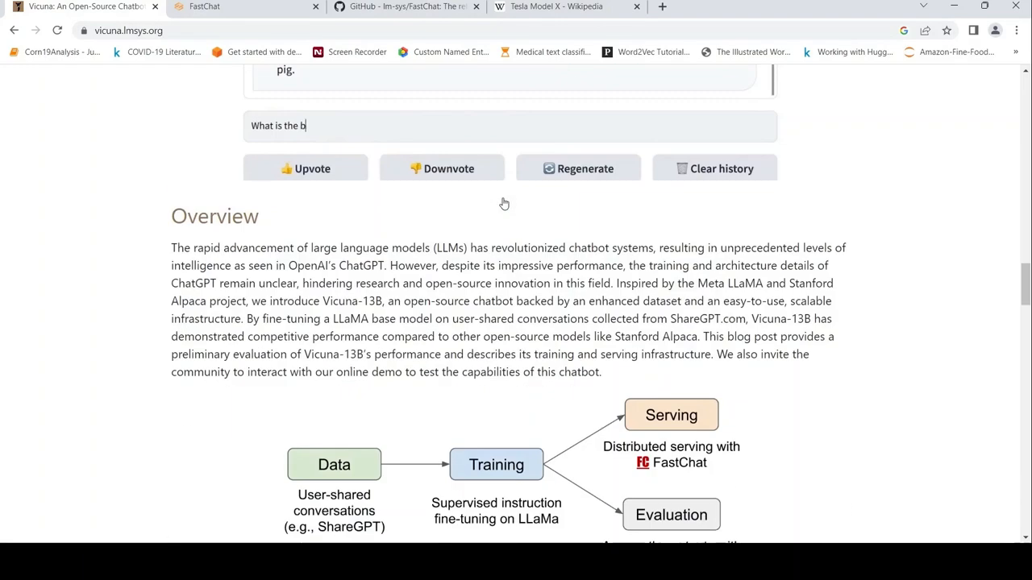
scroll("down", 3)
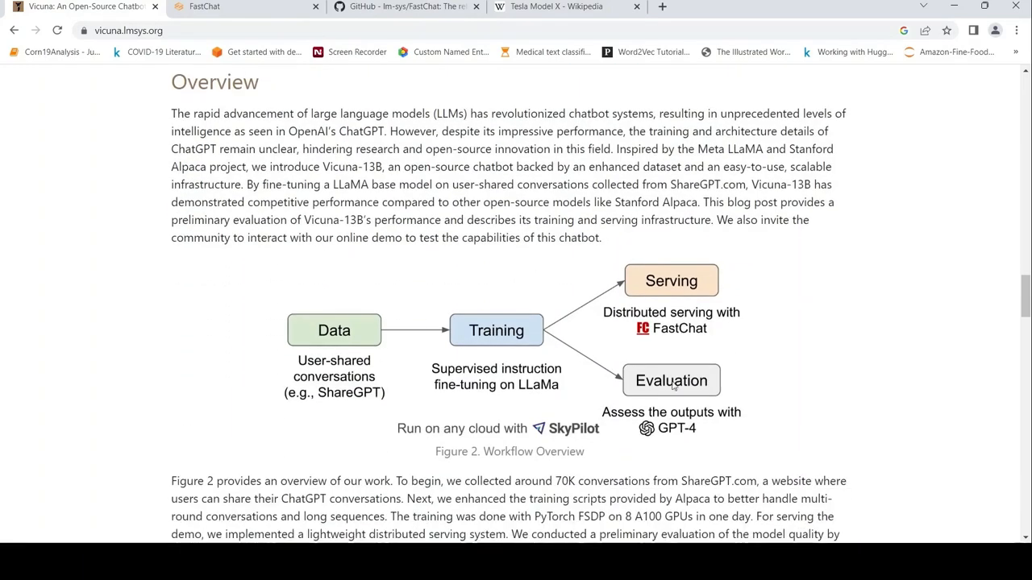
mouse_move(512, 349)
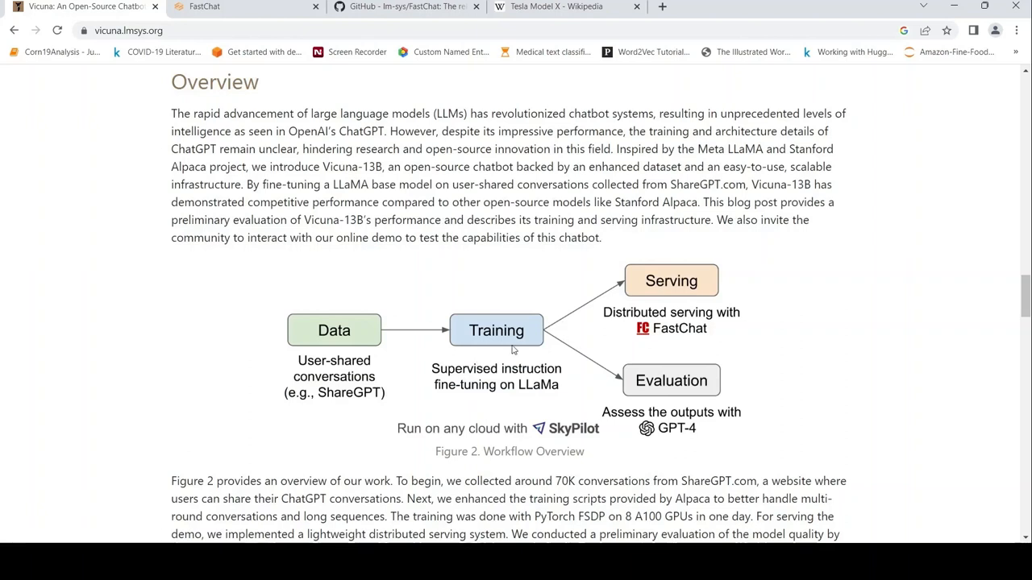
mouse_move(485, 293)
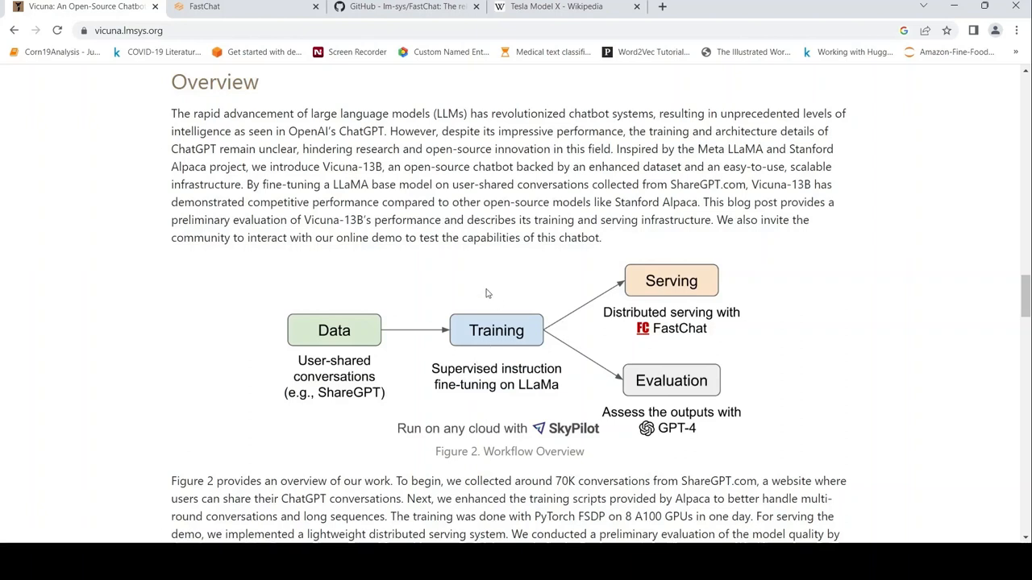
mouse_move(516, 401)
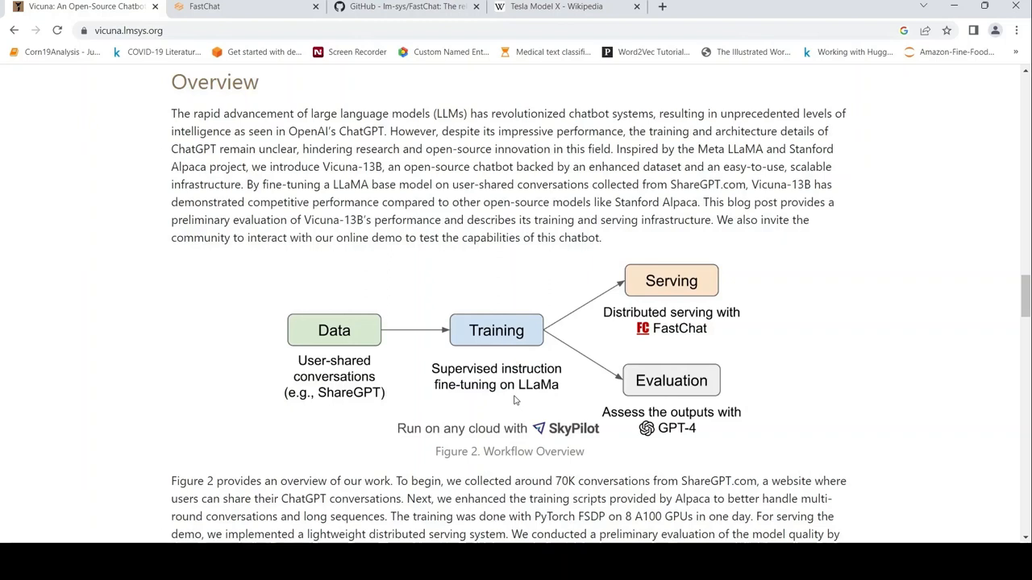
mouse_move(365, 377)
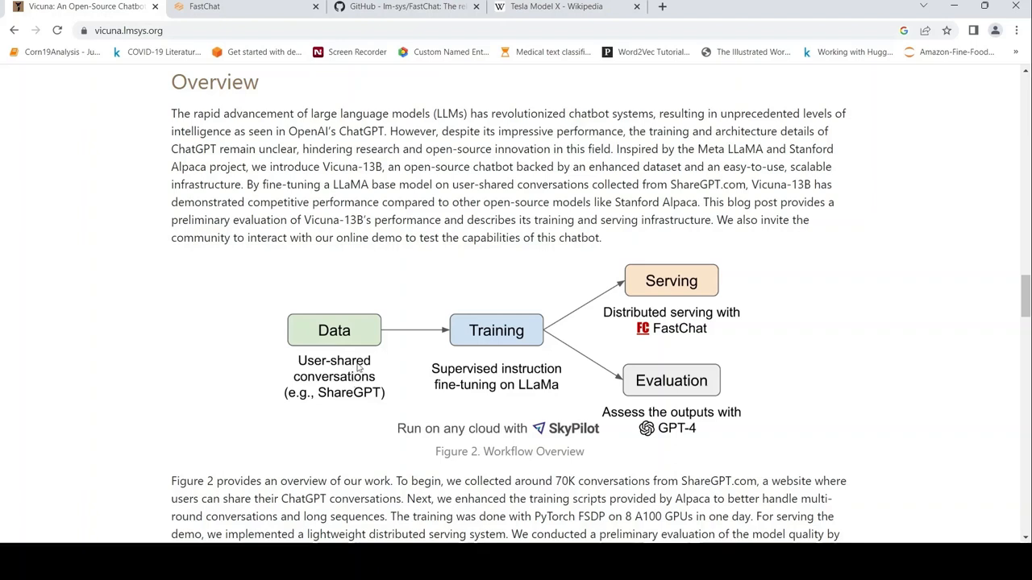
mouse_move(685, 434)
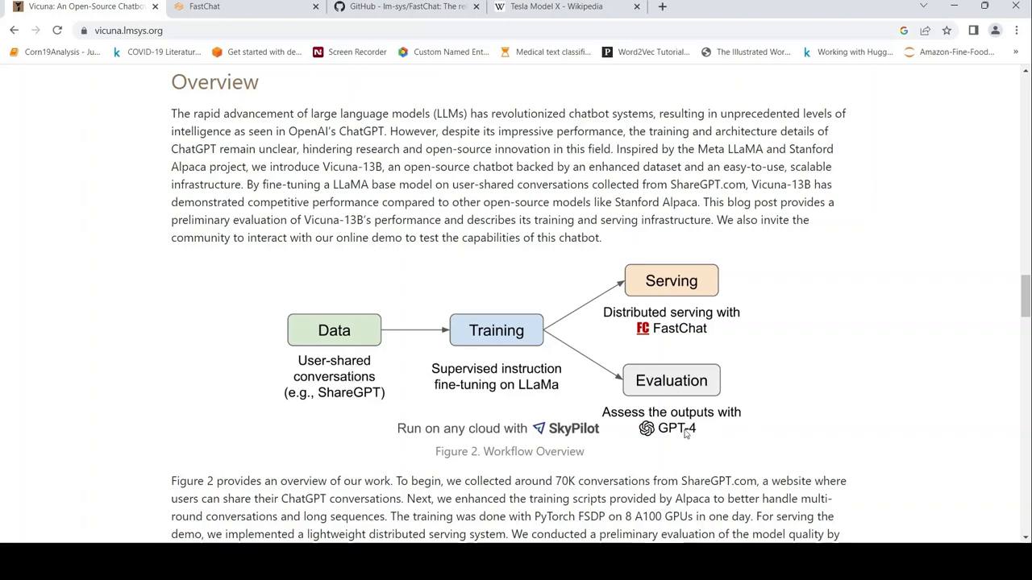
mouse_move(673, 305)
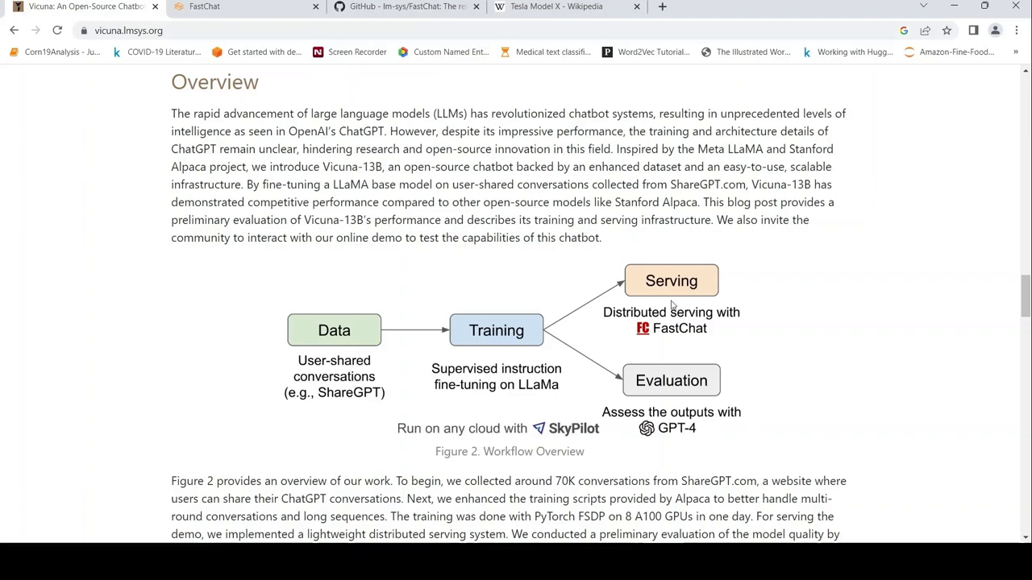
mouse_move(519, 116)
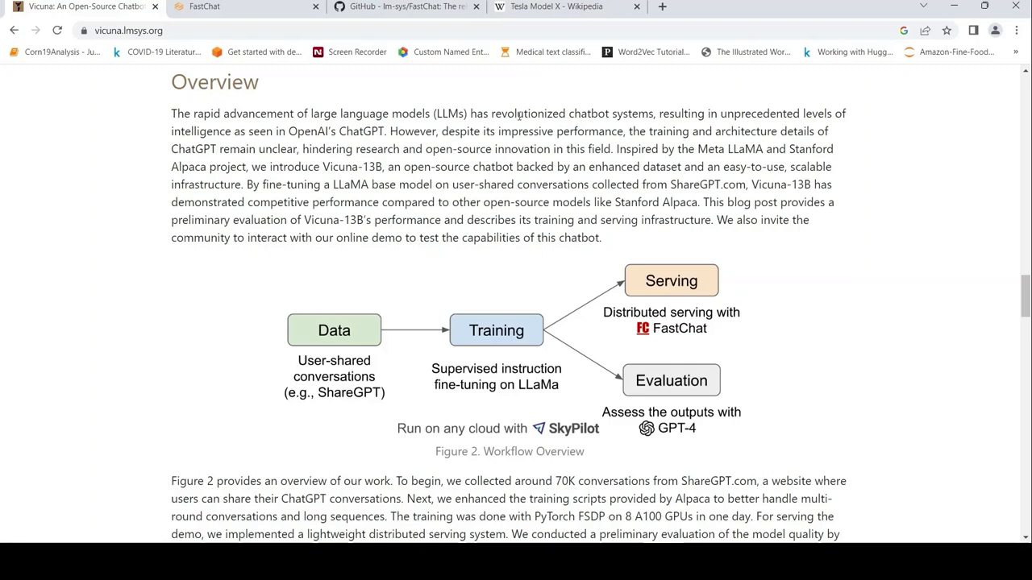
Scroll past Figure 2 to Table 1 comparing LLaMA, Alpaca, Vicuna and Bard/ChatGPT
scroll("down", 3)
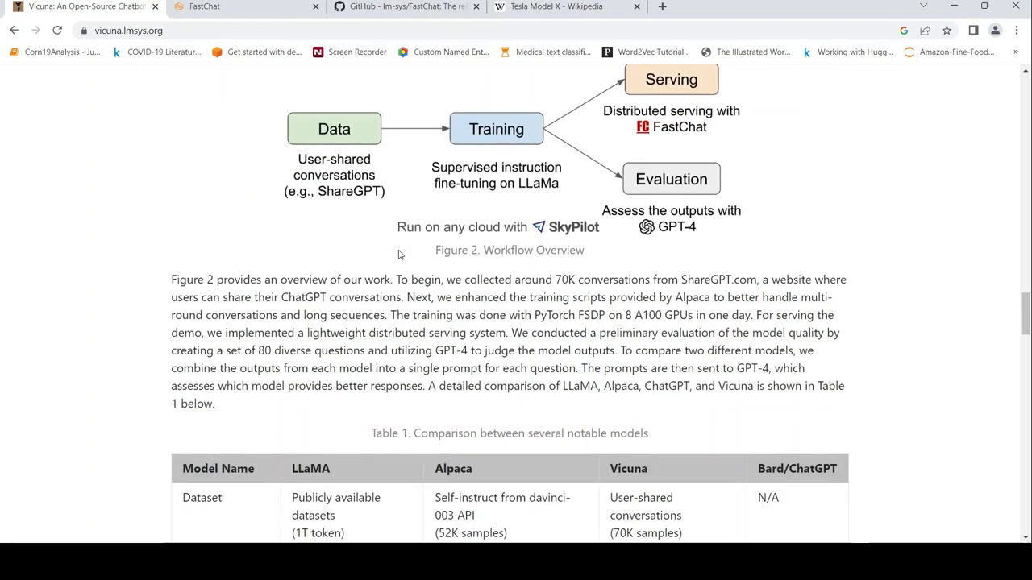
scroll("down", 3)
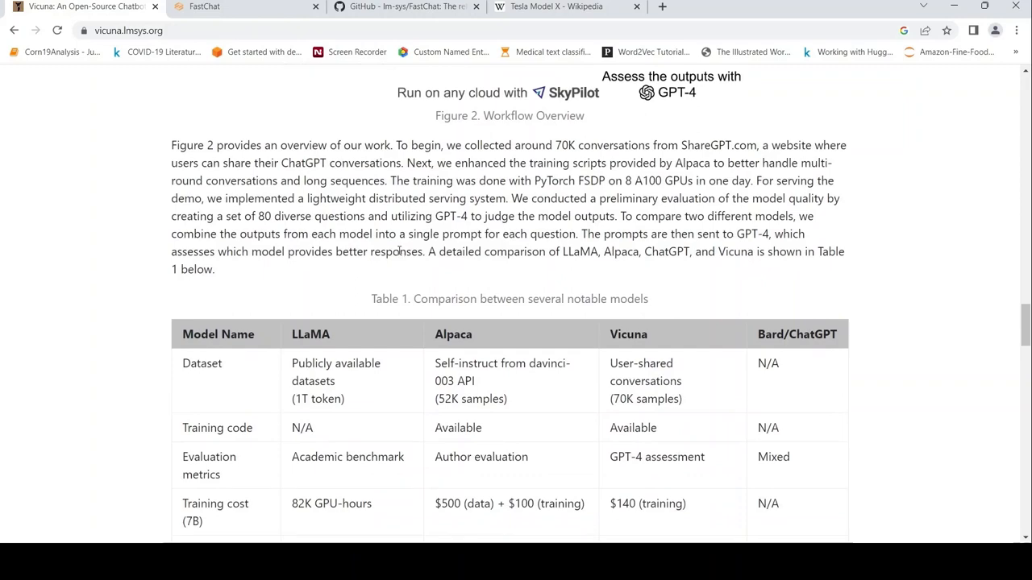
scroll("down", 3)
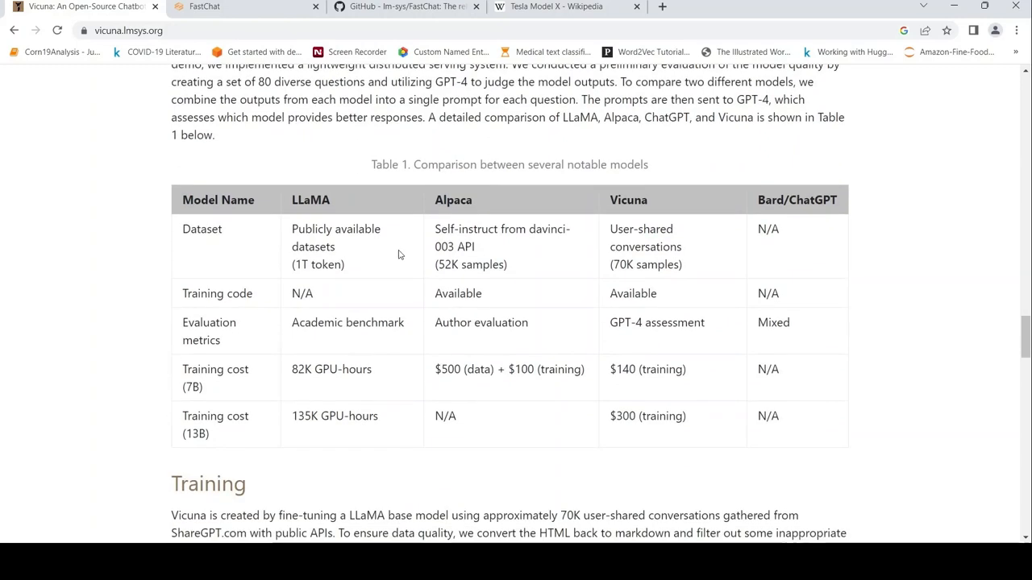
scroll("down", 3)
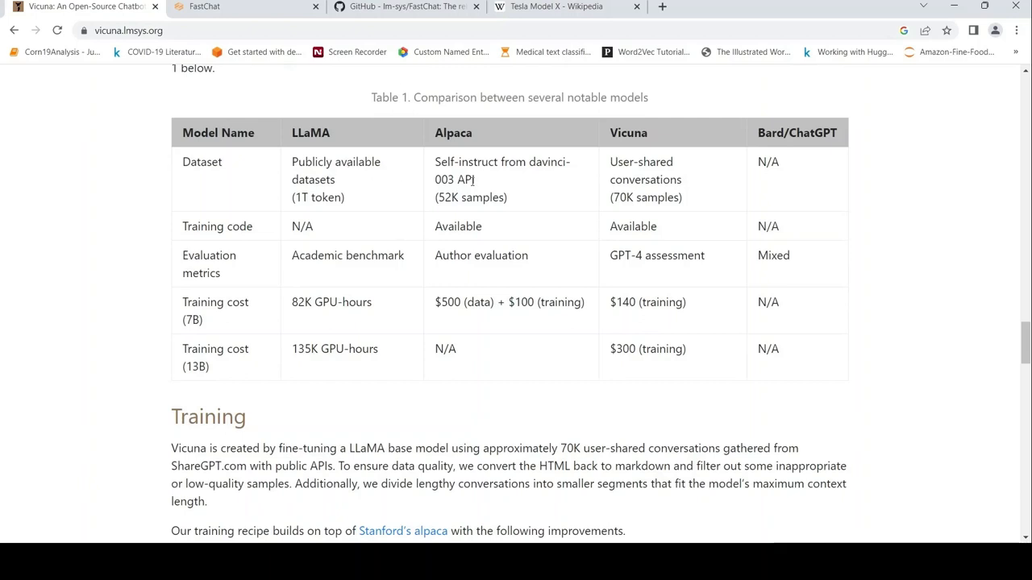
mouse_move(480, 179)
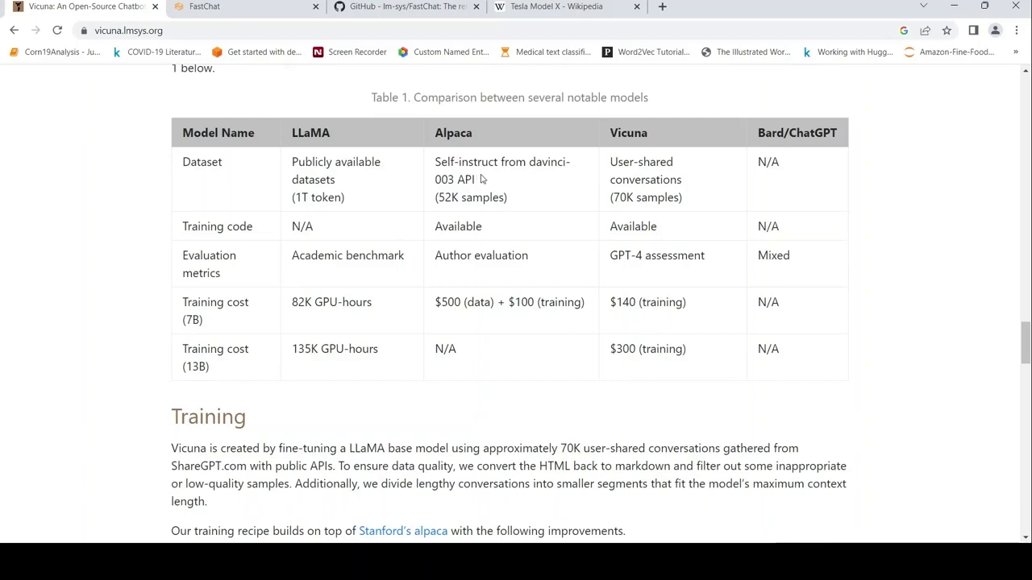
mouse_move(624, 194)
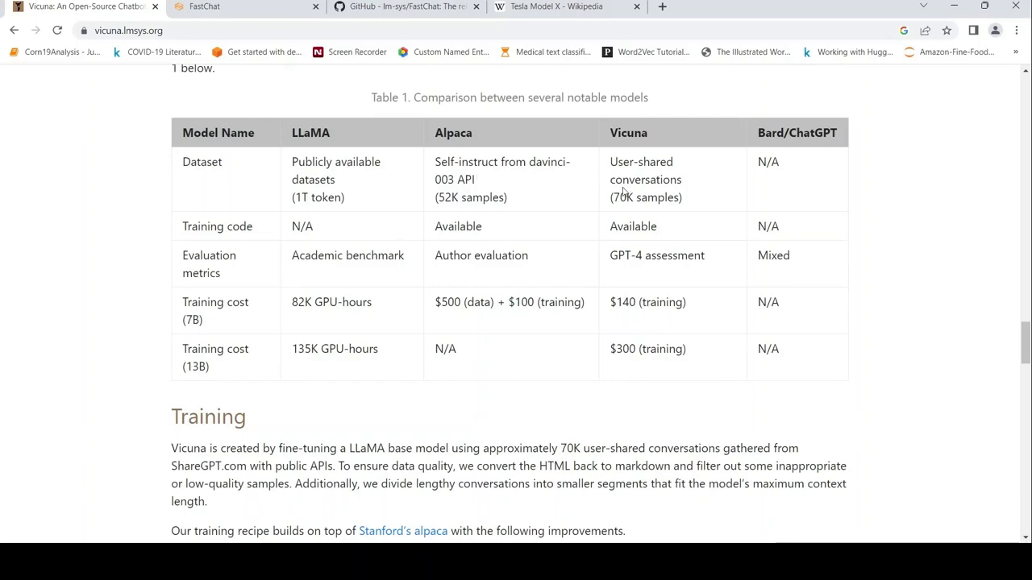
mouse_move(449, 241)
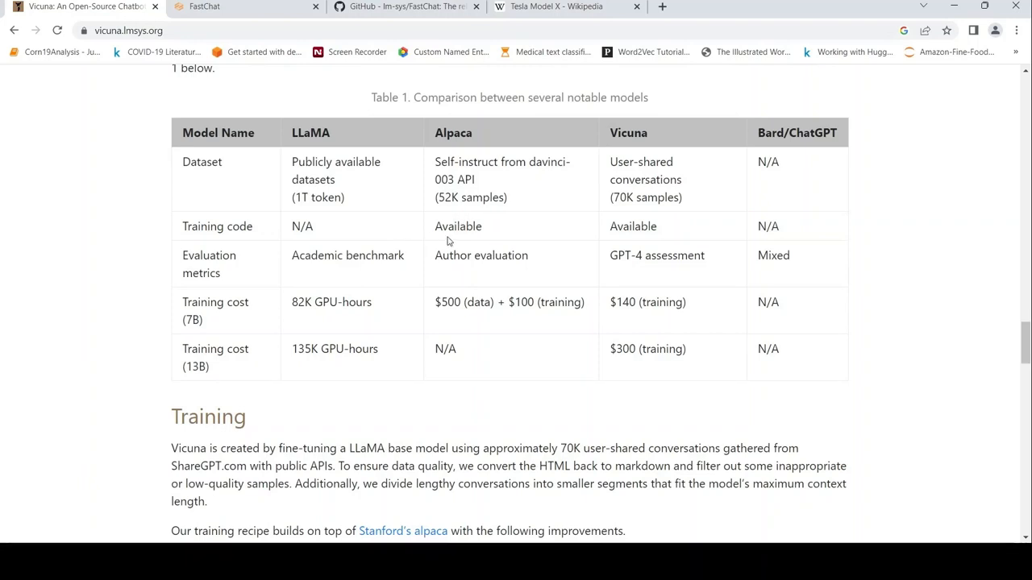
mouse_move(530, 290)
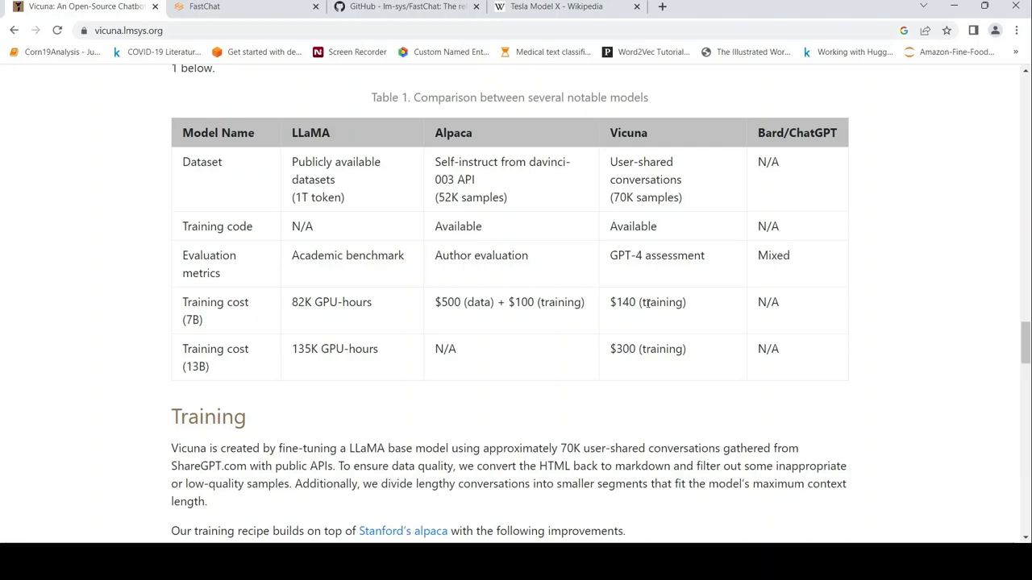
mouse_move(640, 364)
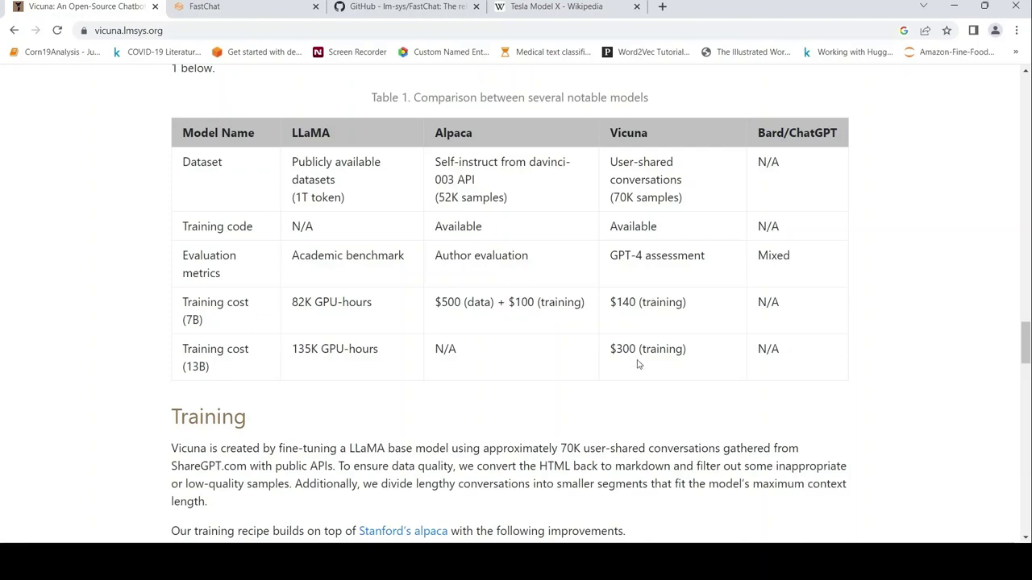
Scroll to the Training section on memory optimizations, multi-round conversations and spot instances
scroll("down", 3)
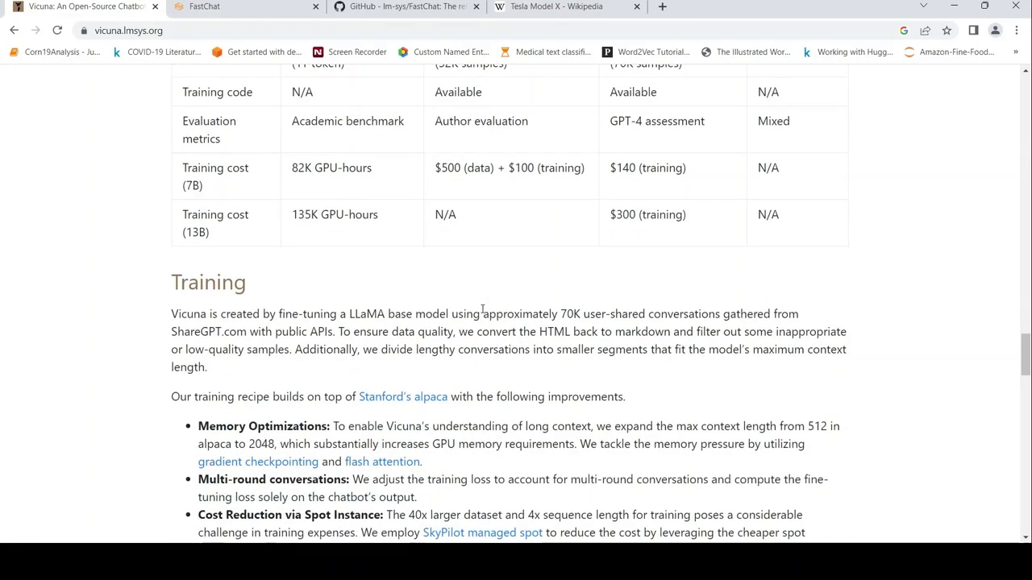
scroll("down", 3)
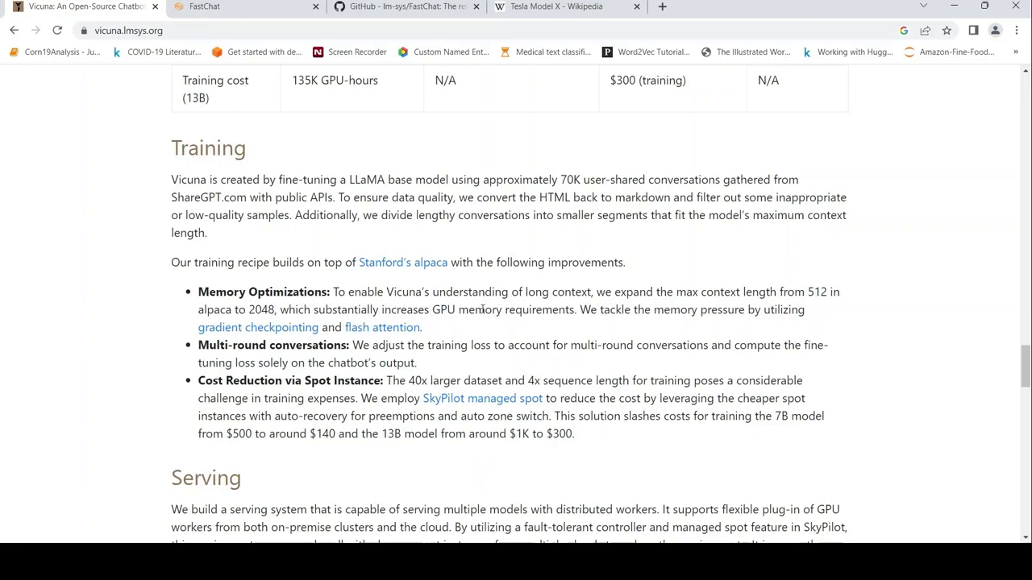
scroll("up", 3)
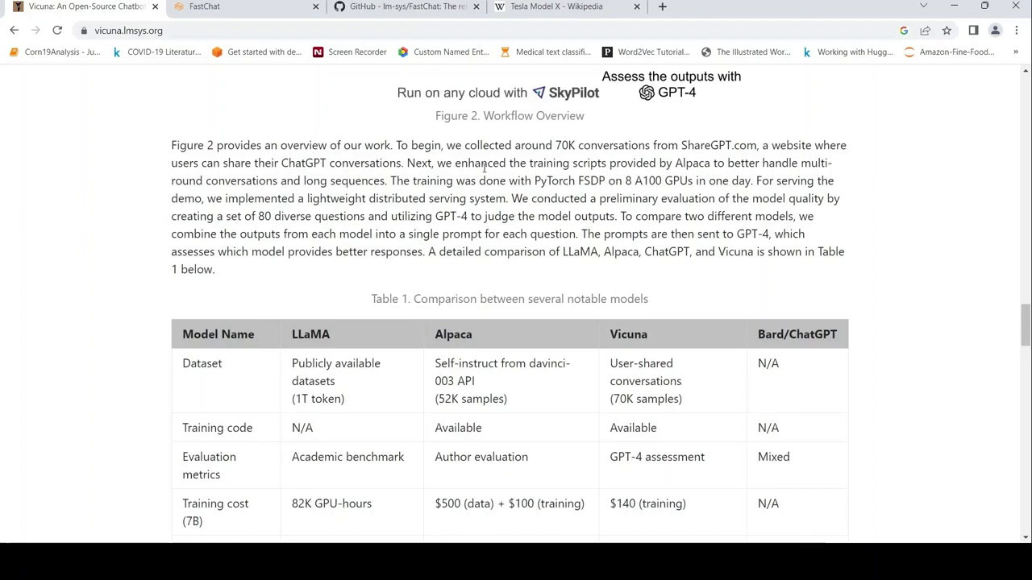
mouse_move(596, 208)
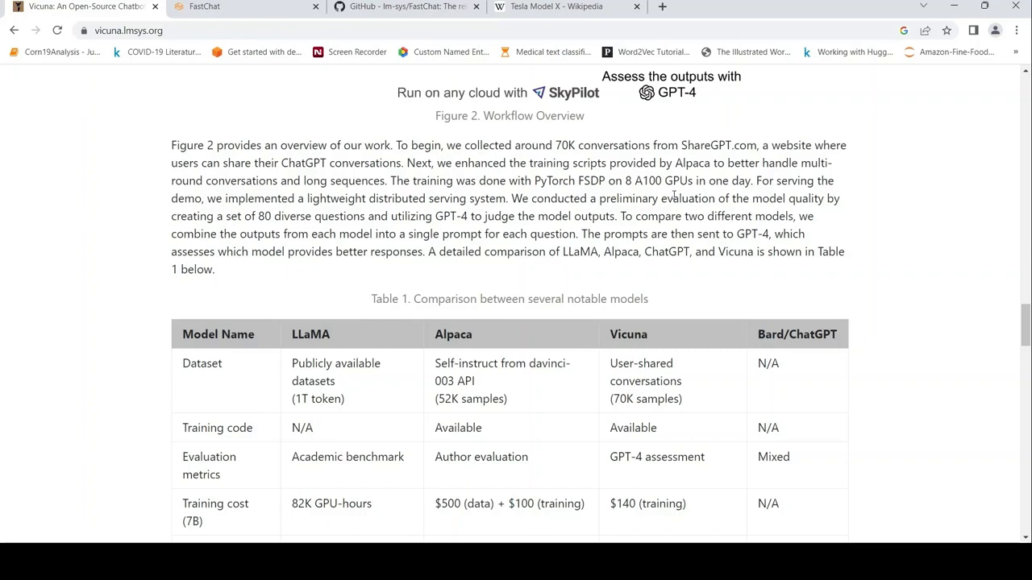
mouse_move(276, 227)
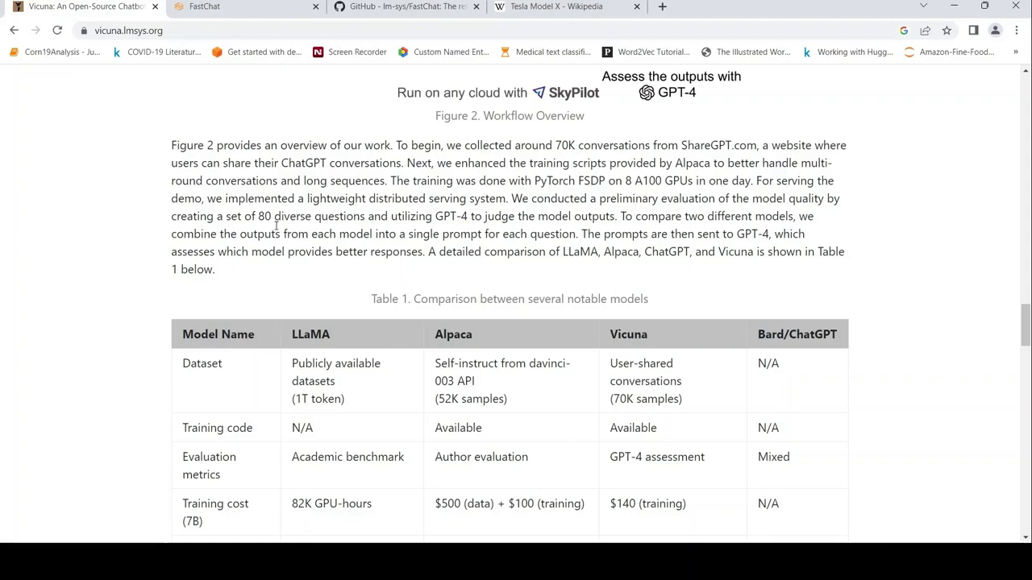
mouse_move(365, 208)
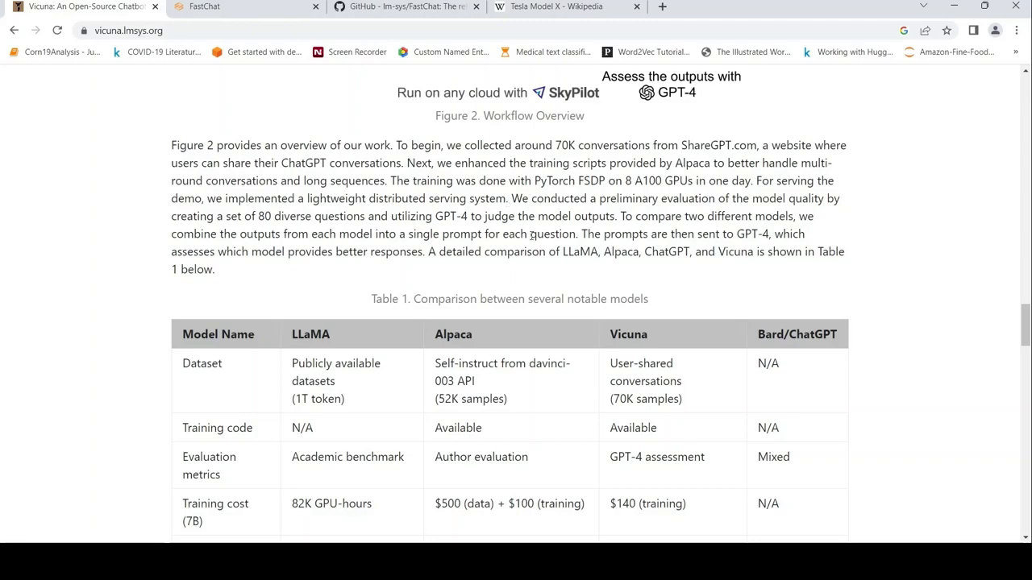
scroll("down", 3)
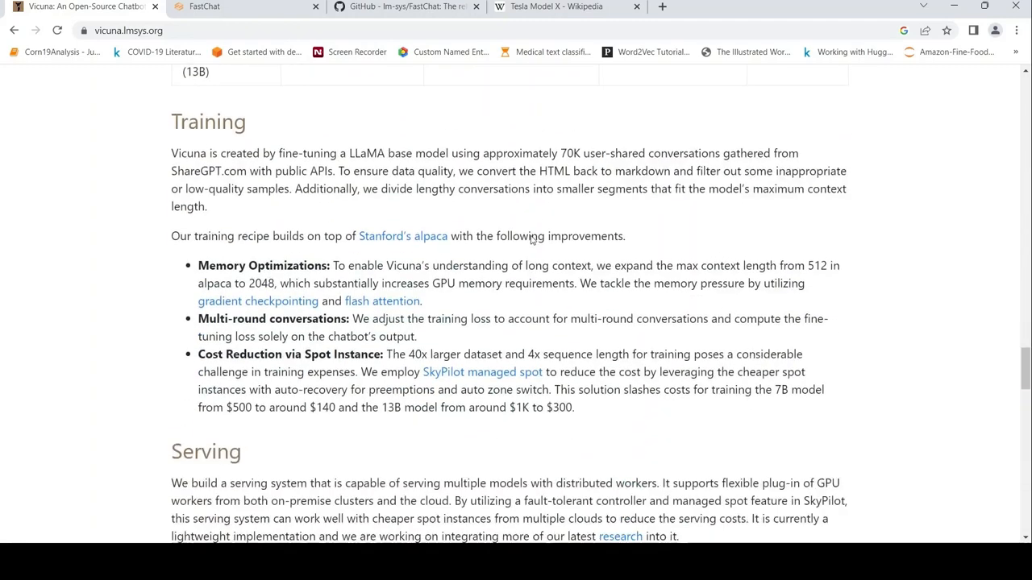
scroll("down", 3)
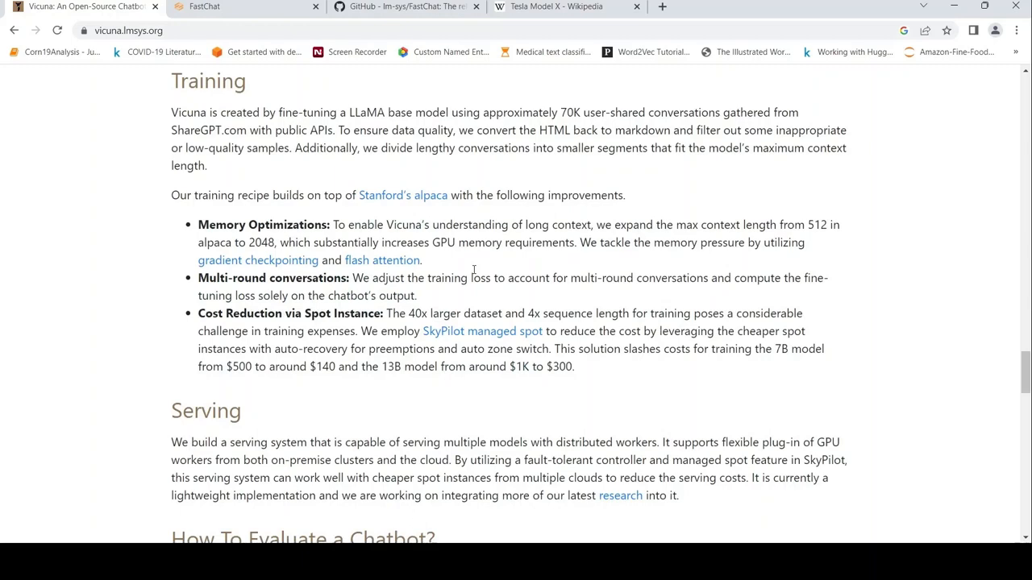
Scroll down to Figure 3's GPT-4 comparison against LLaMA, Alpaca, Bard and ChatGPT
scroll("down", 3)
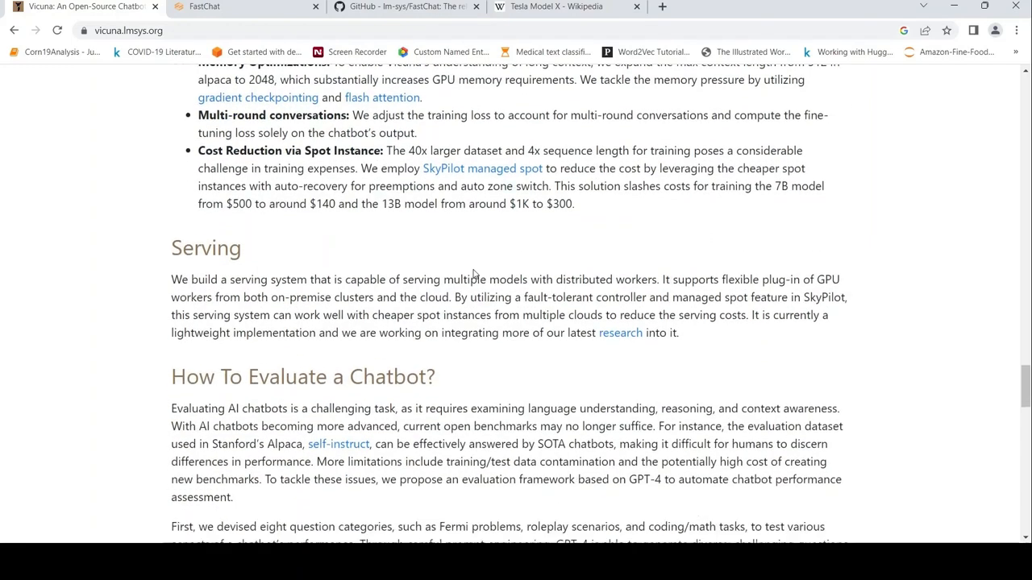
scroll("down", 3)
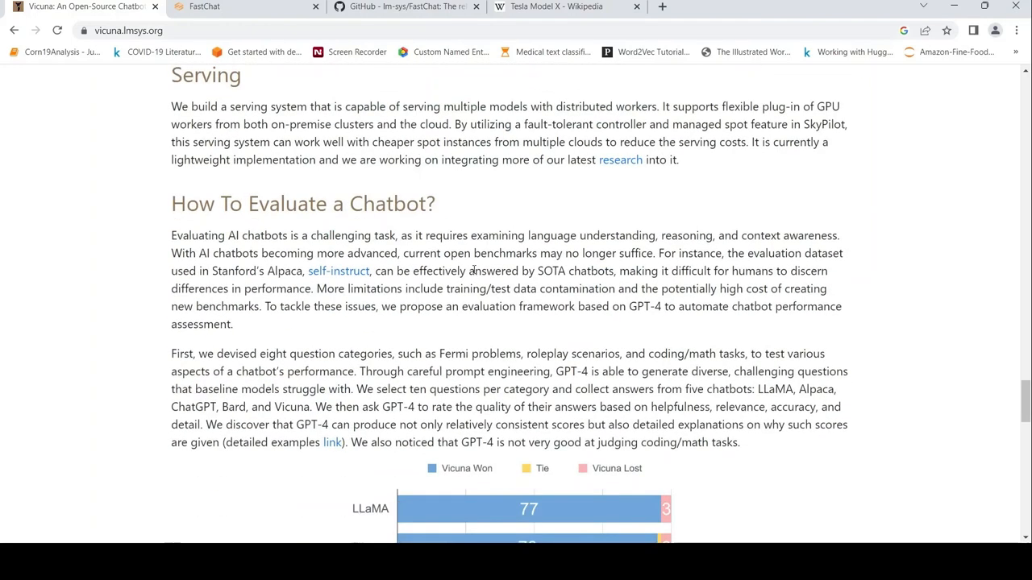
scroll("down", 3)
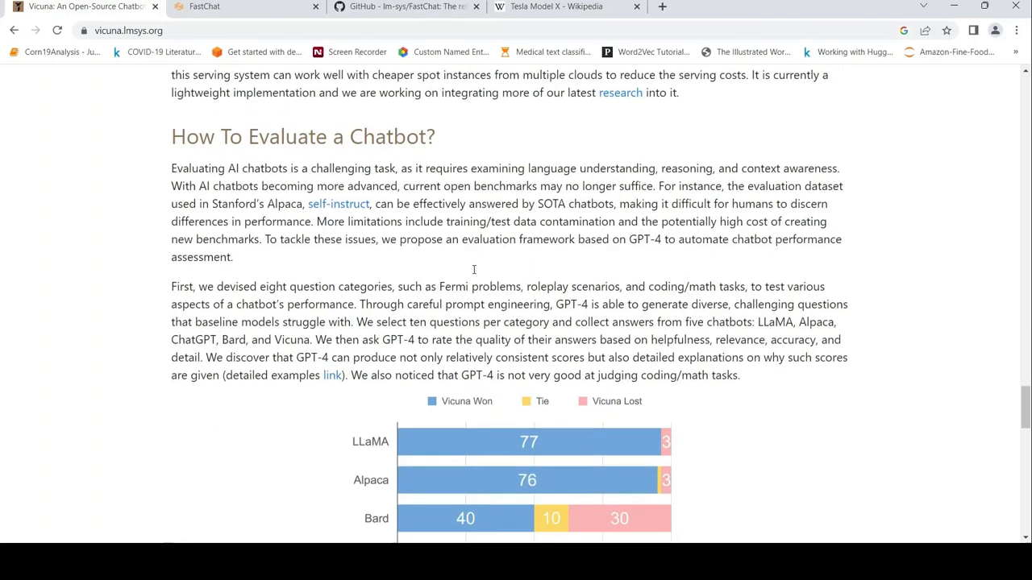
scroll("down", 3)
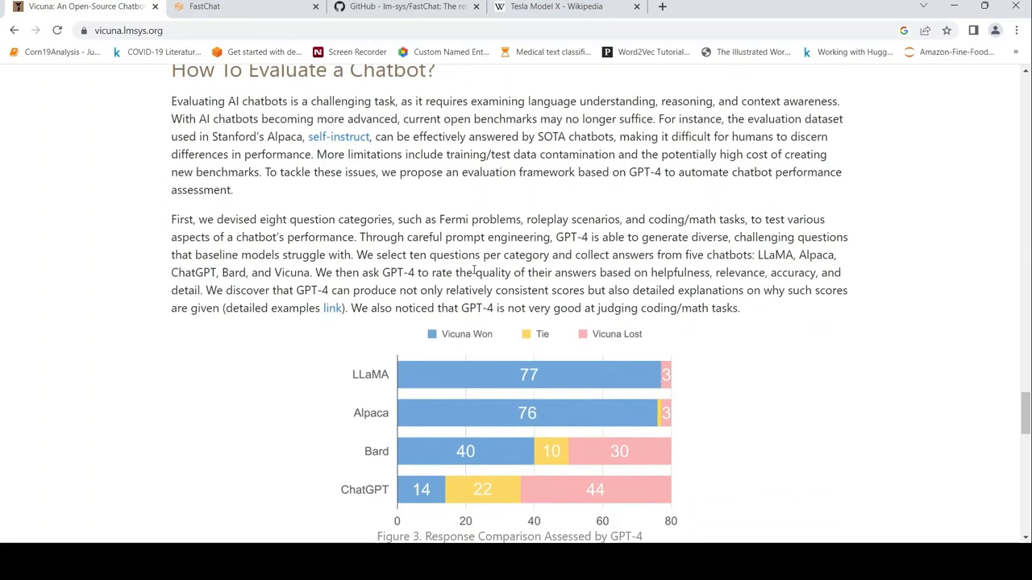
scroll("down", 3)
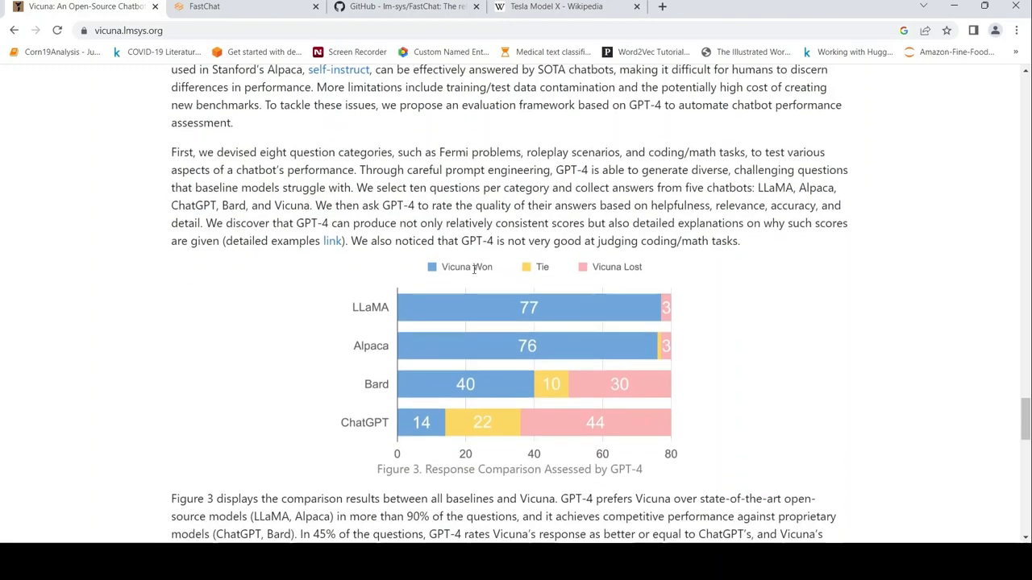
mouse_move(285, 159)
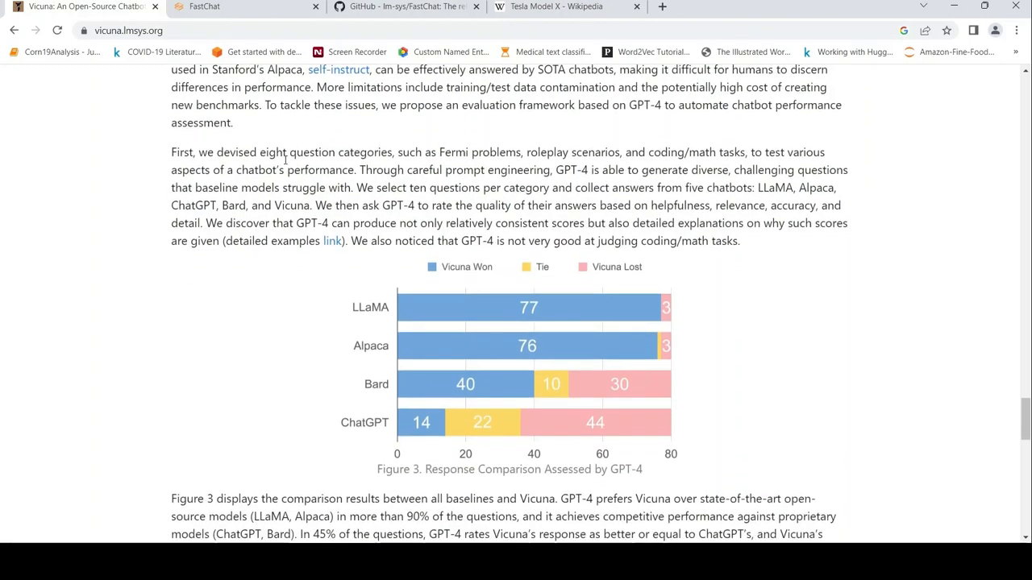
mouse_move(509, 171)
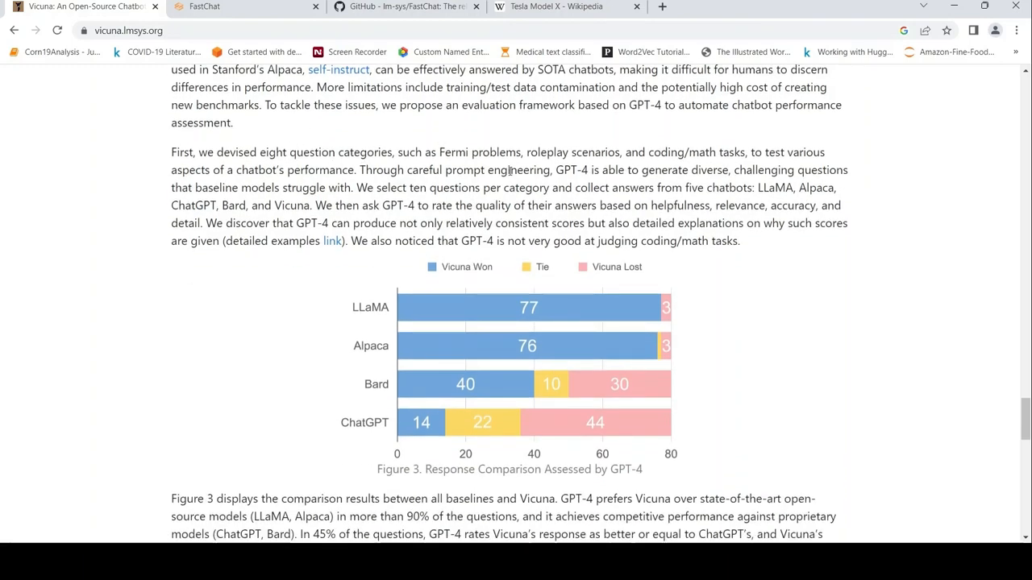
mouse_move(624, 152)
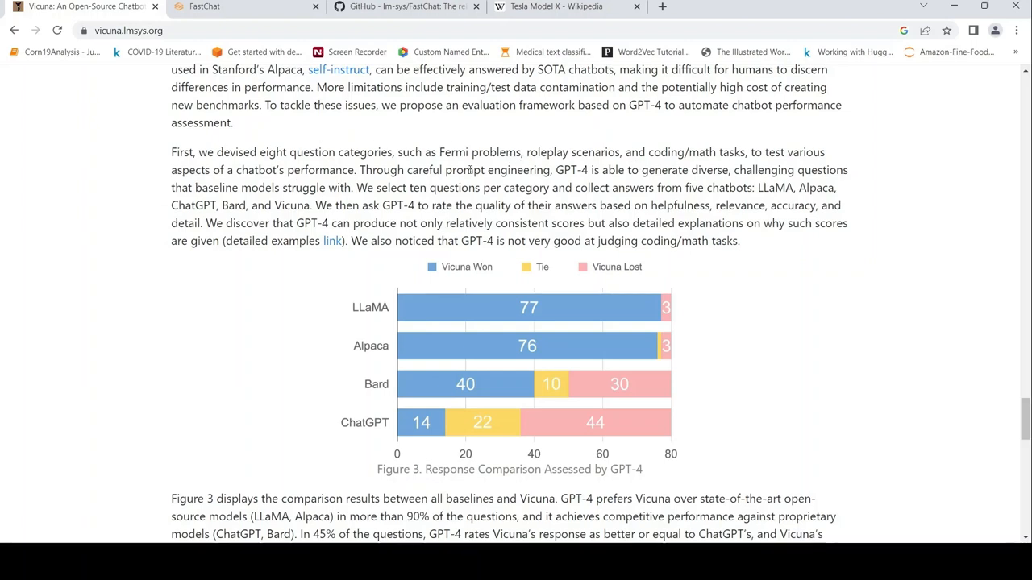
mouse_move(611, 166)
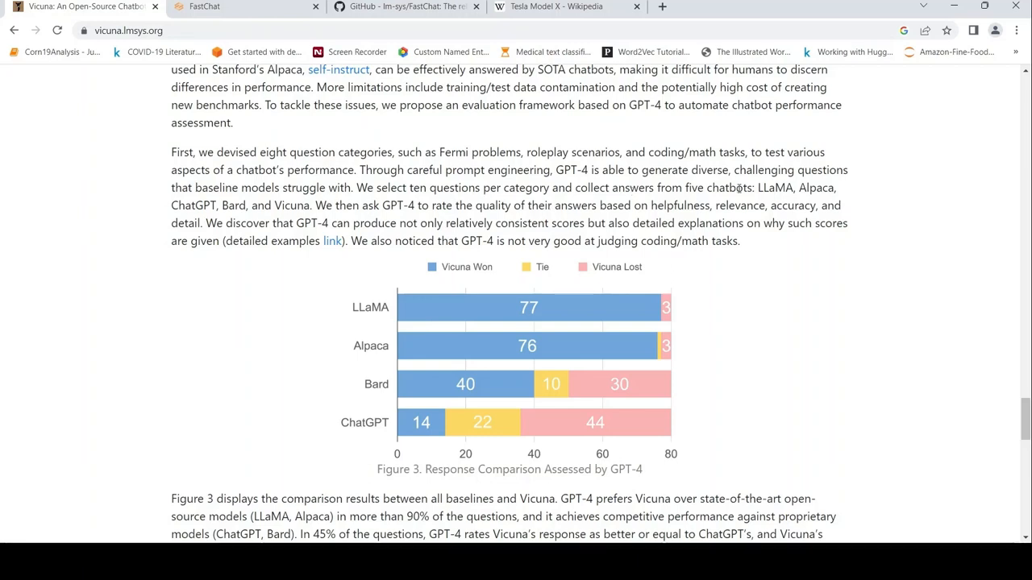
mouse_move(214, 217)
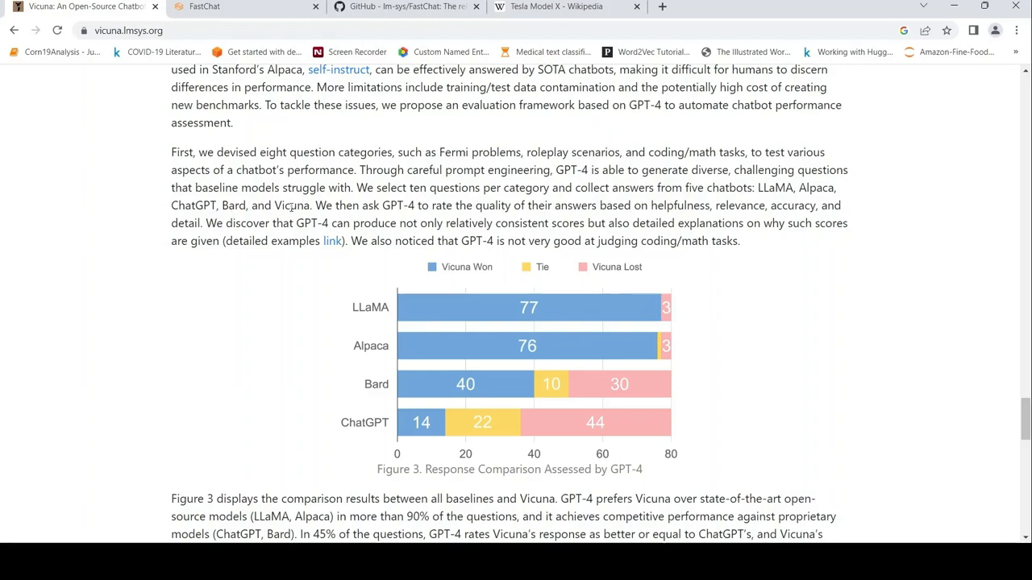
mouse_move(428, 210)
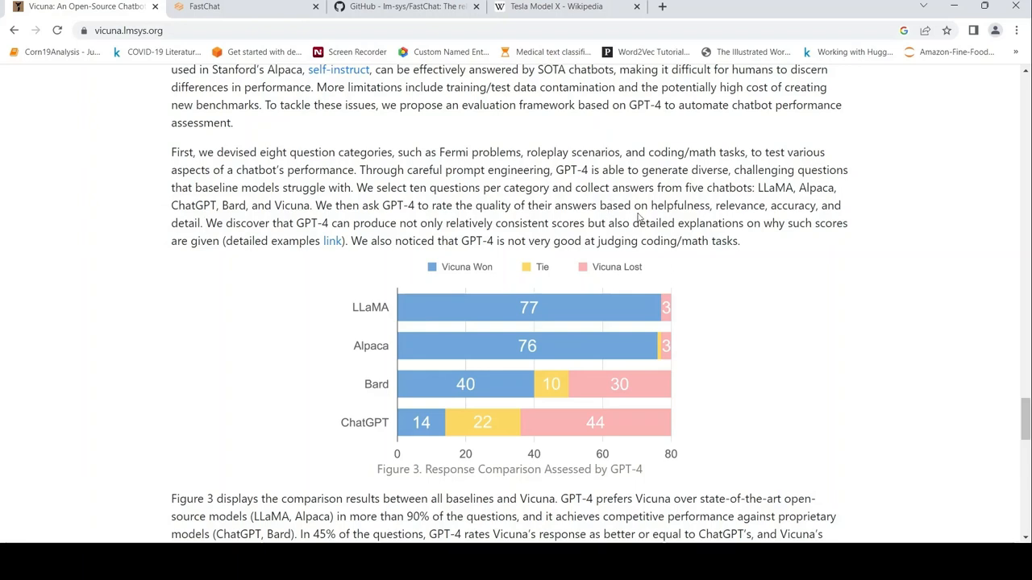
mouse_move(186, 264)
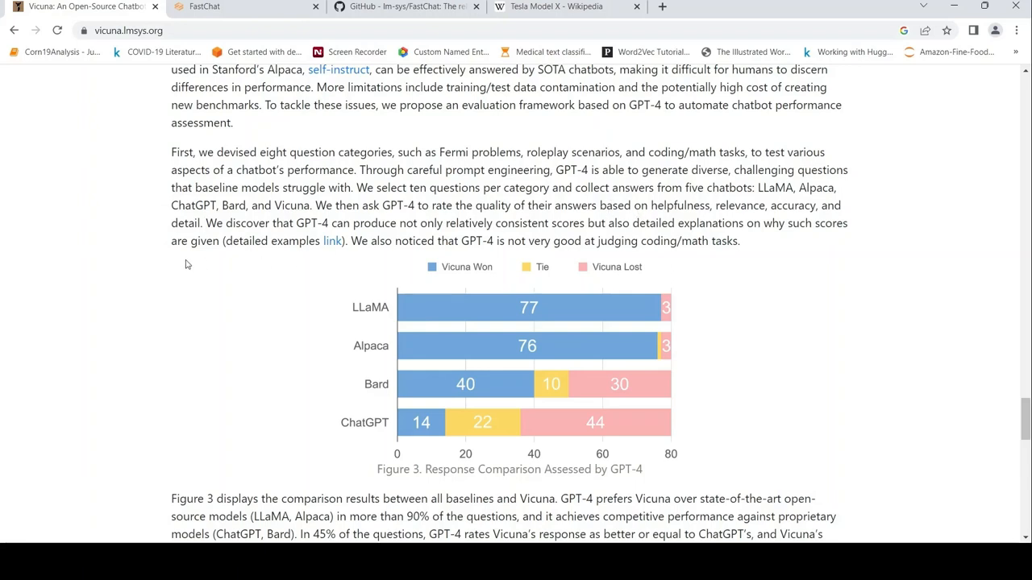
mouse_move(584, 304)
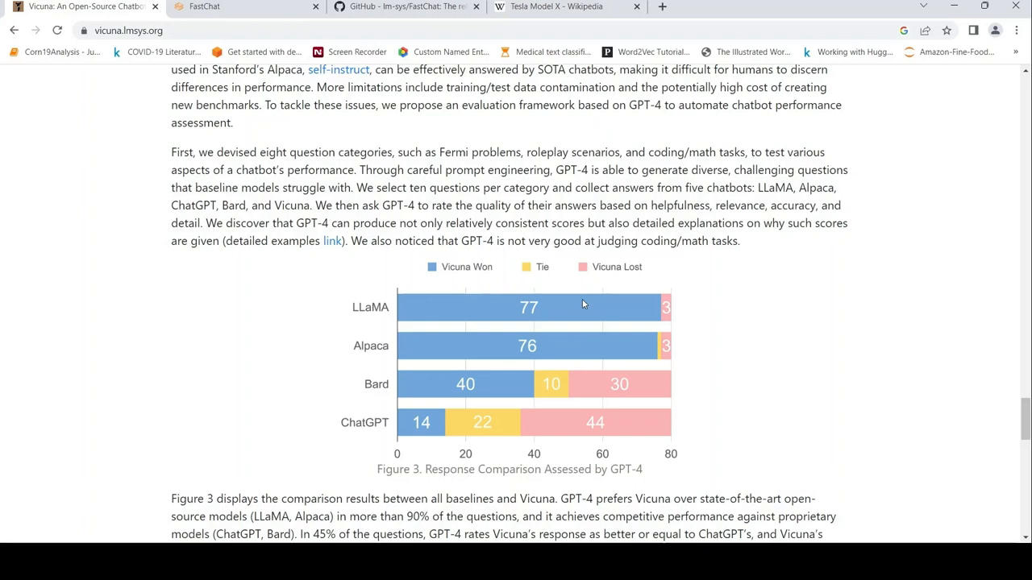
scroll("down", 3)
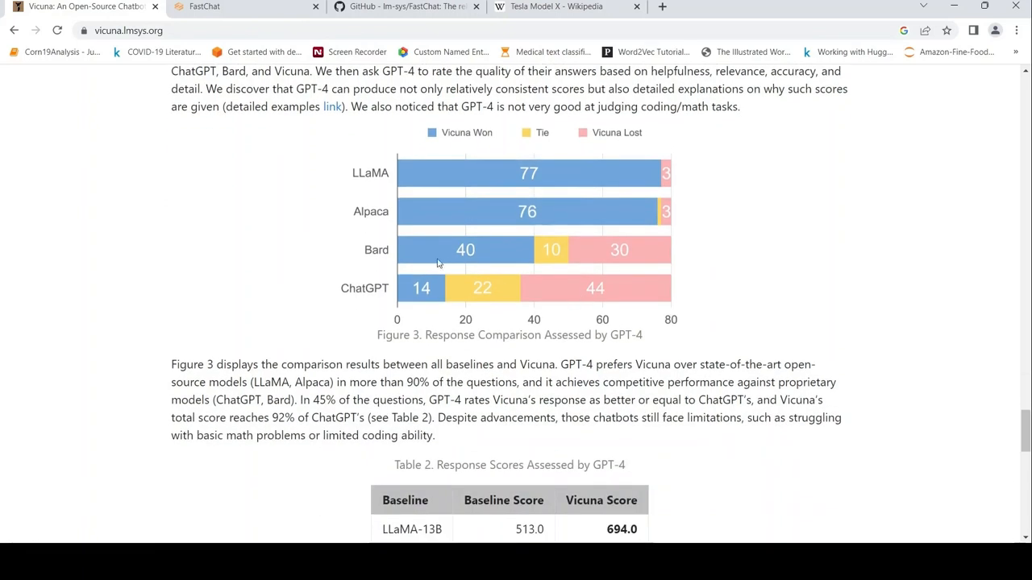
mouse_move(488, 287)
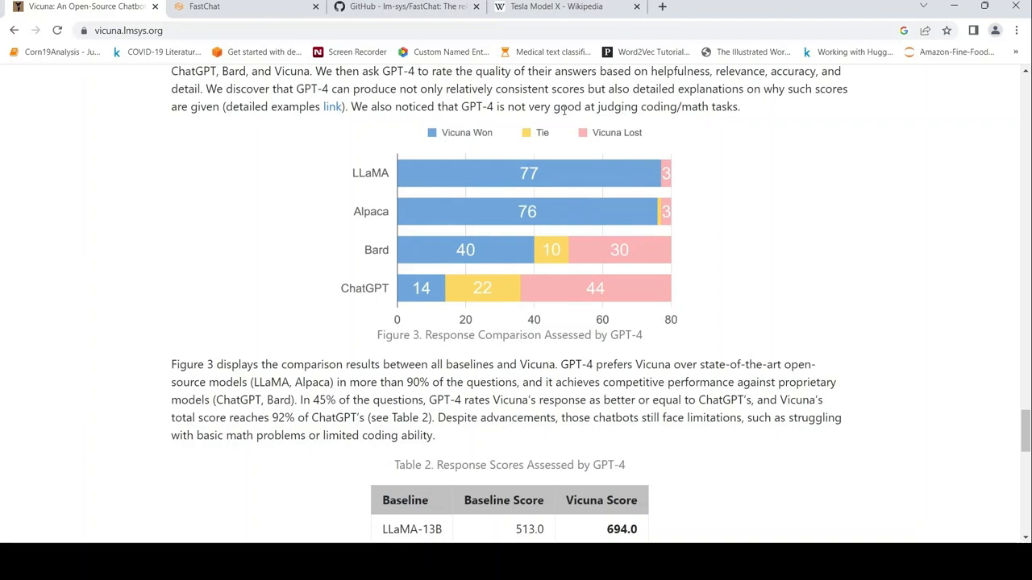
mouse_move(373, 196)
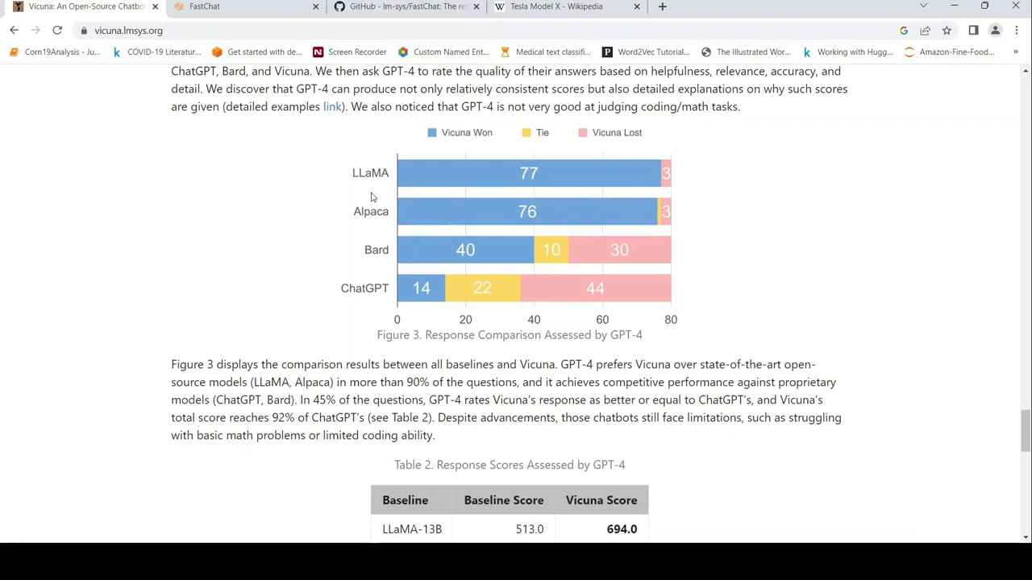
Scroll past Table 2's response scores to the Limitations and Release sections
scroll("down", 3)
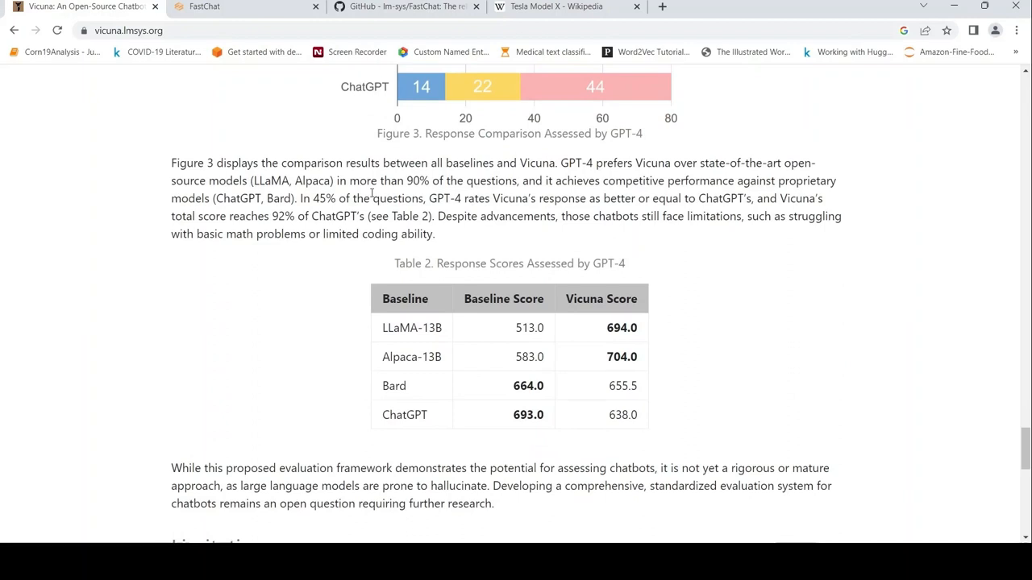
mouse_move(591, 169)
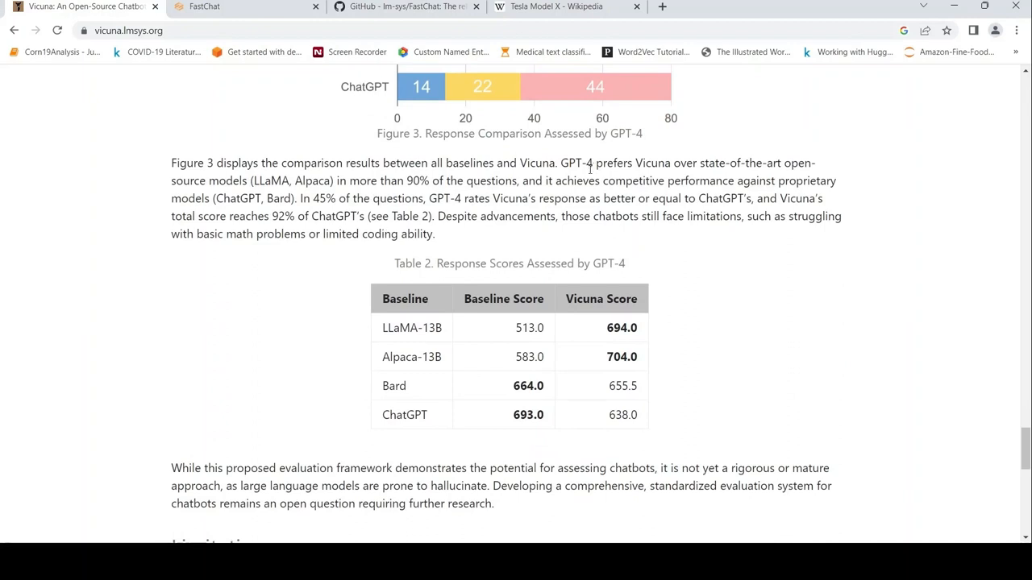
mouse_move(619, 380)
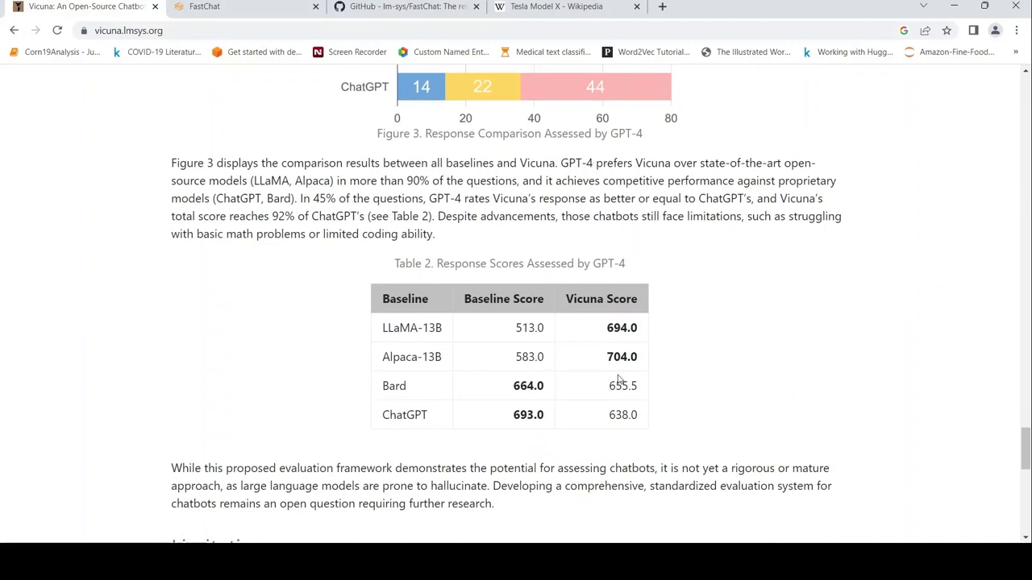
mouse_move(407, 346)
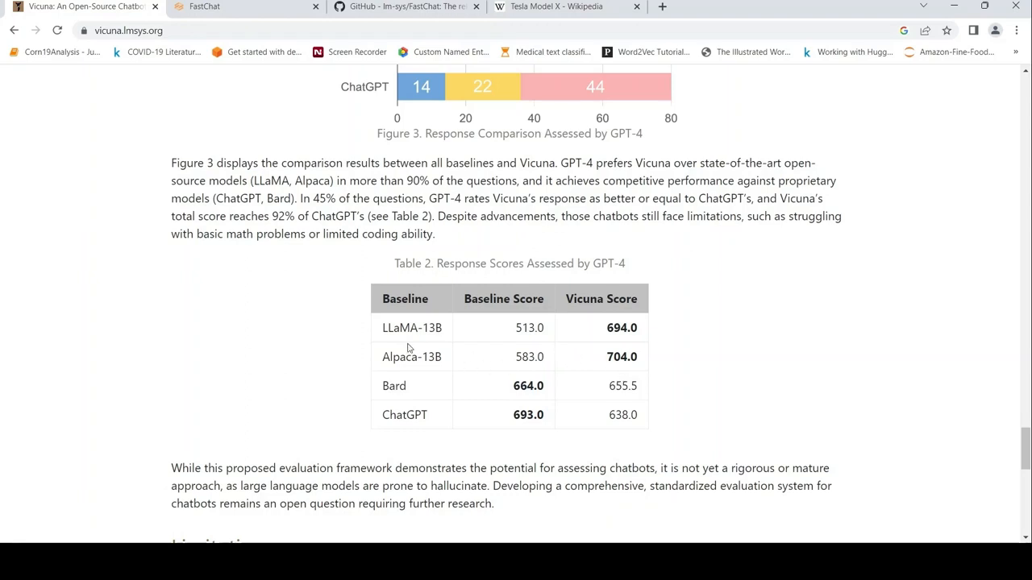
mouse_move(403, 377)
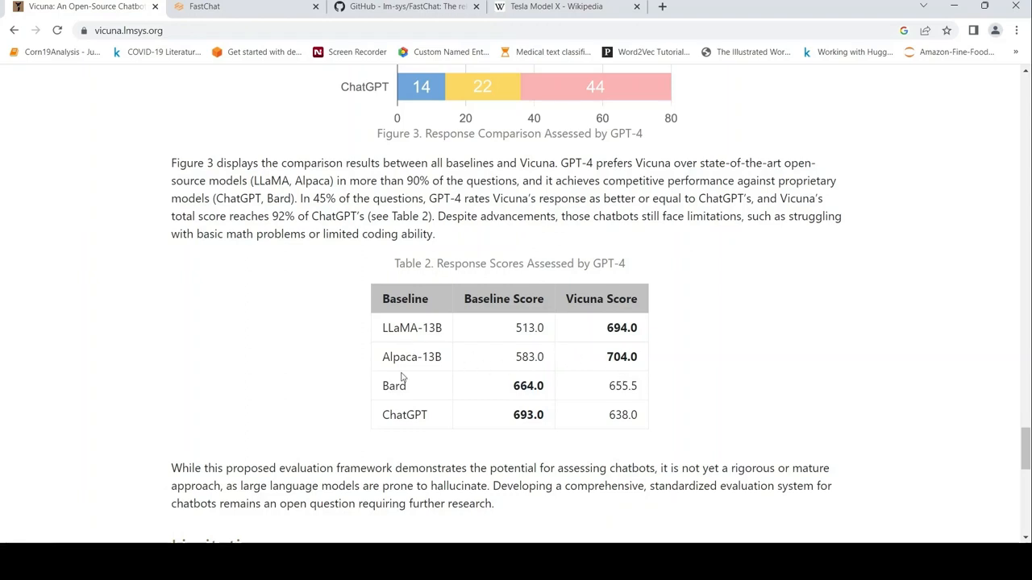
mouse_move(345, 215)
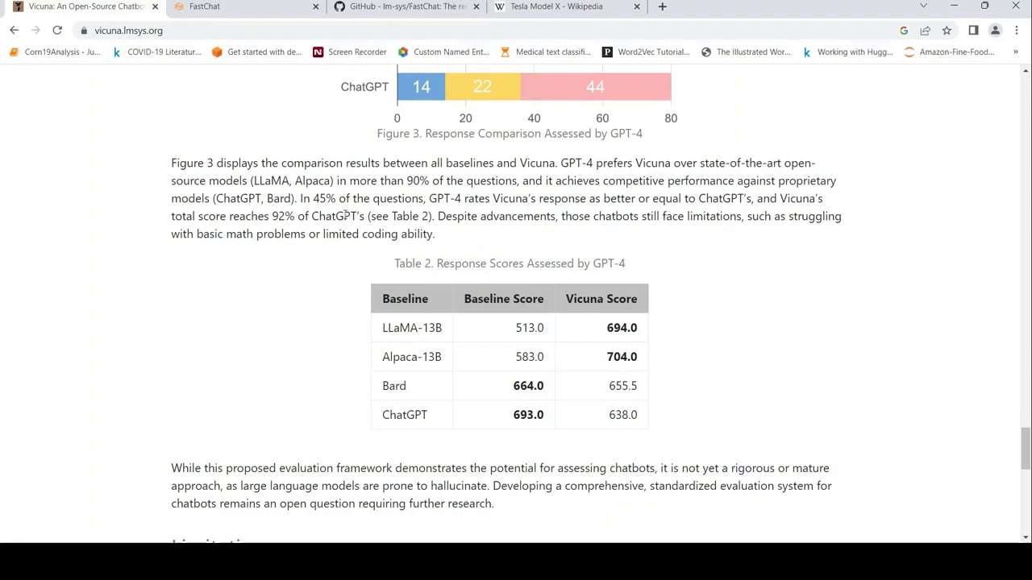
mouse_move(662, 380)
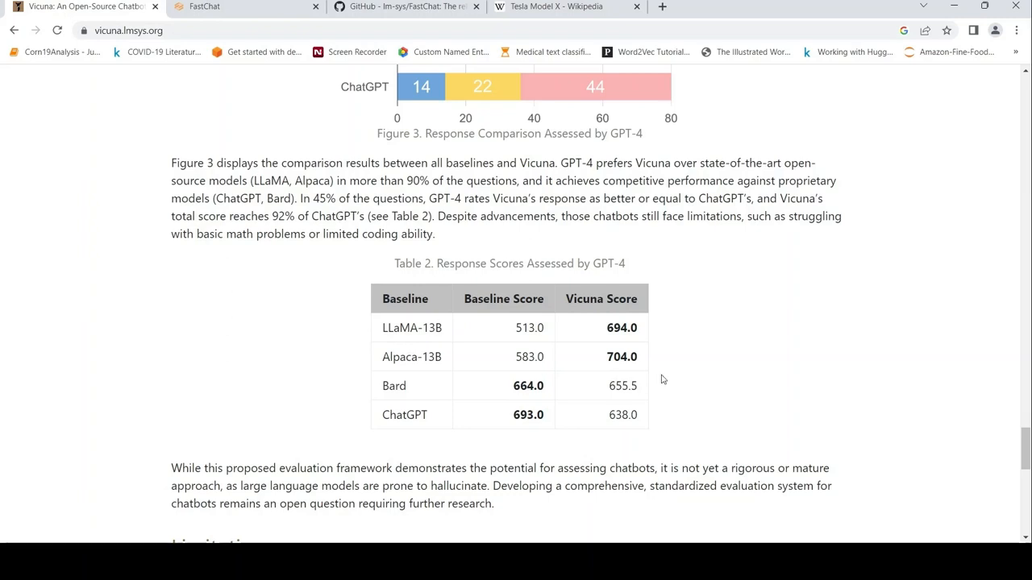
mouse_move(548, 375)
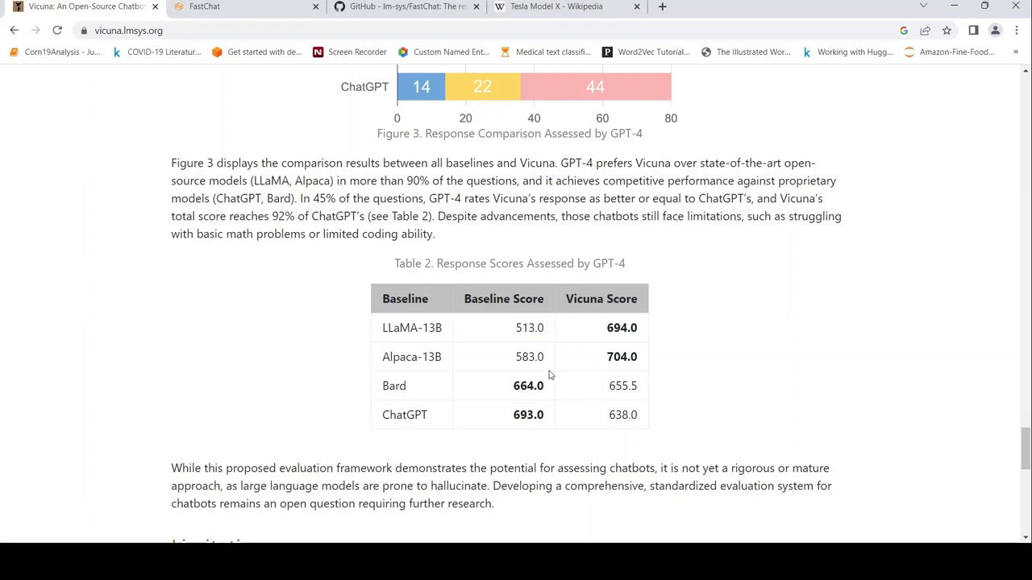
mouse_move(588, 354)
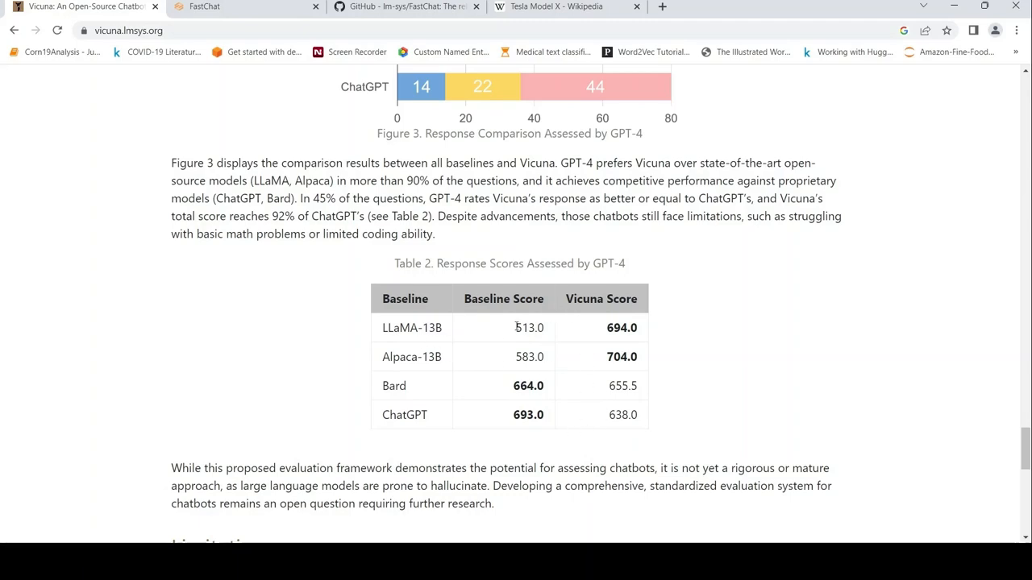
mouse_move(574, 424)
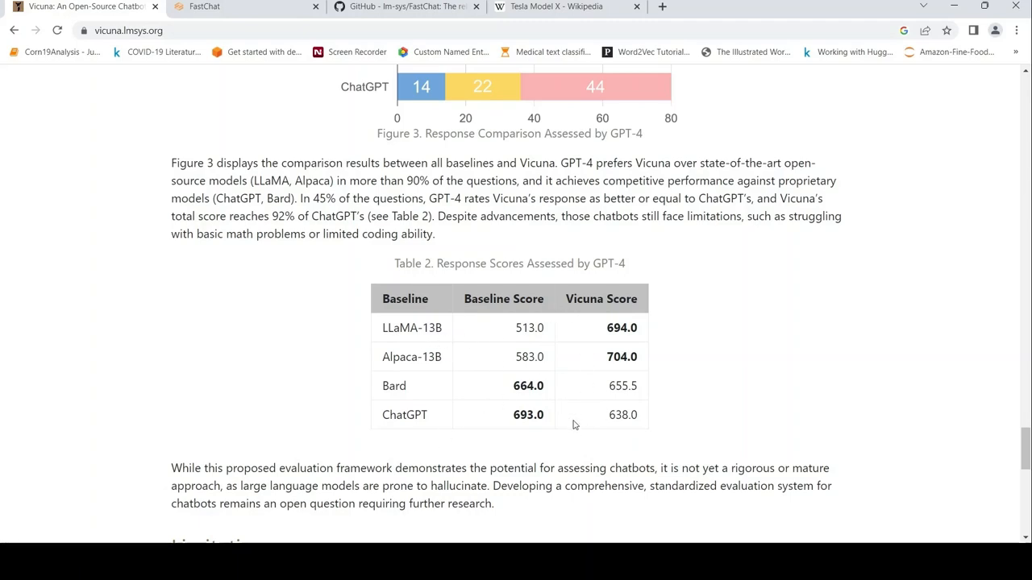
scroll("down", 3)
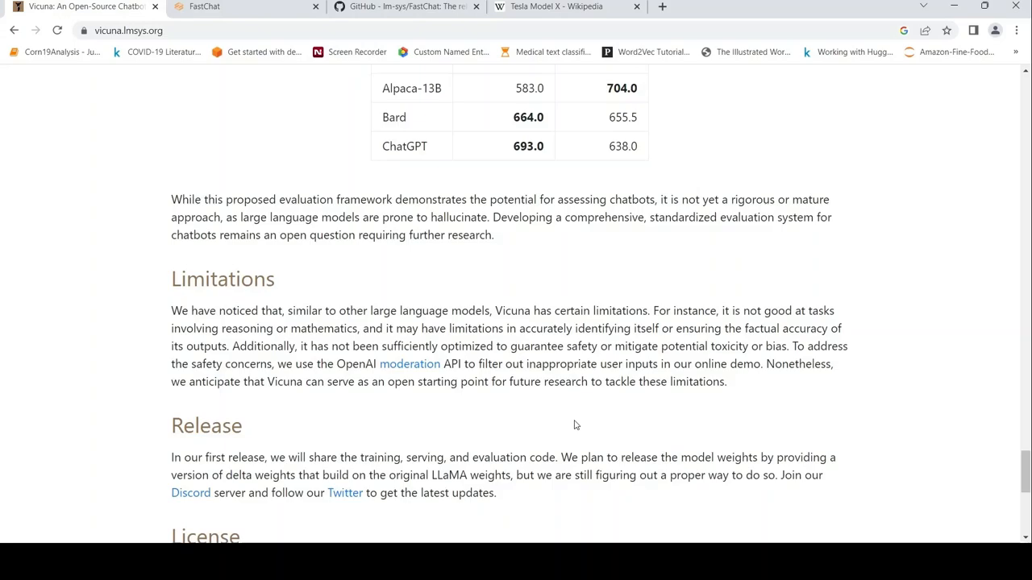
Scroll back up the blog, then switch to the FastChat demo and lm-sys/FastChat GitHub tabs
scroll("up", 3)
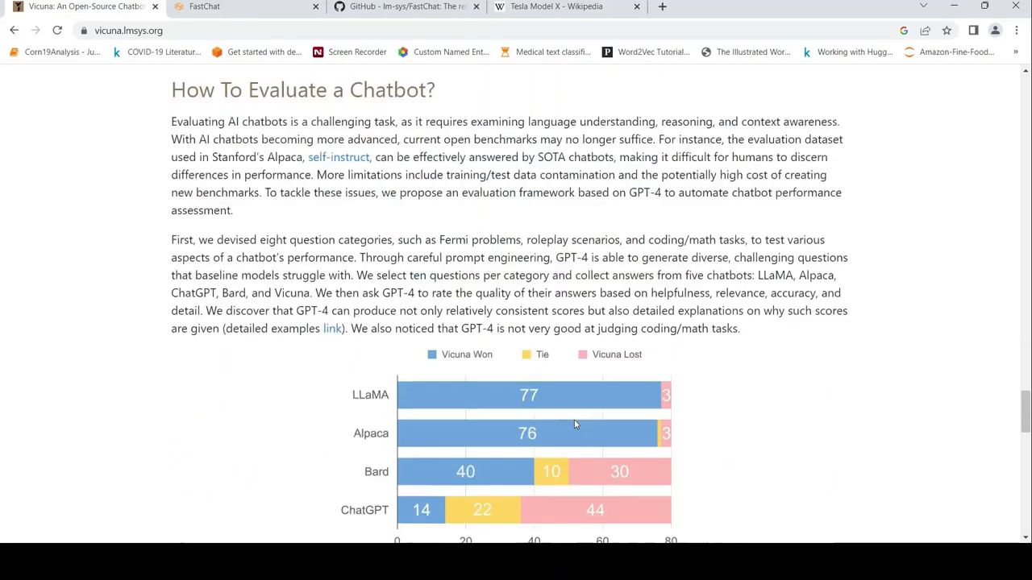
scroll("down", 3)
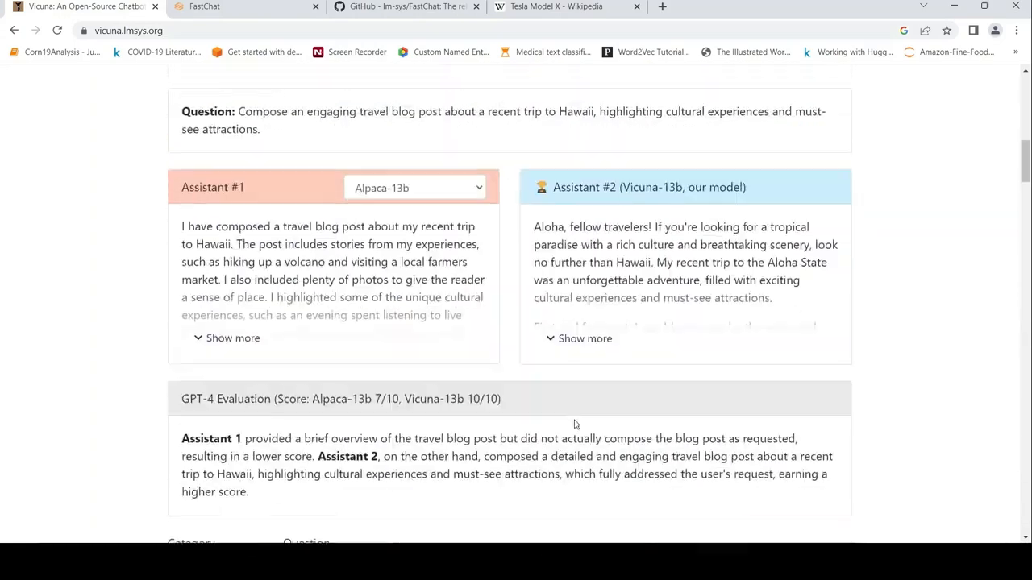
scroll("up", 3)
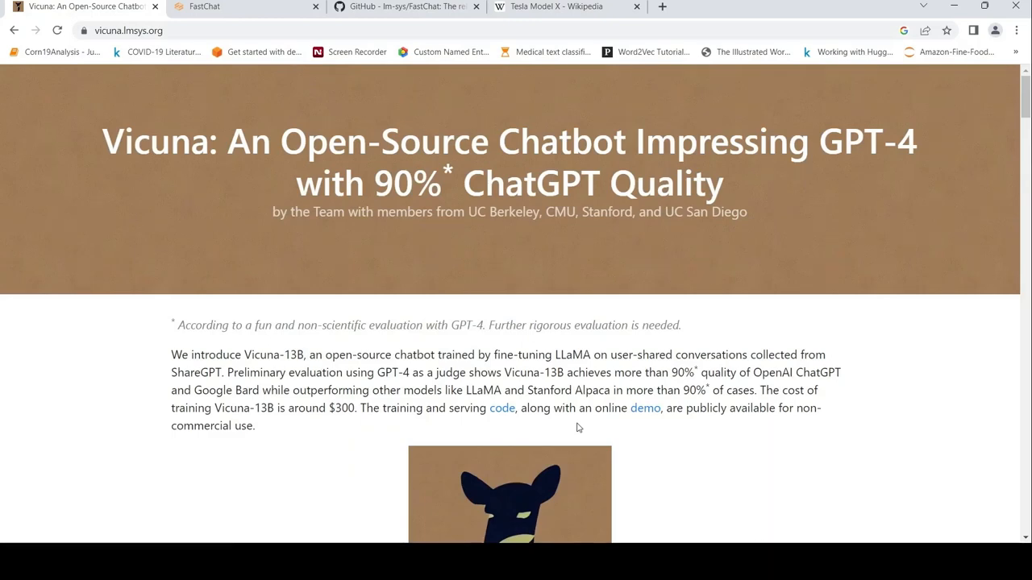
mouse_move(599, 343)
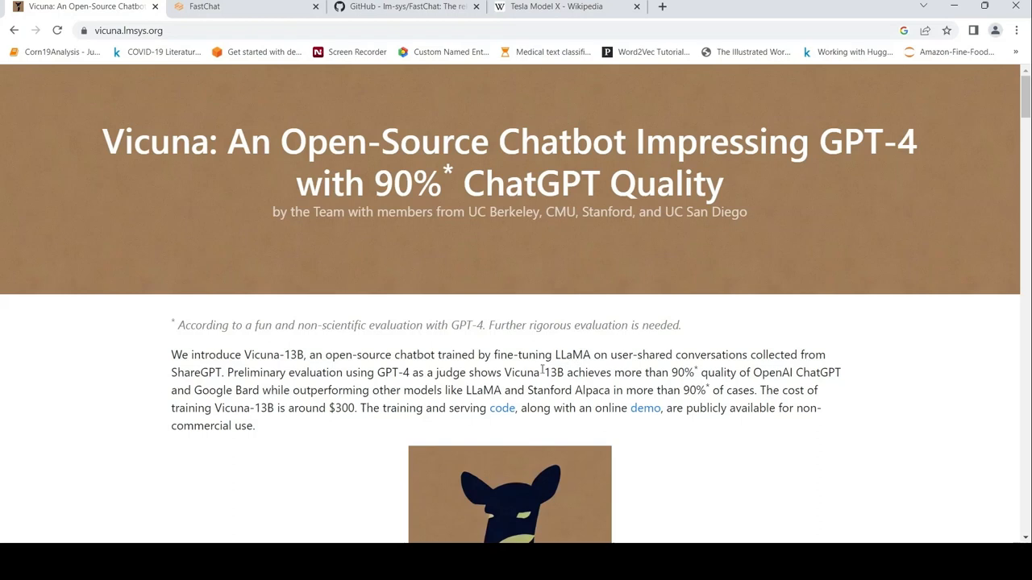
mouse_move(572, 360)
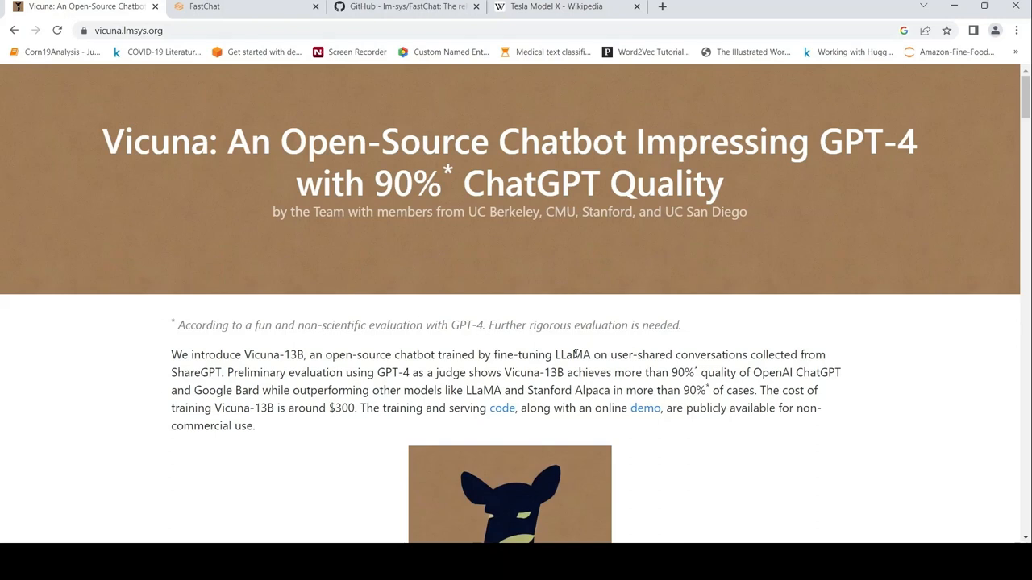
mouse_move(30, 10)
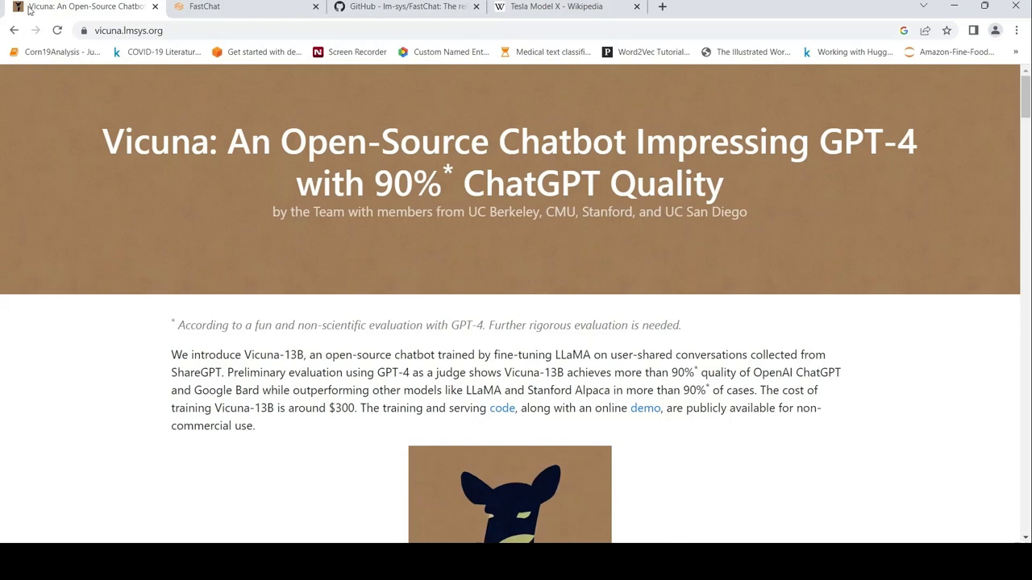
left_click(205, 6)
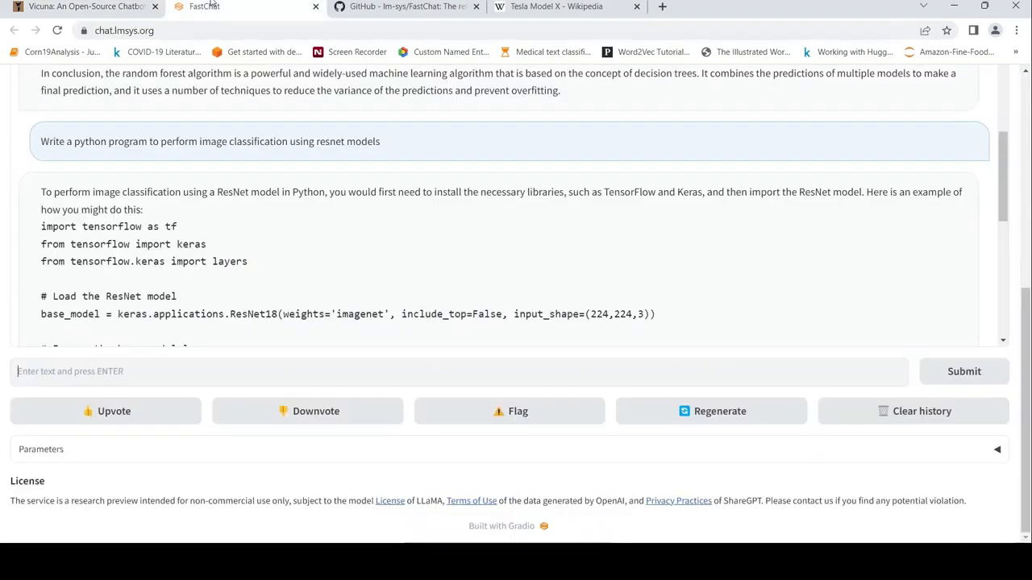
left_click(407, 6)
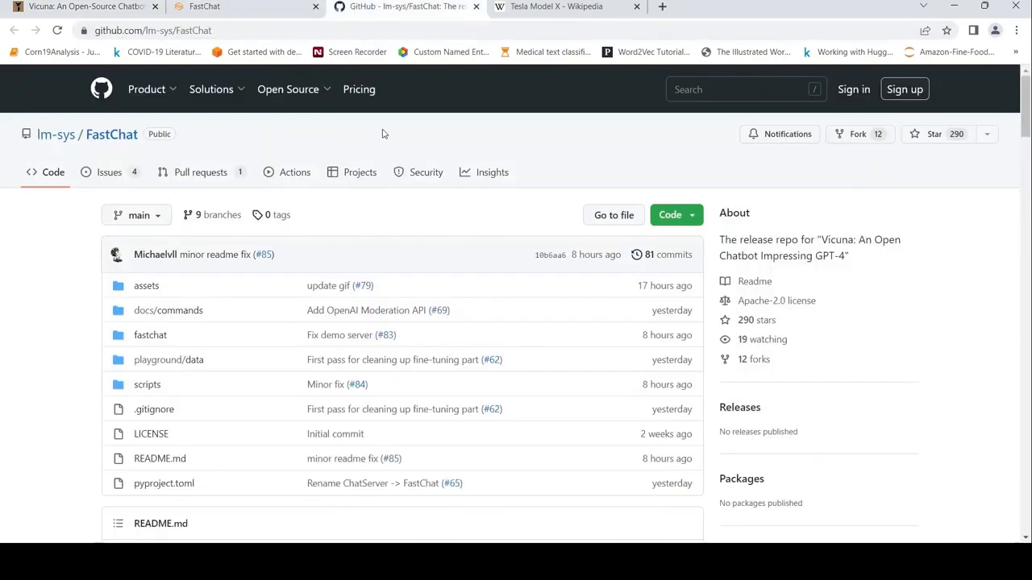
mouse_move(603, 508)
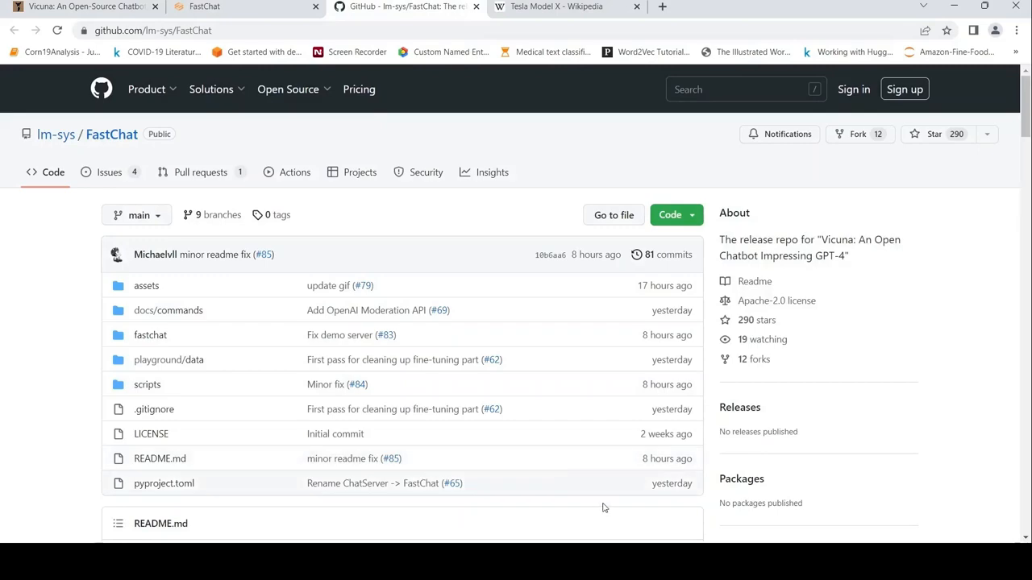